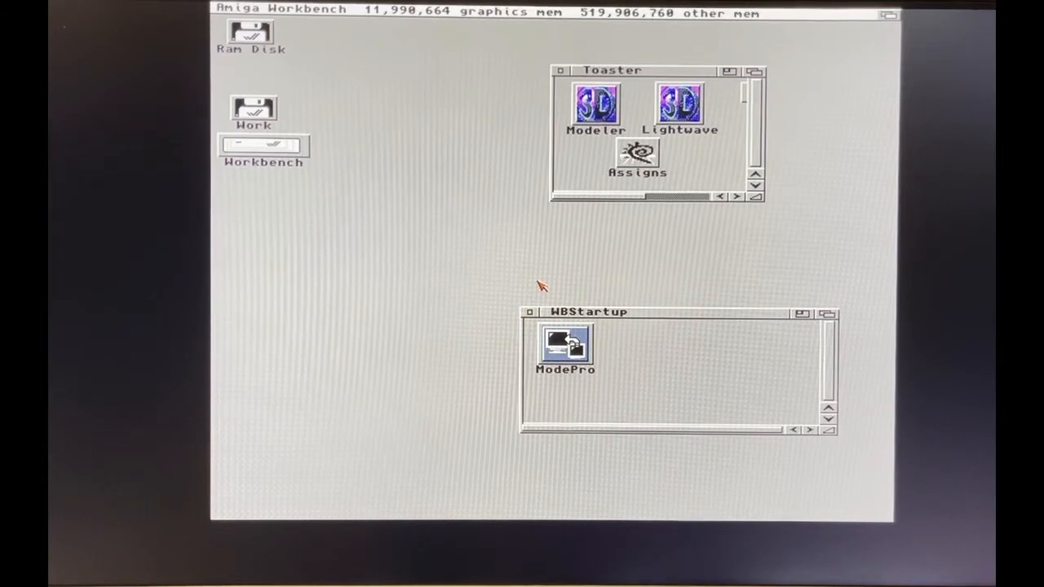
mouse_move(662, 137)
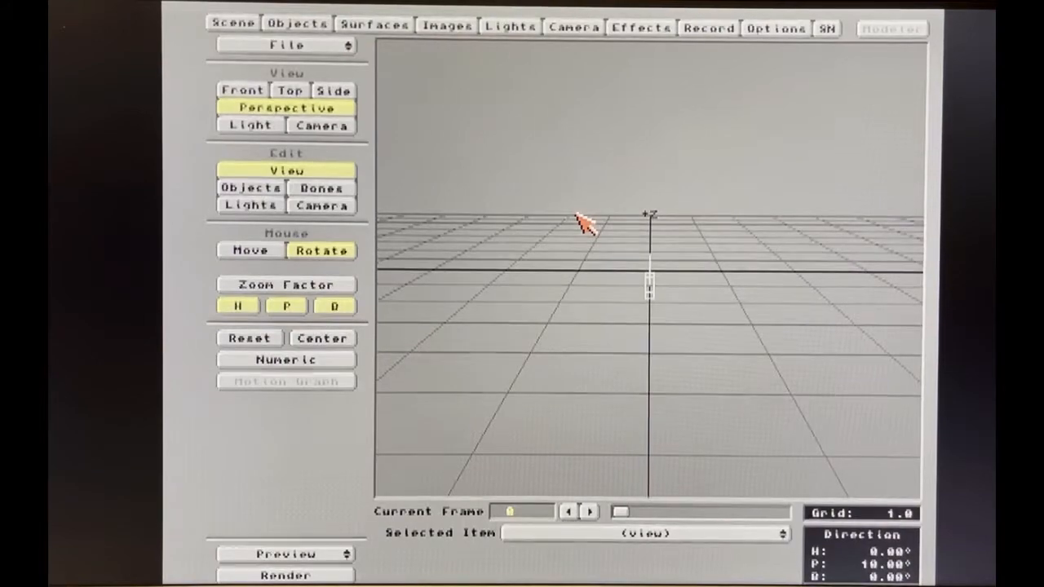
mouse_move(400, 209)
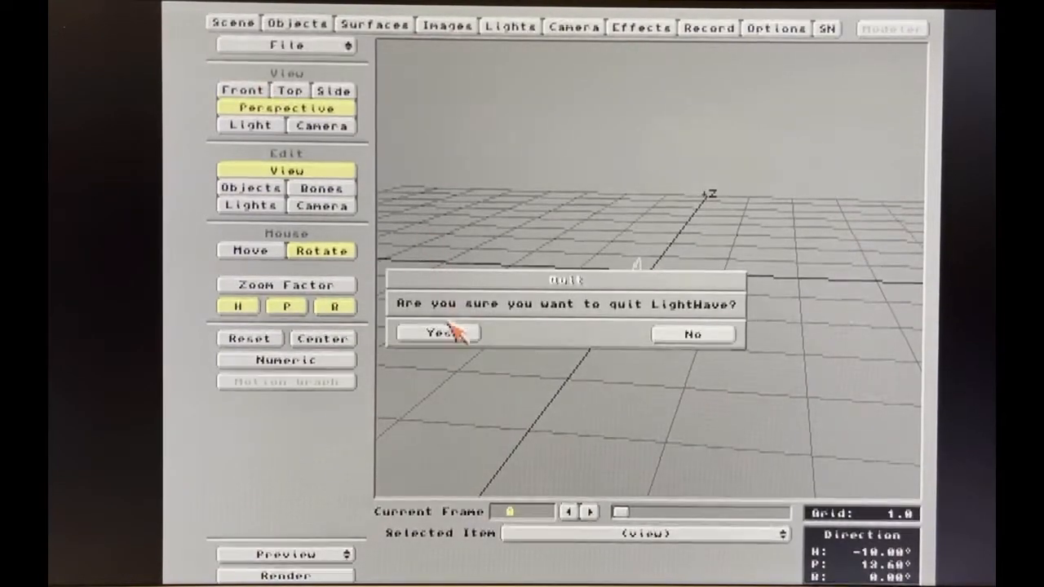
mouse_move(685, 359)
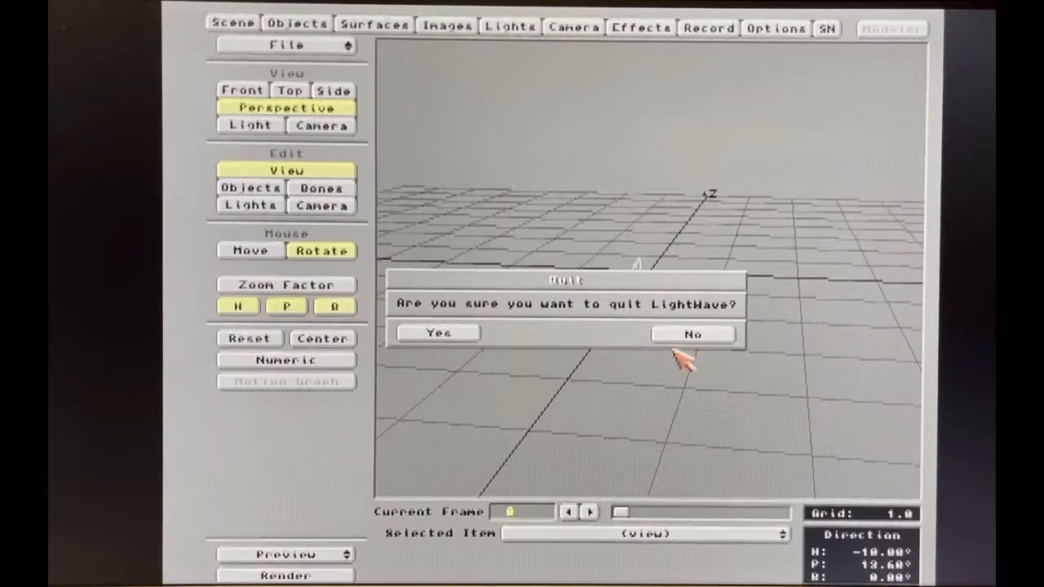
Confirm quitting LightWave Layout, returning to the Workbench desktop.
click(691, 333)
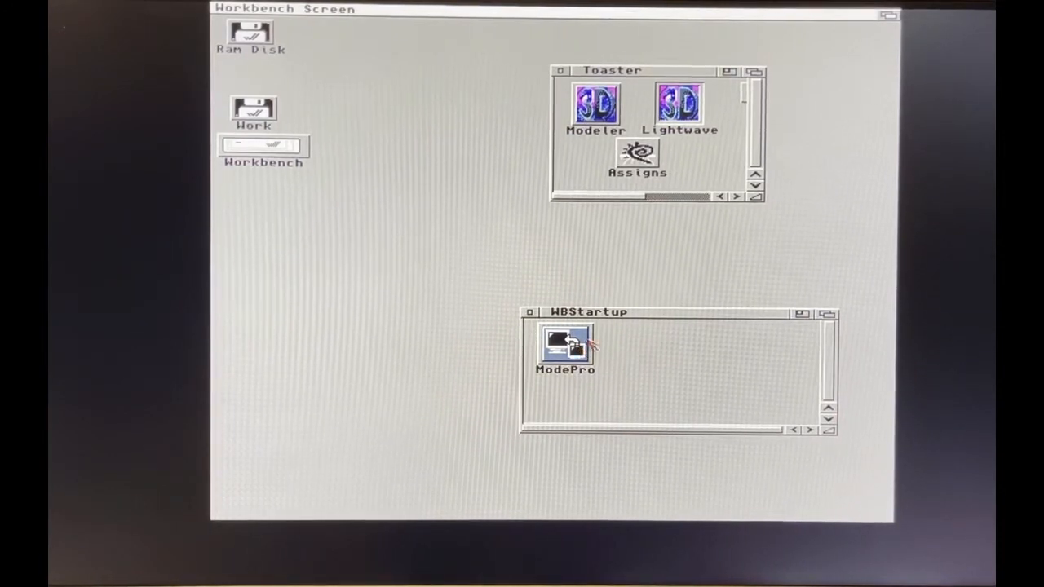
Add a ModePro screen entry for the LW Layout 672 x 544 screen.
double_click(564, 342)
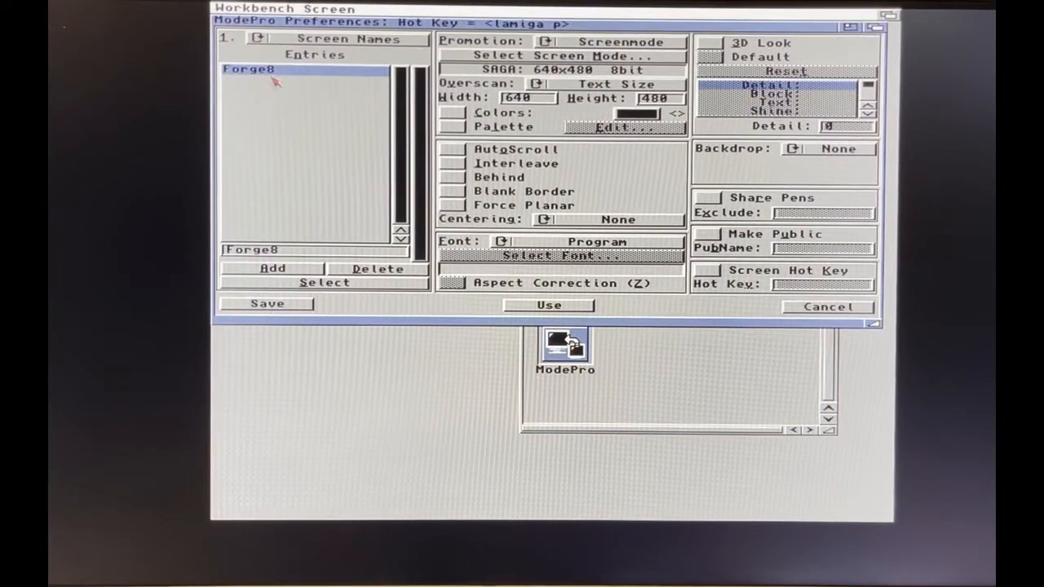
mouse_move(308, 131)
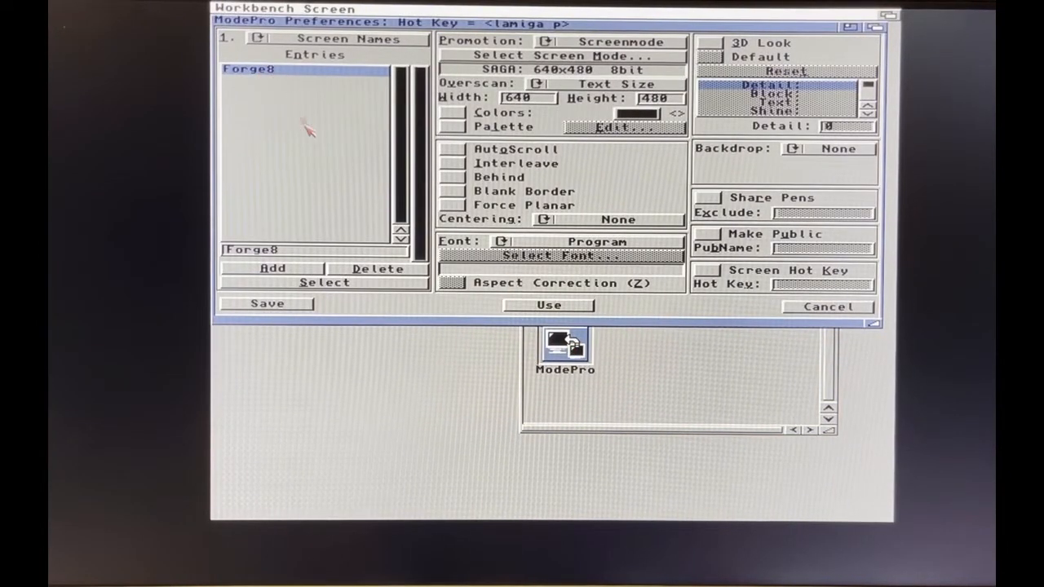
mouse_move(277, 122)
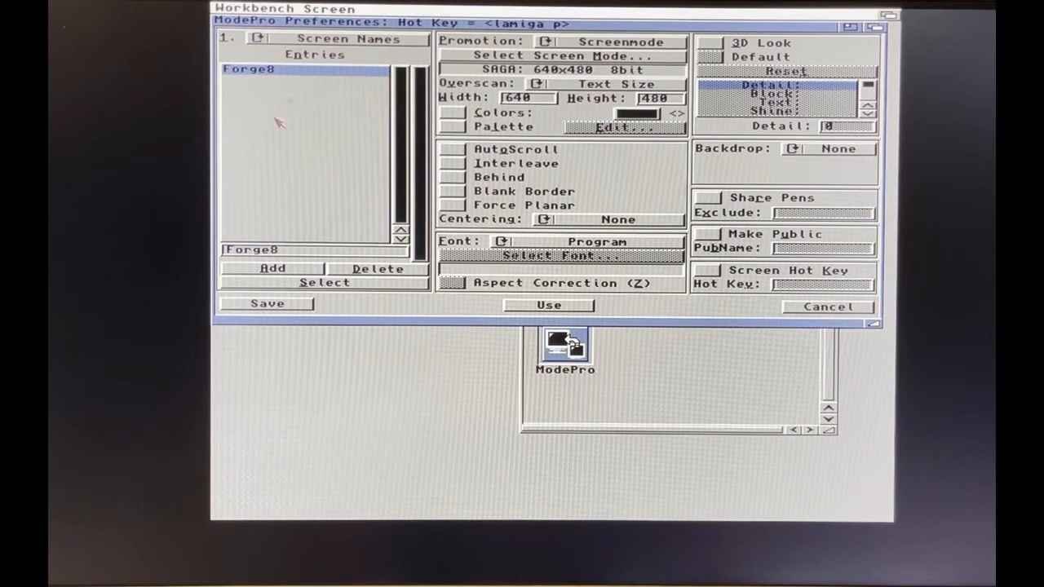
mouse_move(541, 143)
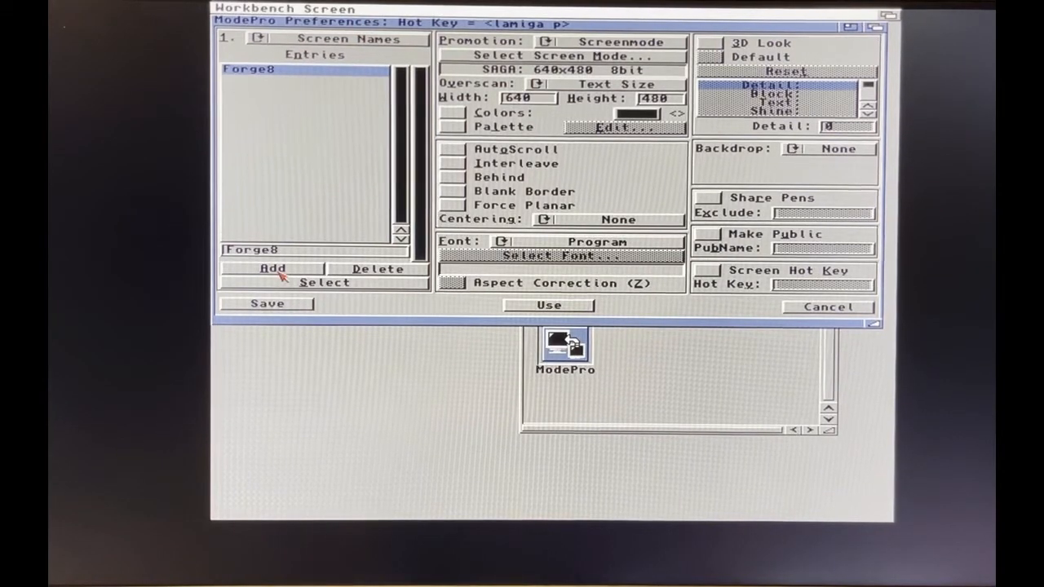
click(272, 268)
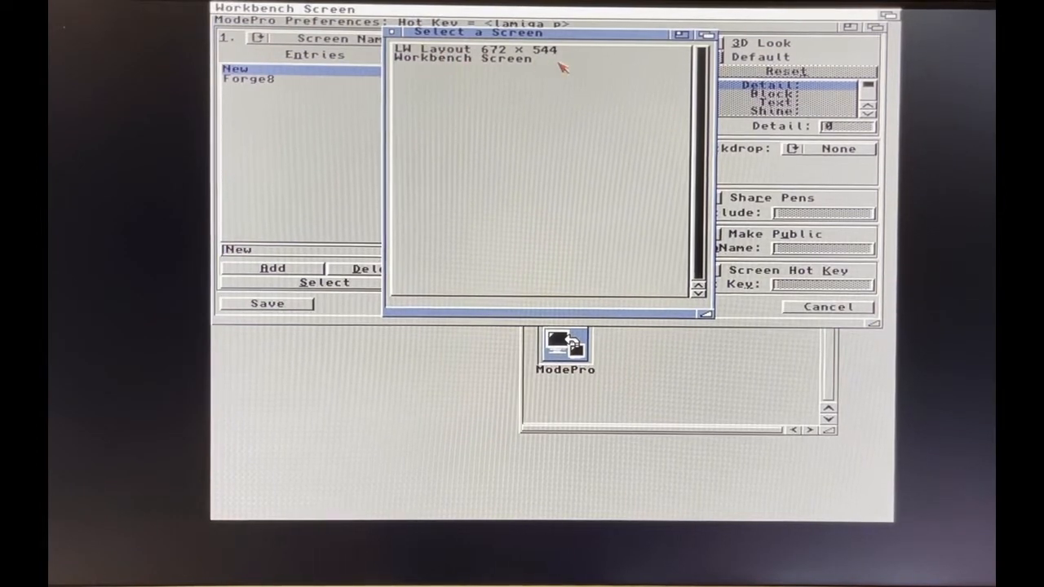
mouse_move(486, 65)
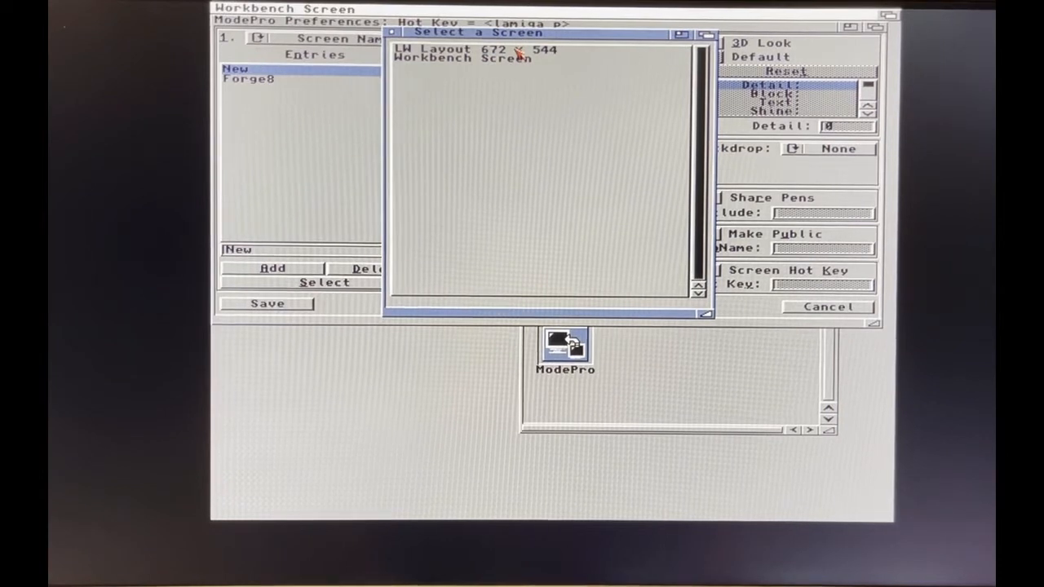
click(473, 49)
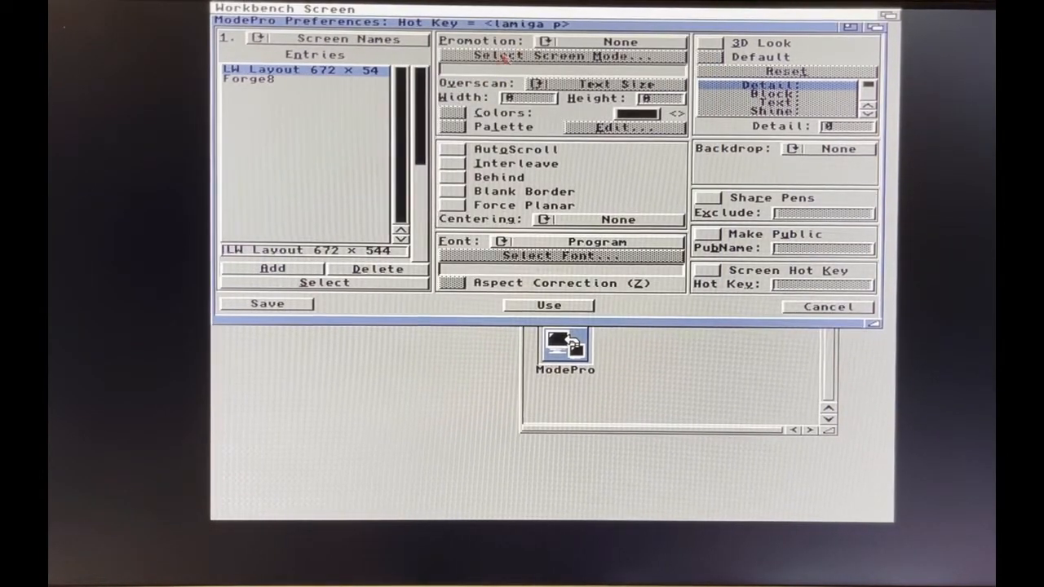
Set the LW Layout entry's Promotion to Screenmode using the SAGA 960x540 8bit mode.
click(546, 43)
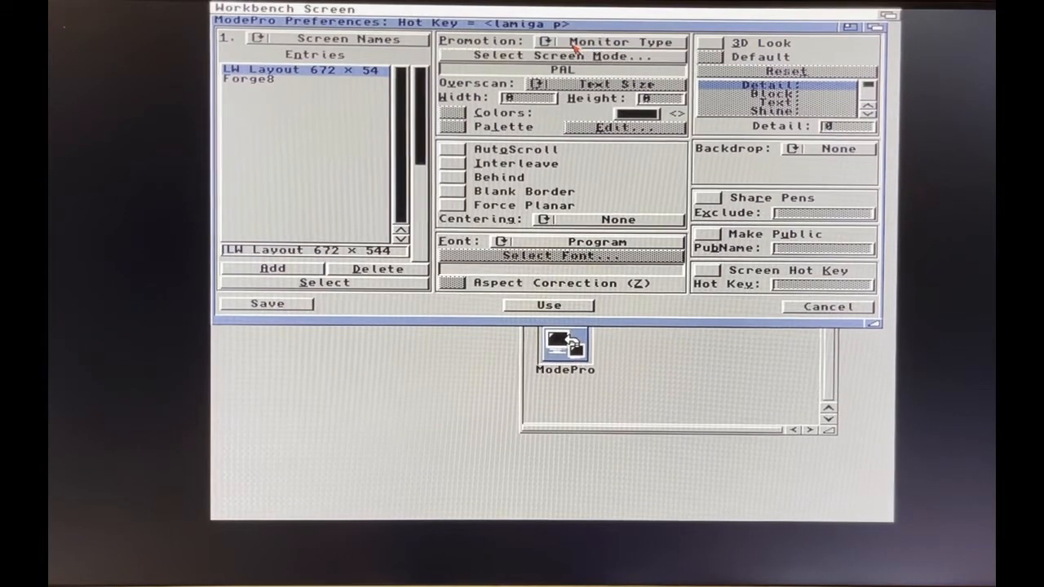
click(548, 43)
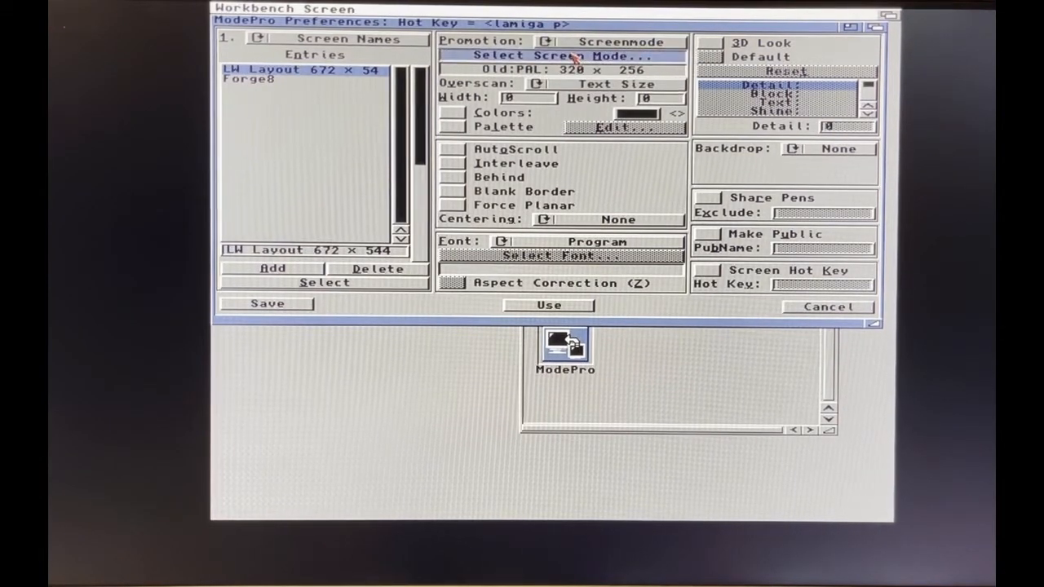
click(561, 55)
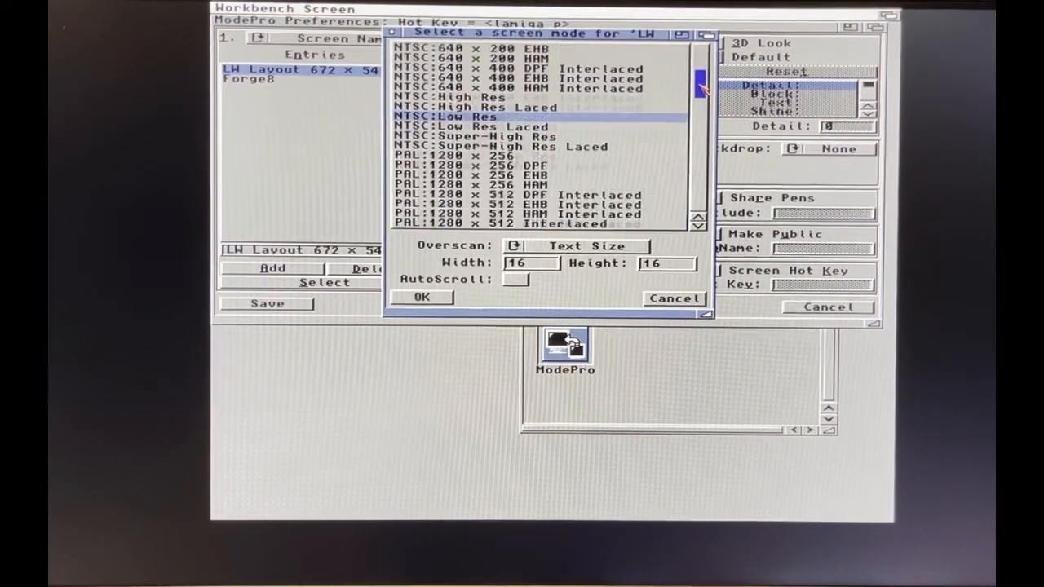
scroll(down, 3)
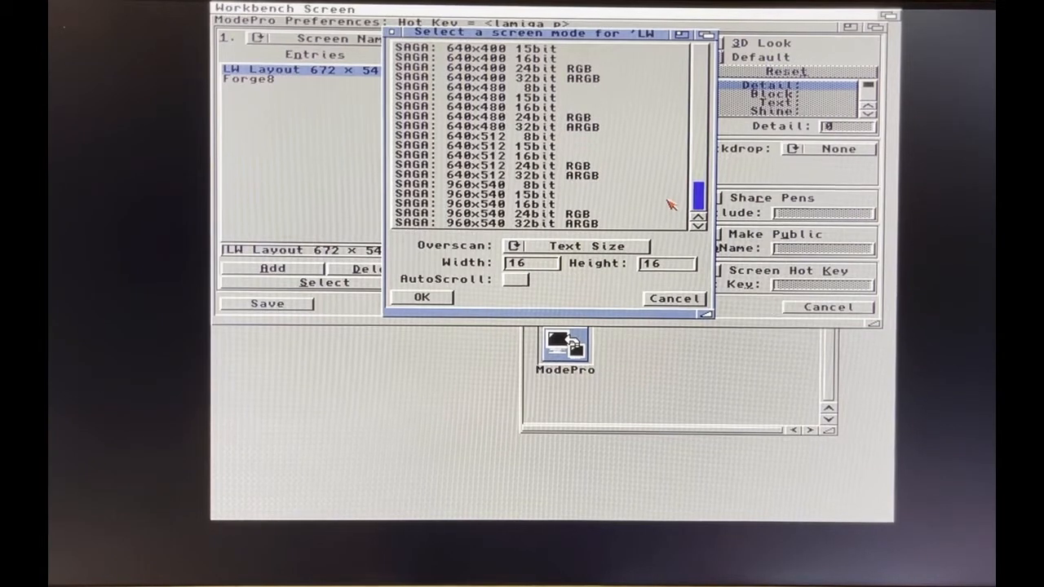
click(489, 184)
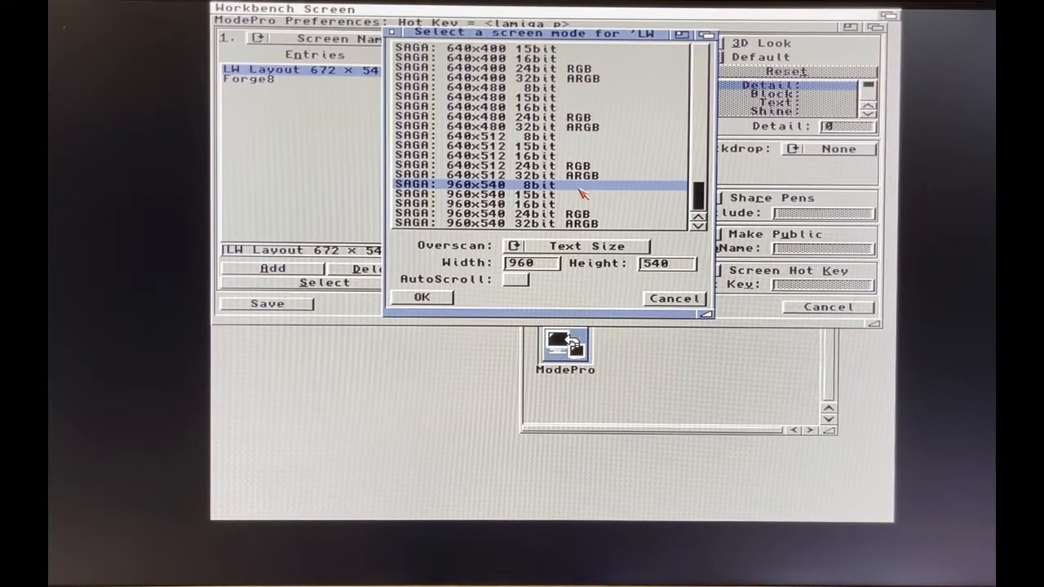
mouse_move(557, 189)
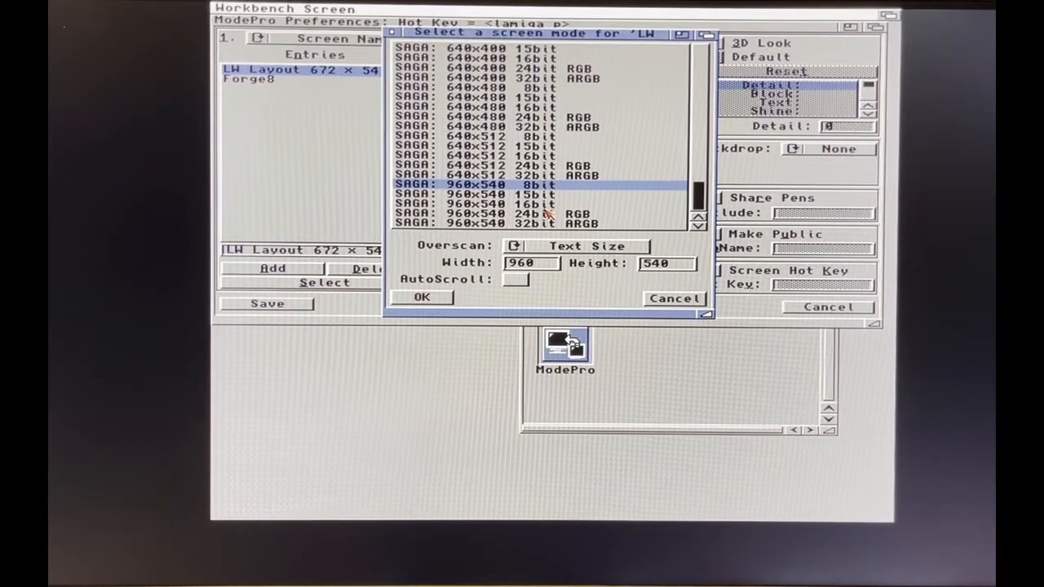
Accept the SAGA screen mode and confirm quitting LightWave Layout.
click(422, 296)
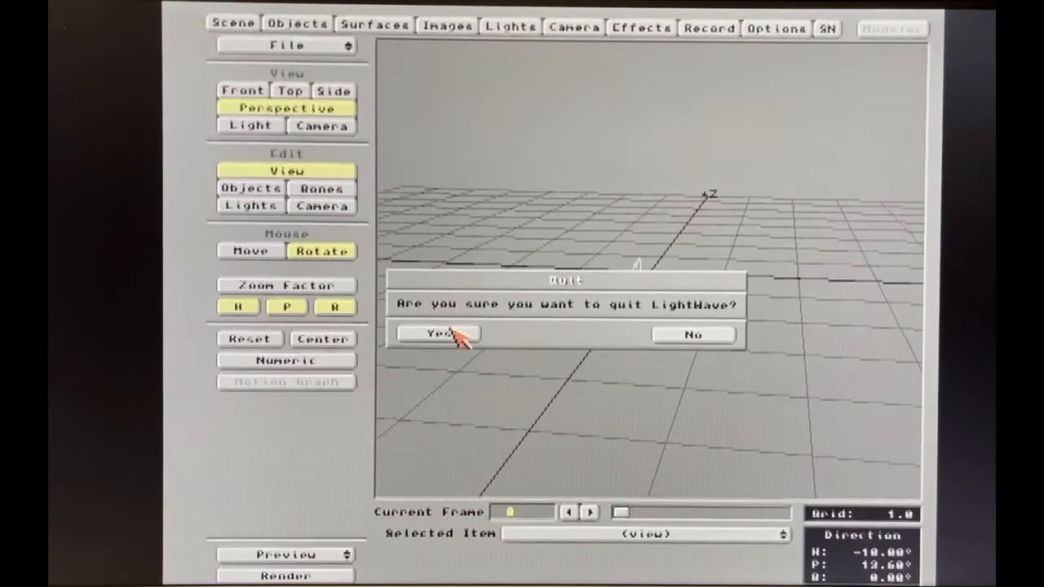
click(691, 334)
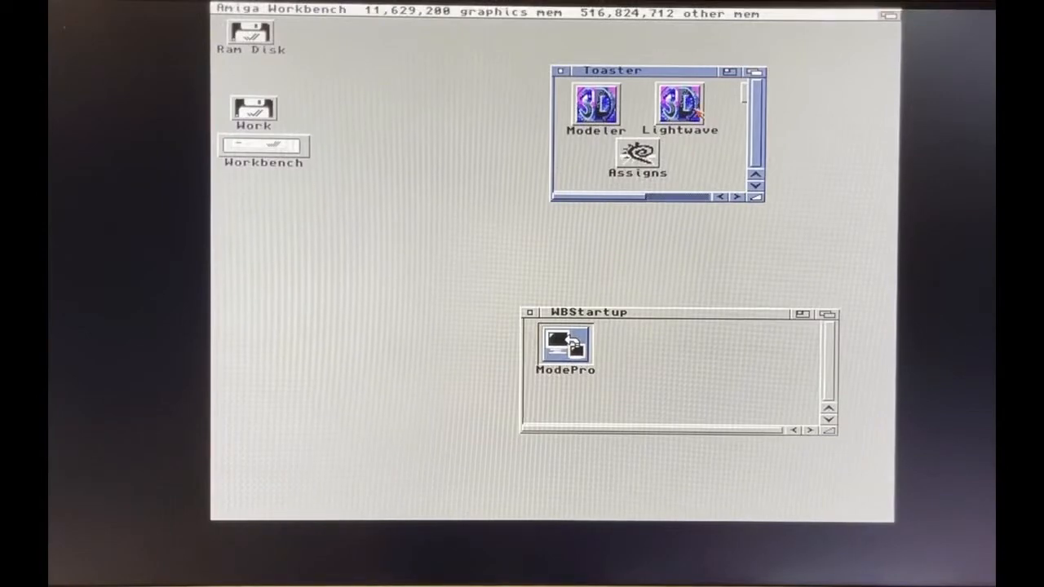
Launch LightWave Layout from the Toaster drawer onto the promoted wider screen.
double_click(678, 105)
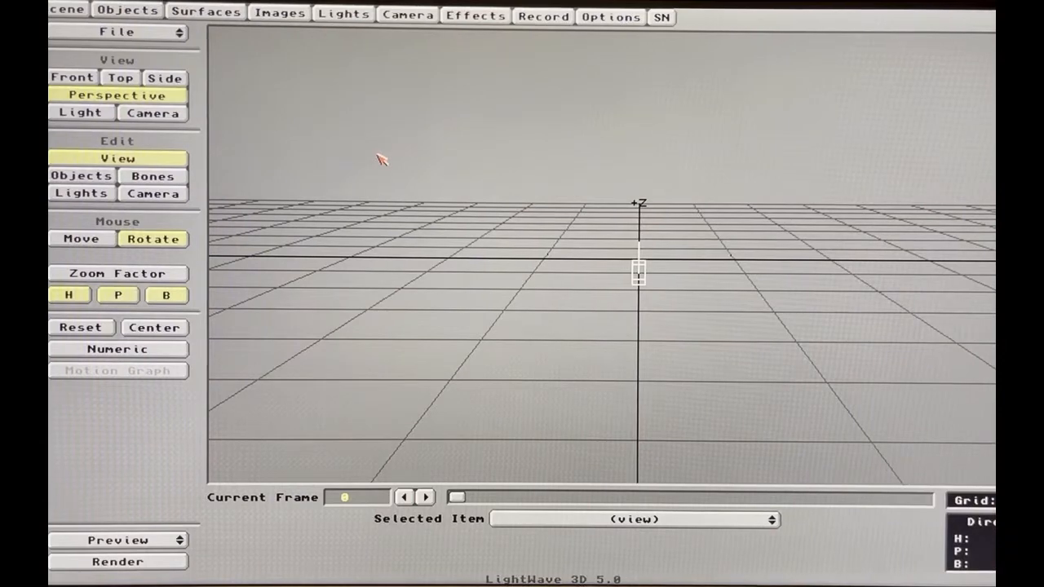
Quit Layout from the File menu and reopen the ModePro preferences.
click(117, 33)
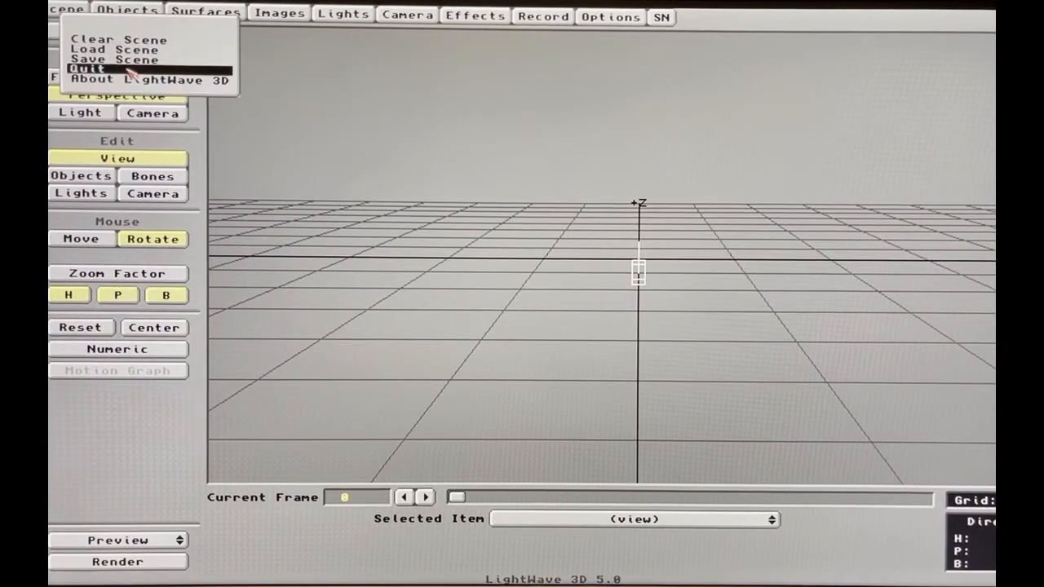
click(118, 32)
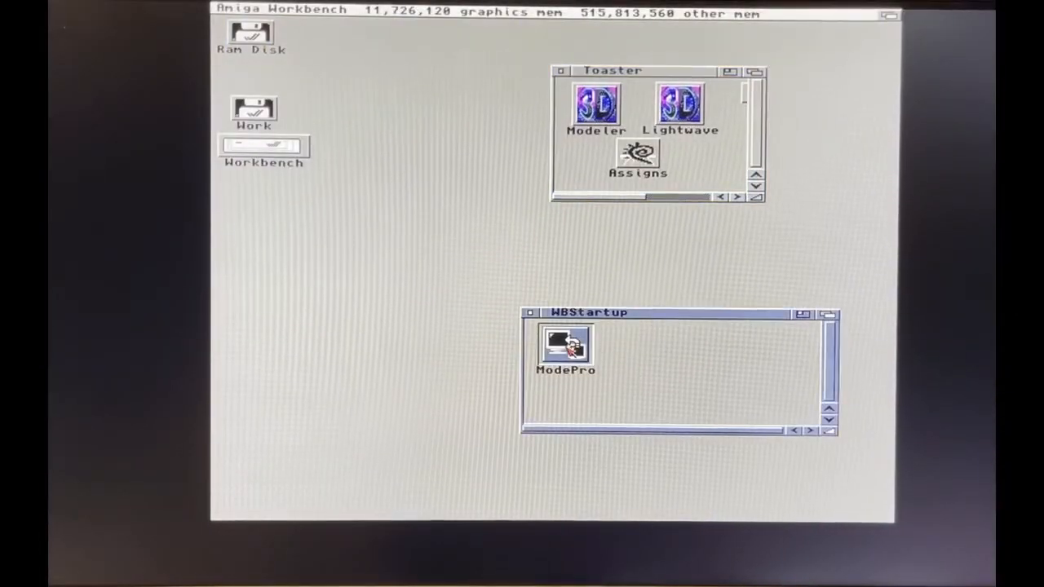
double_click(564, 343)
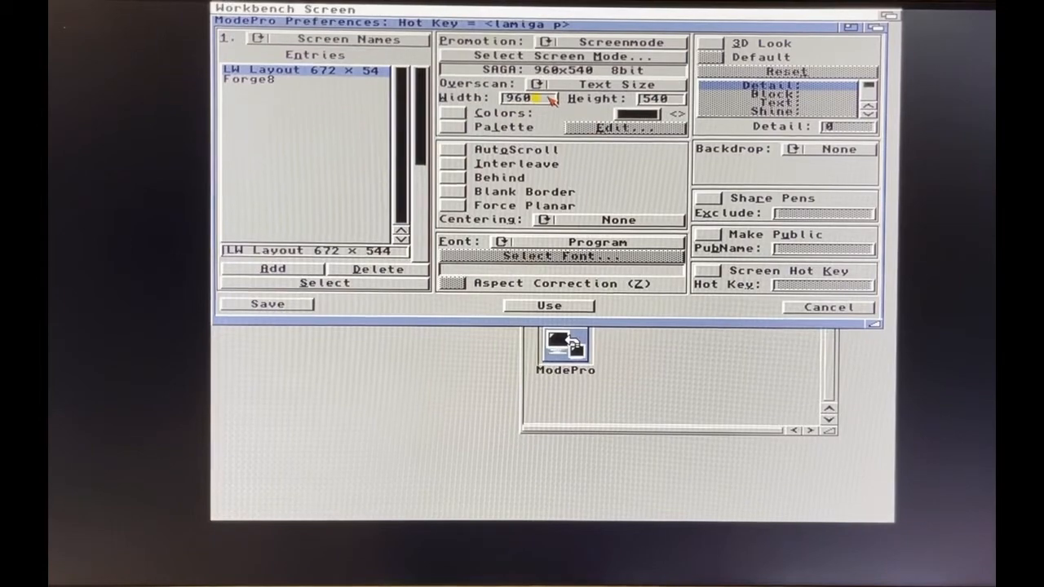
Change the LW Layout entry's screen width from 960 to 672.
click(525, 98)
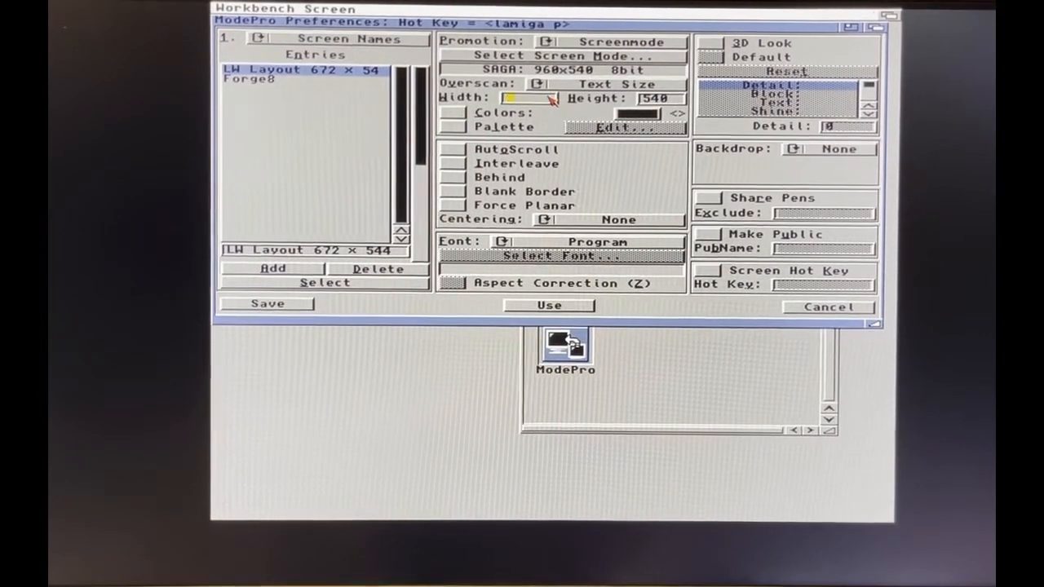
text(672)
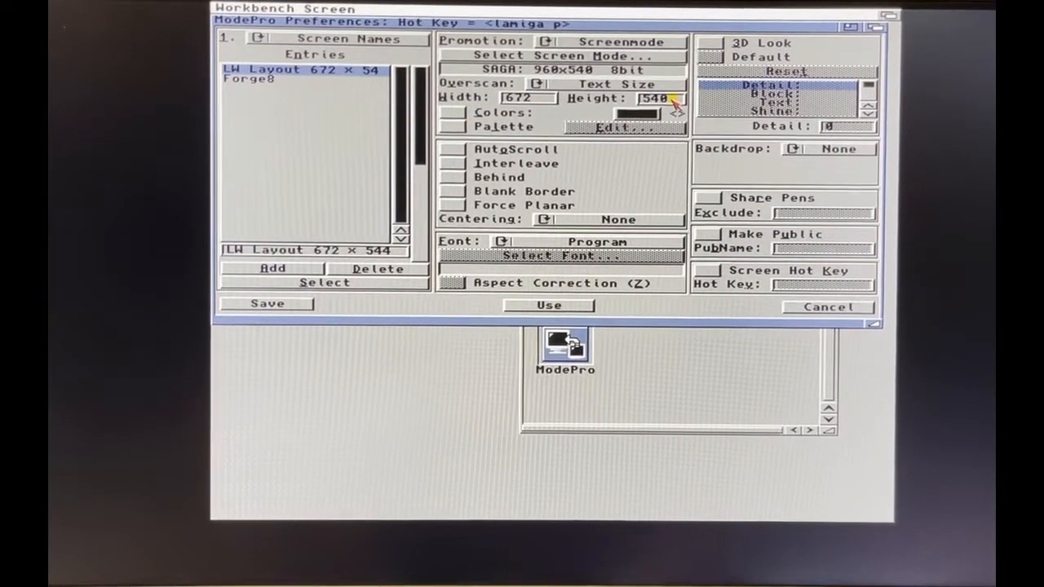
click(672, 98)
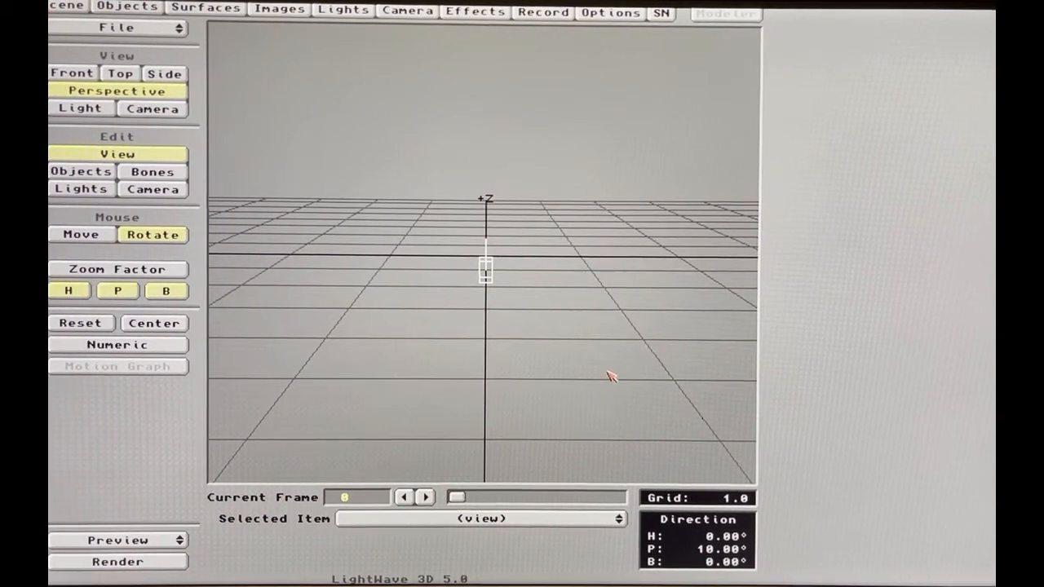
mouse_move(367, 157)
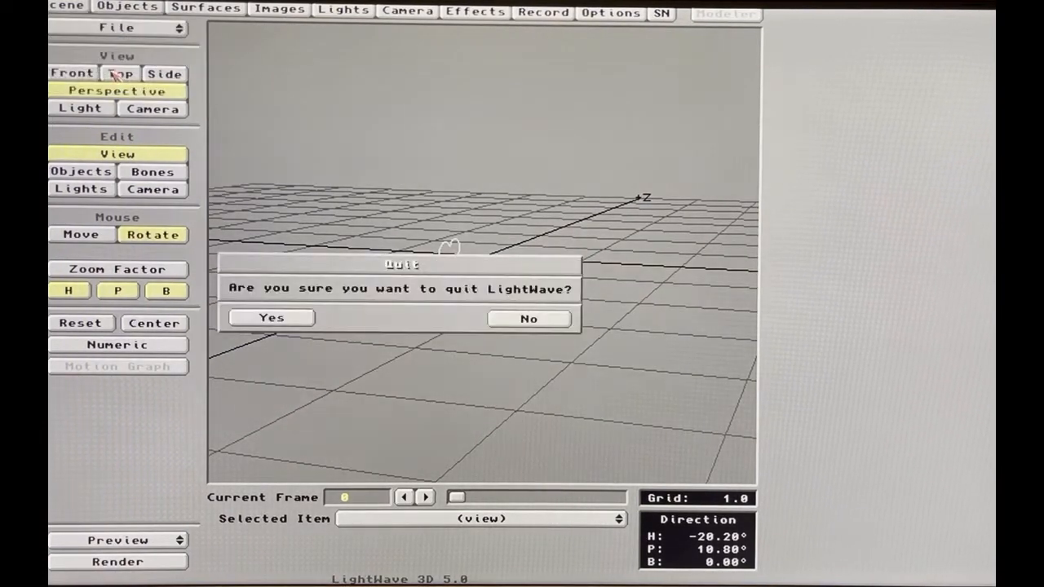
Confirm quitting Layout and reopen ModePro, its LW Layout entry showing 672 by 544.
click(528, 317)
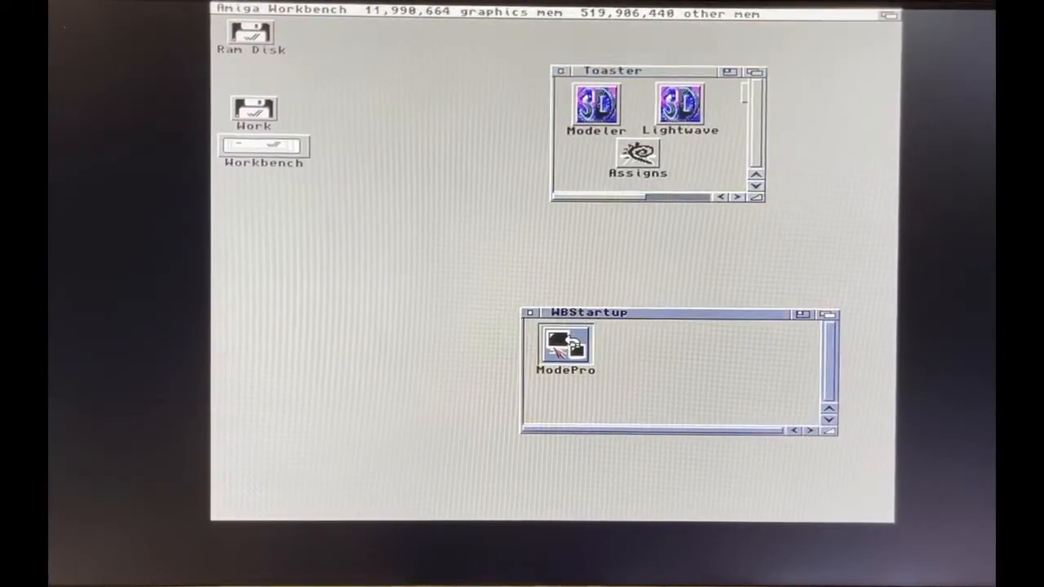
double_click(564, 343)
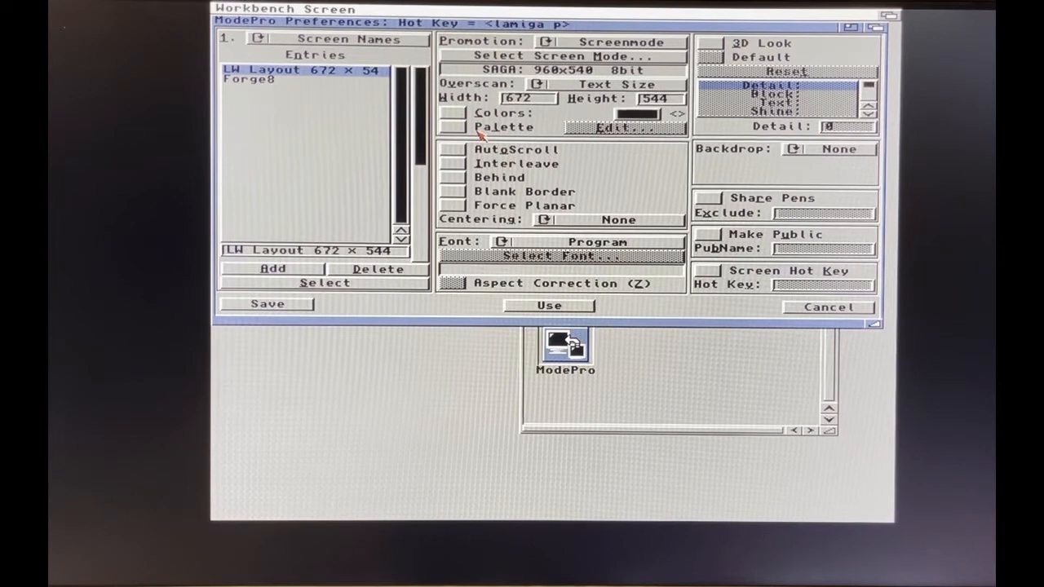
Set the LW Layout entry's Centering to Both Directions and apply it, returning to Layout.
click(548, 219)
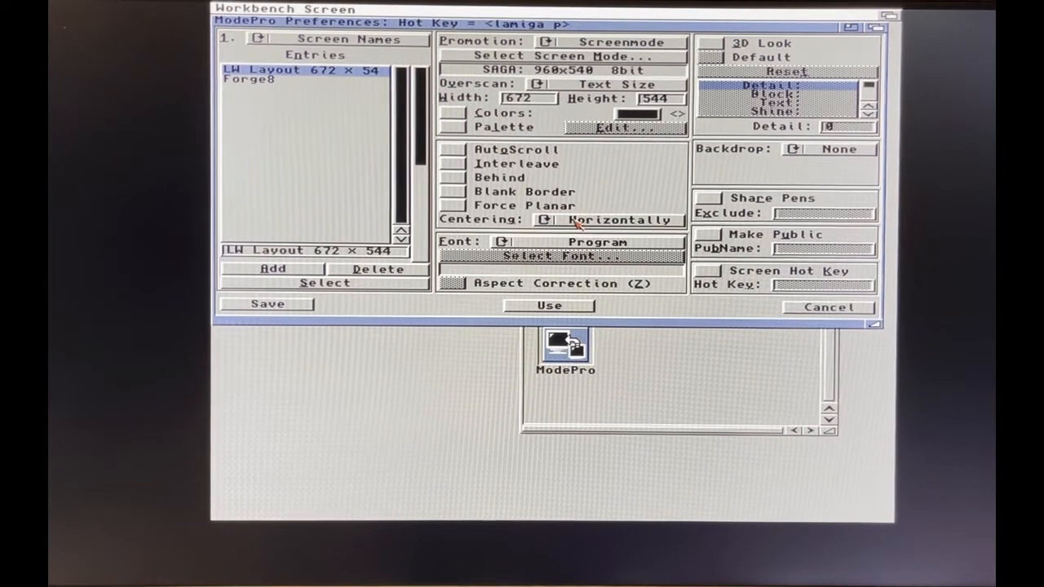
click(546, 218)
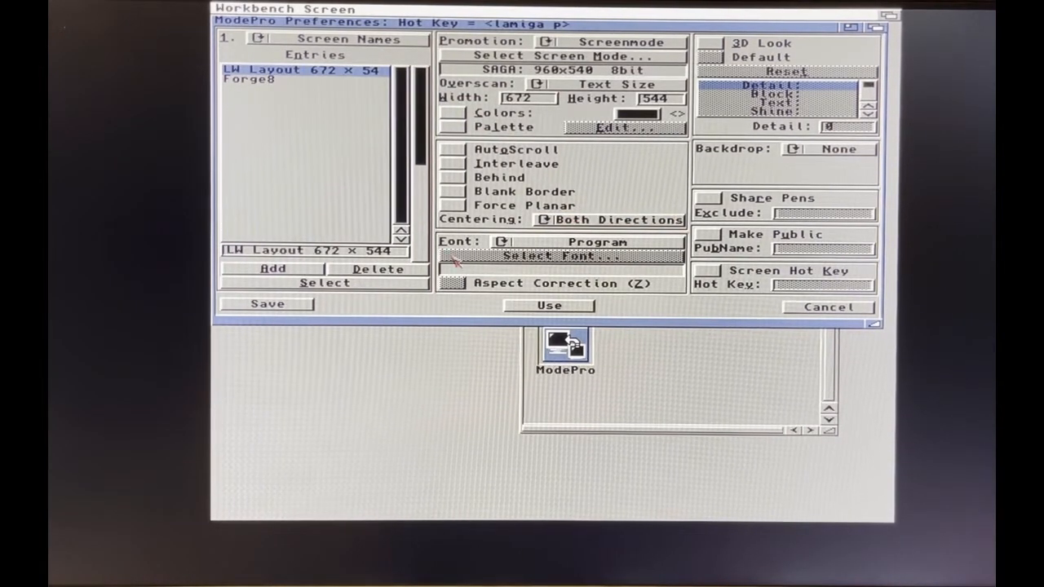
click(827, 306)
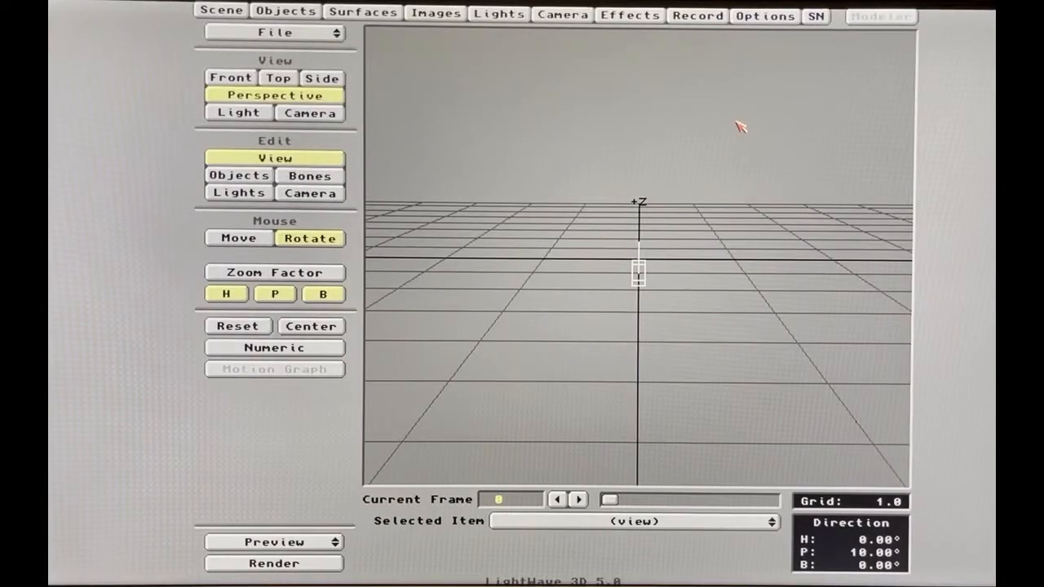
mouse_move(400, 49)
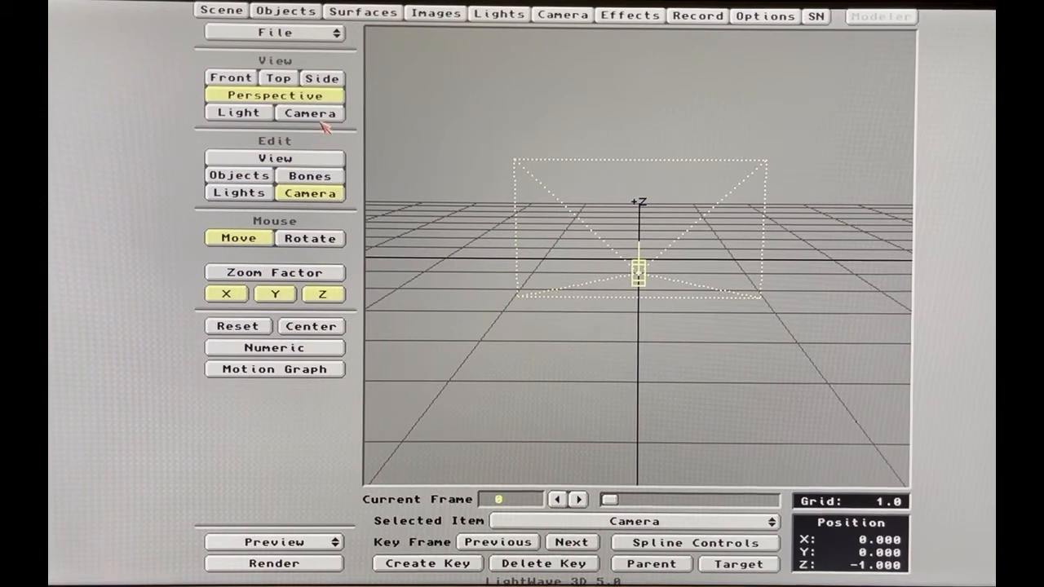
Switch Layout to the Camera view, step to the next keyframe and choose Rotate mode.
click(309, 114)
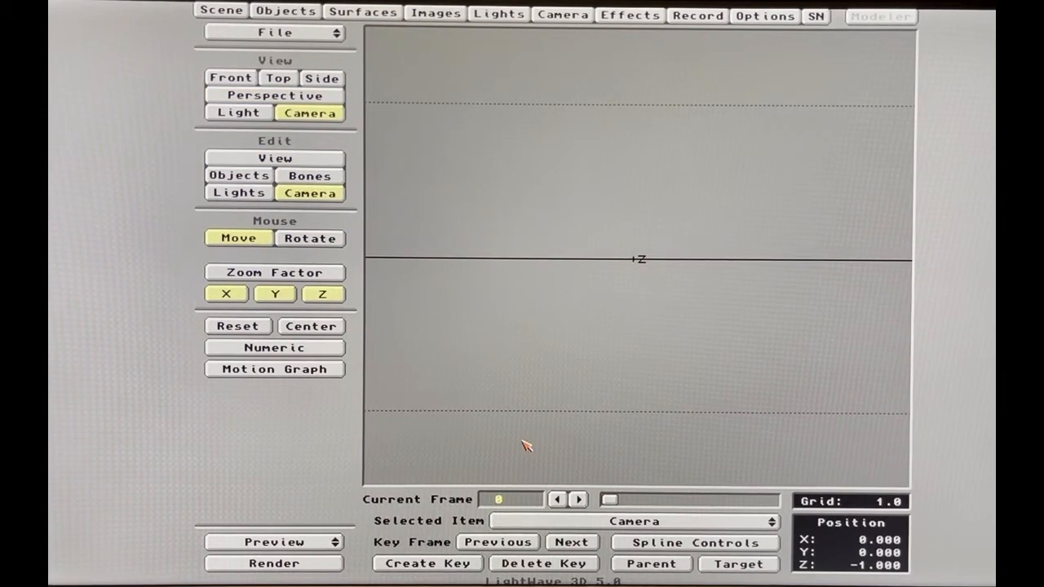
mouse_move(525, 362)
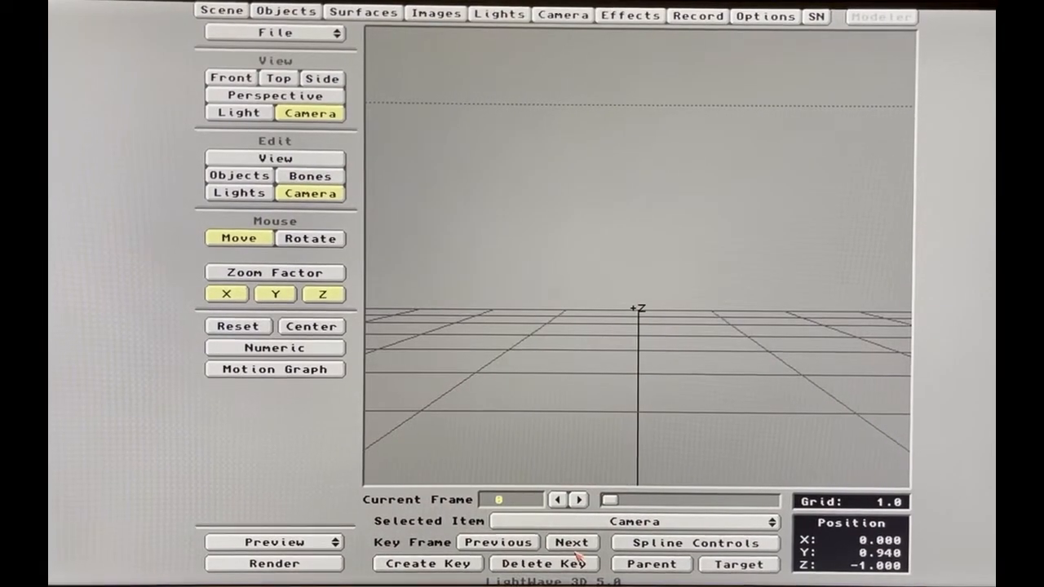
click(571, 541)
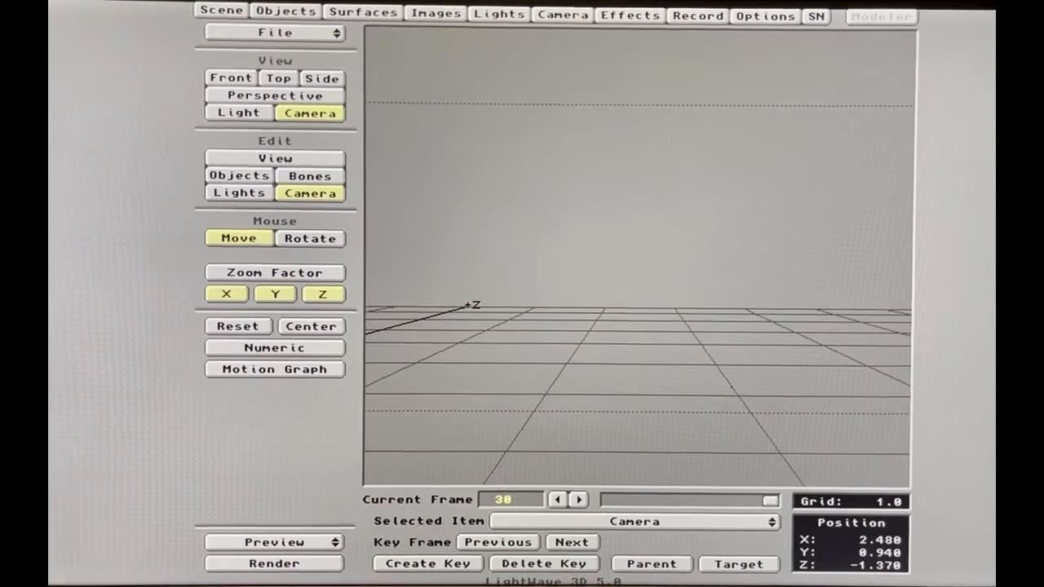
click(310, 238)
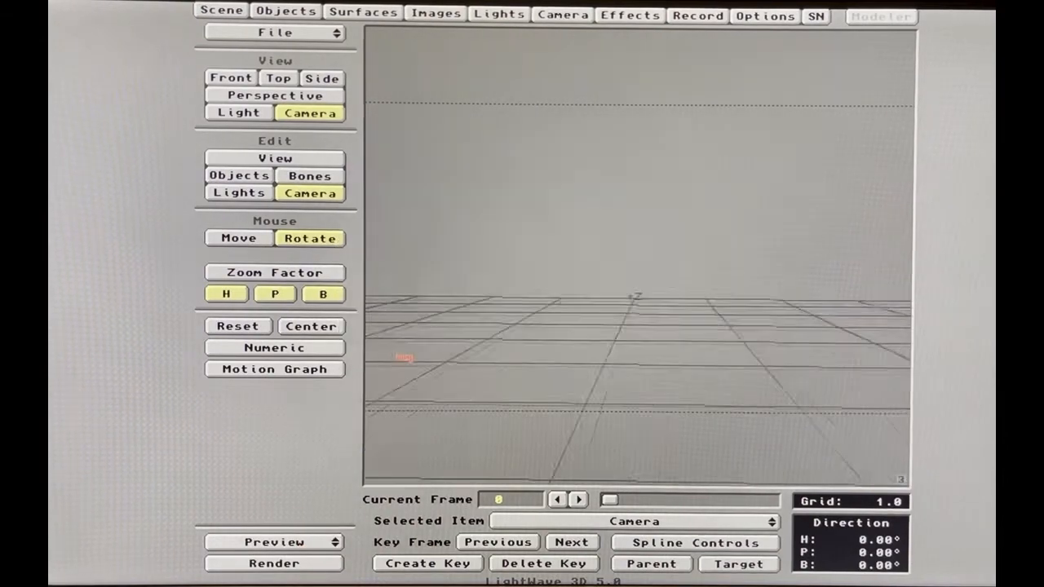
At frame 1, rotate the camera to heading -0.57° and pitch 0.57°.
click(273, 542)
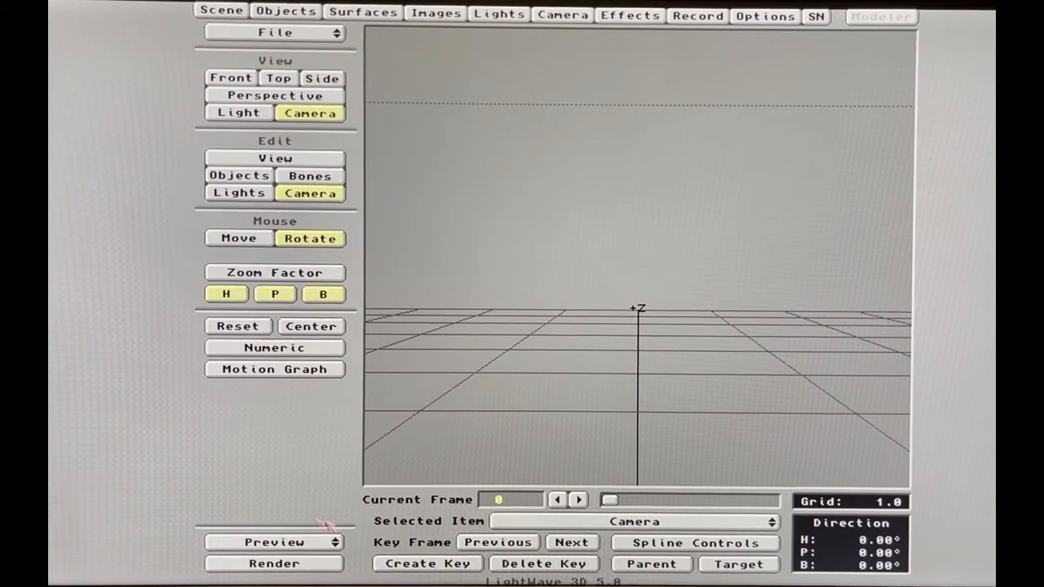
mouse_move(562, 440)
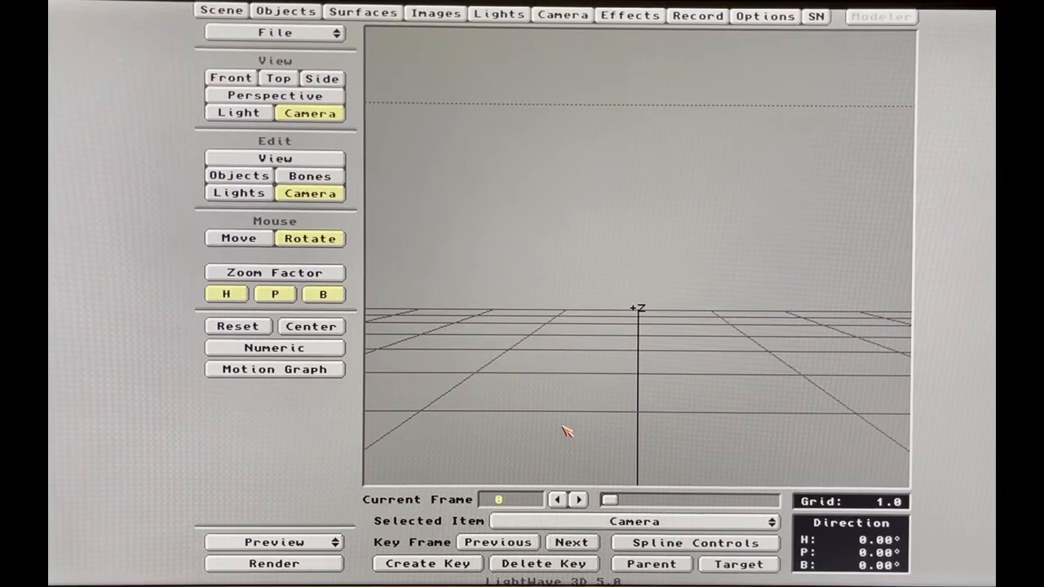
mouse_move(558, 418)
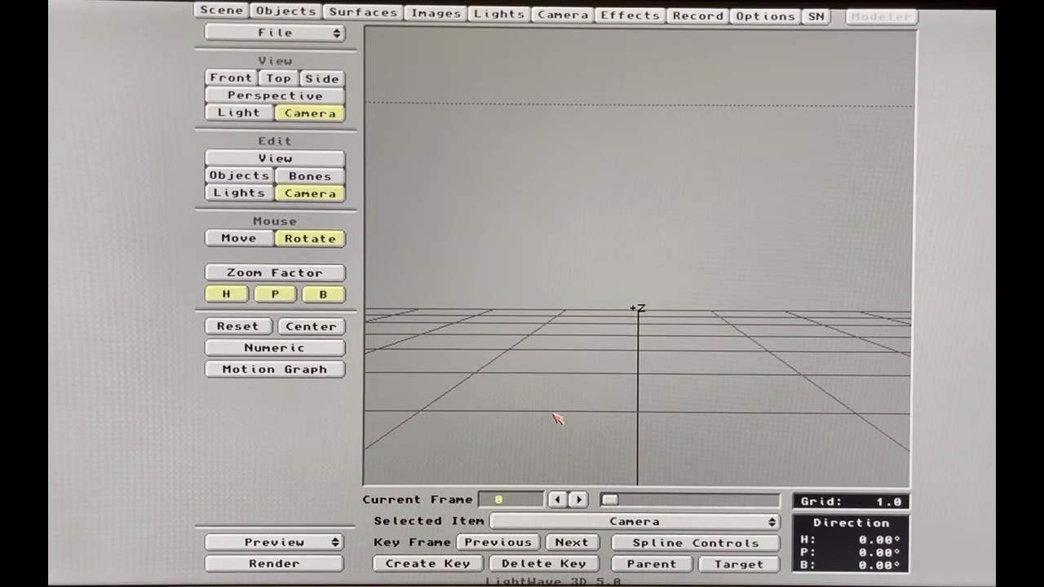
mouse_move(477, 198)
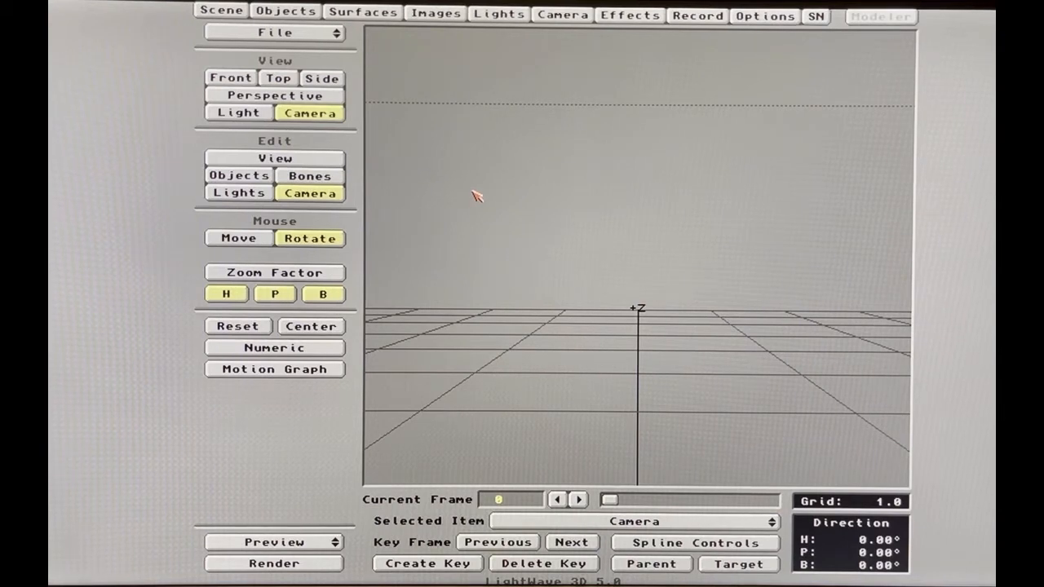
mouse_move(509, 372)
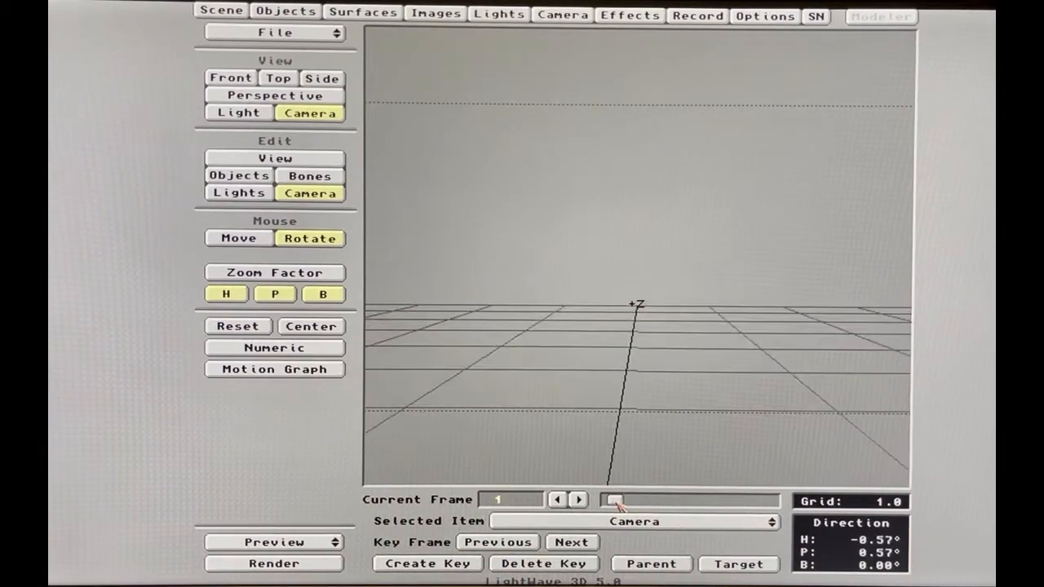
drag(616, 499, 693, 499)
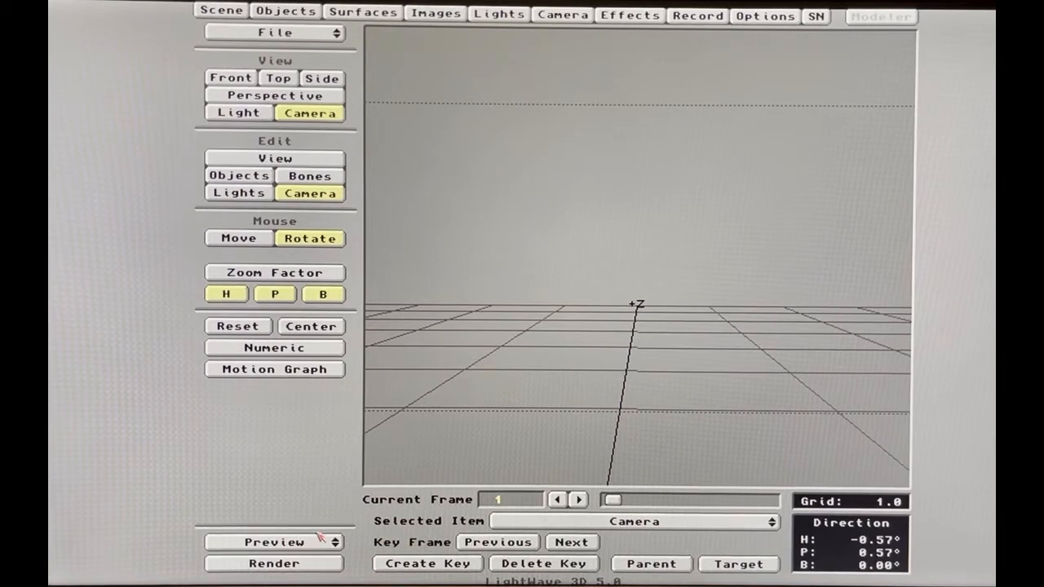
mouse_move(455, 259)
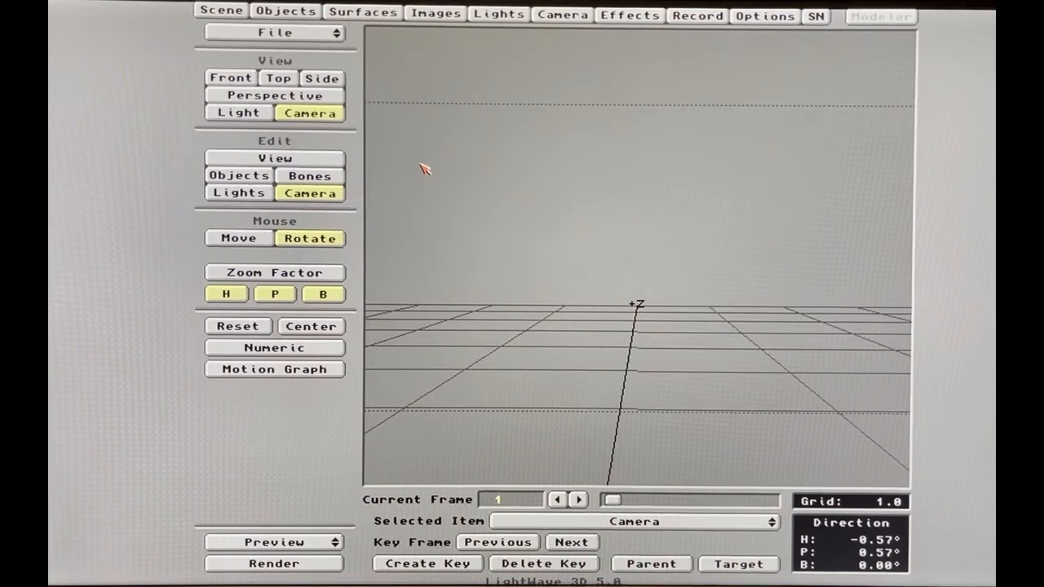
Quit LightWave from the Scene menu and confirm, returning to the Workbench desktop.
click(220, 13)
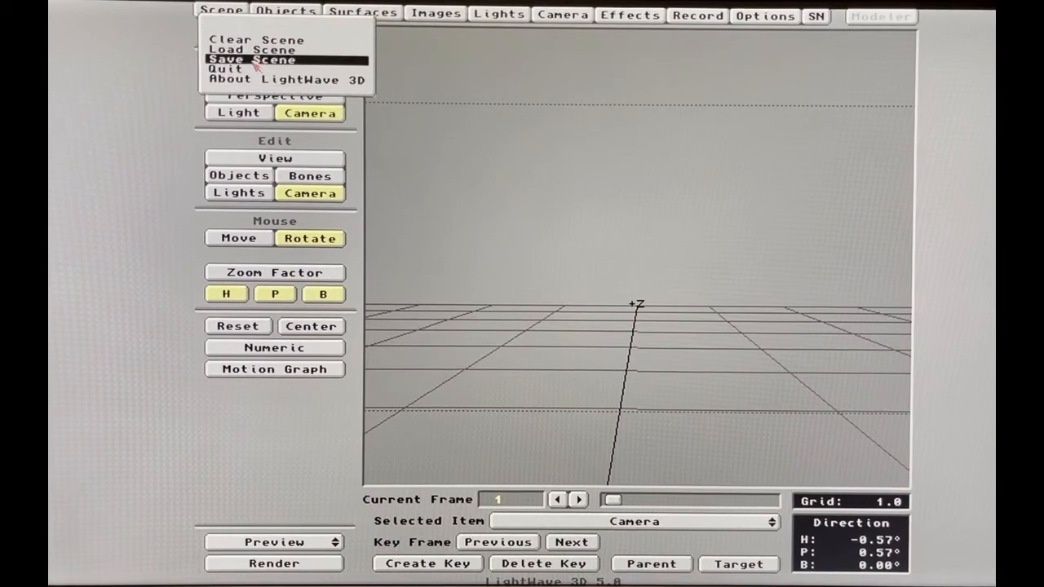
click(228, 68)
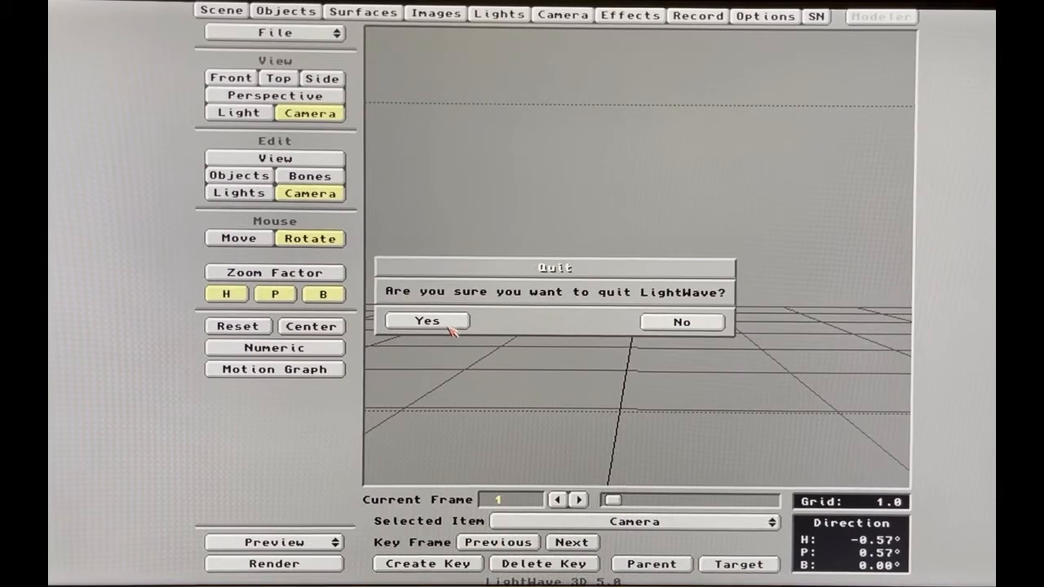
click(681, 321)
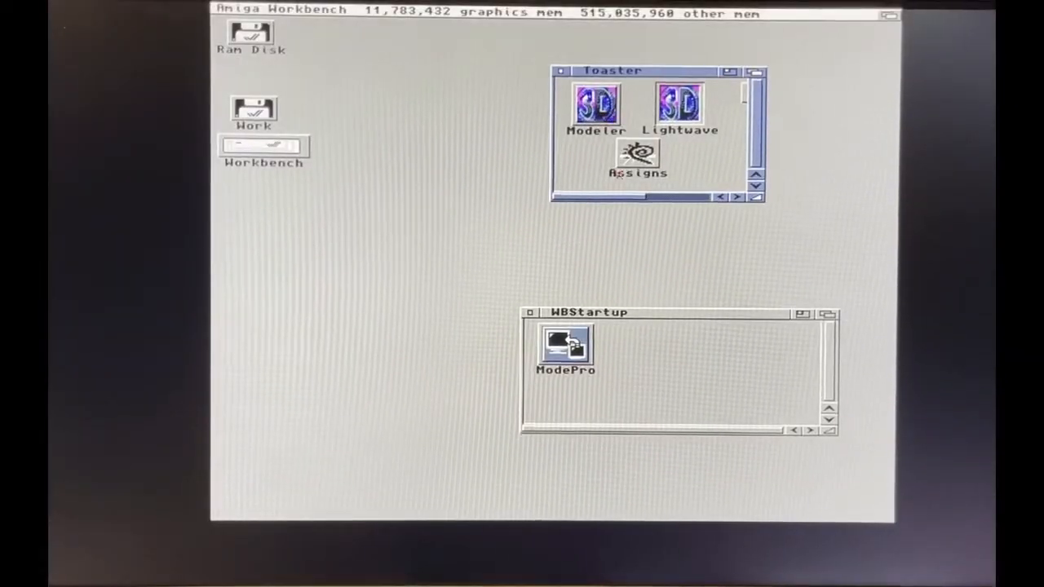
double_click(565, 343)
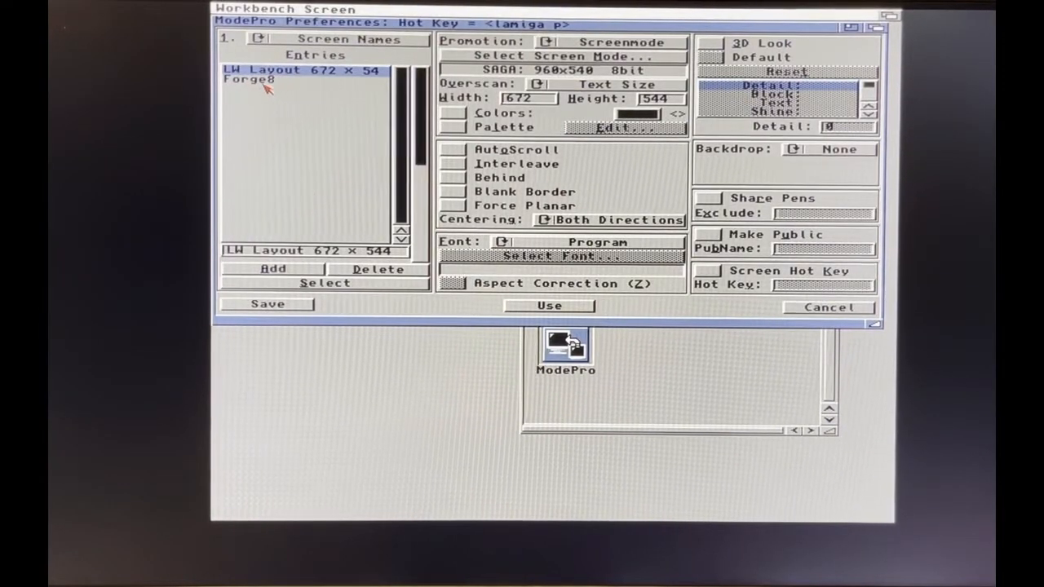
mouse_move(286, 91)
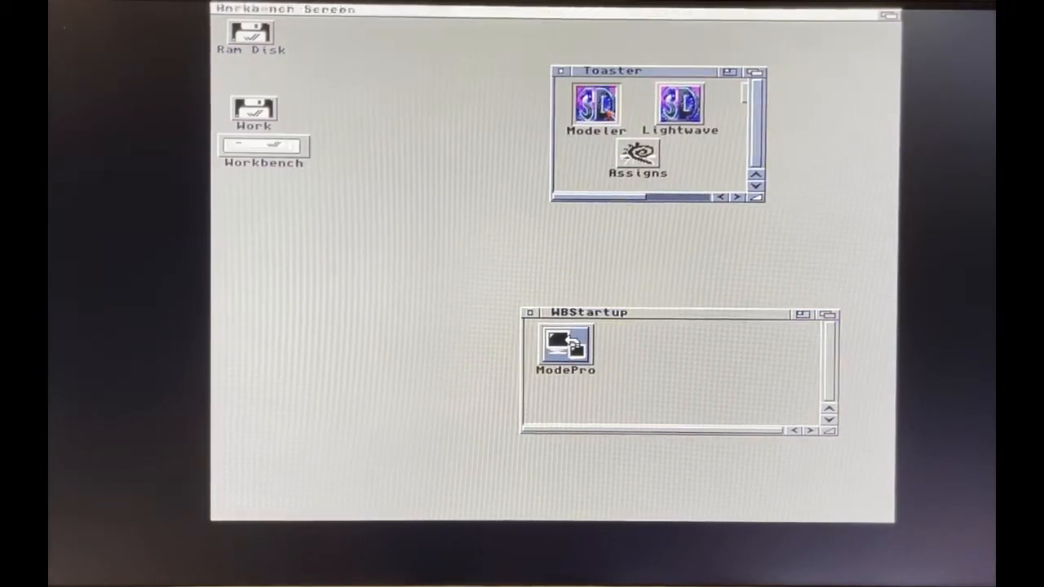
Launch Modeler from the Toaster drawer and show its display options with the SAGA 960x540 8bit screen.
double_click(595, 105)
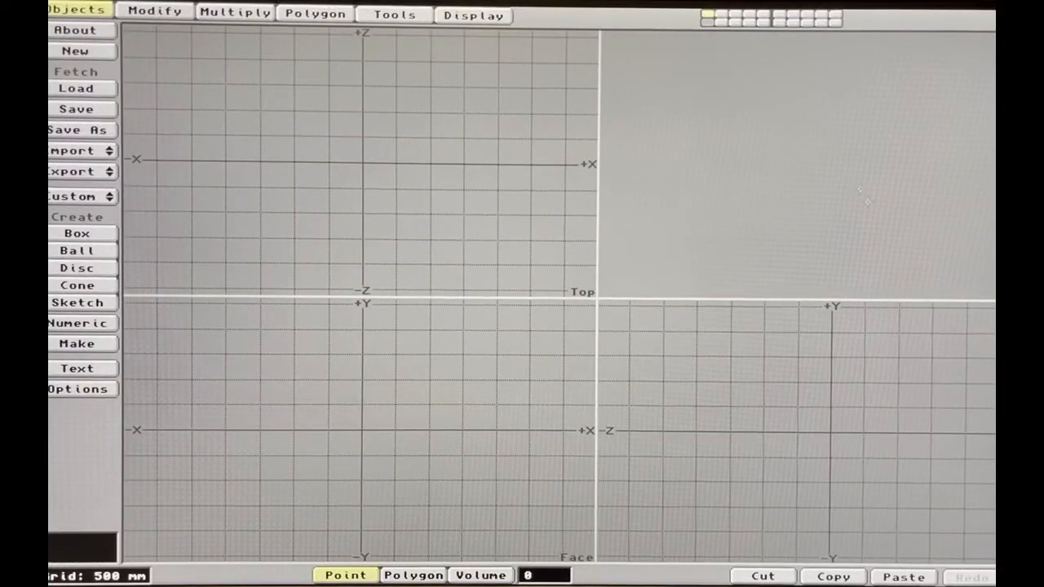
click(473, 15)
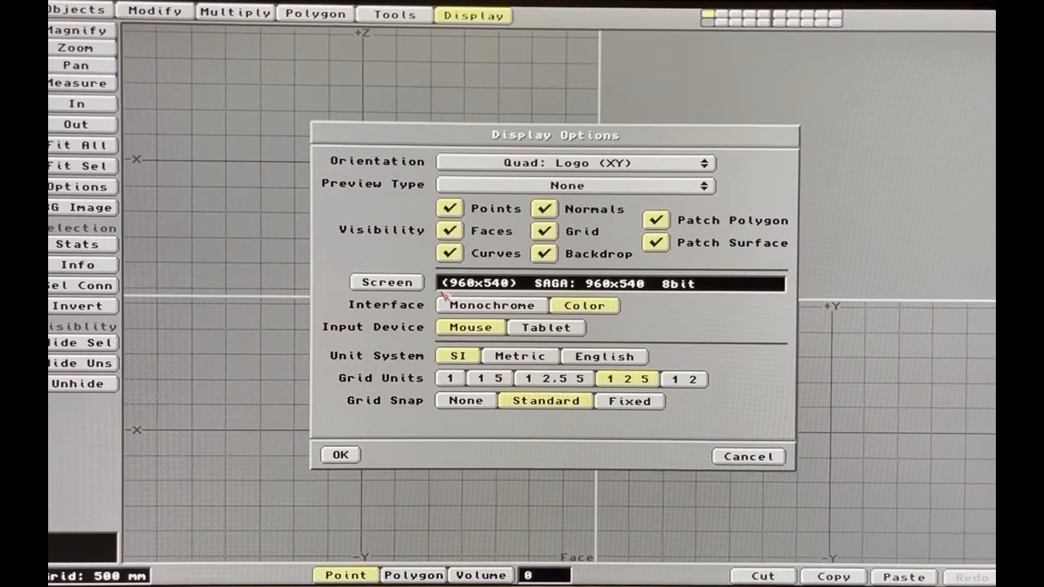
click(385, 280)
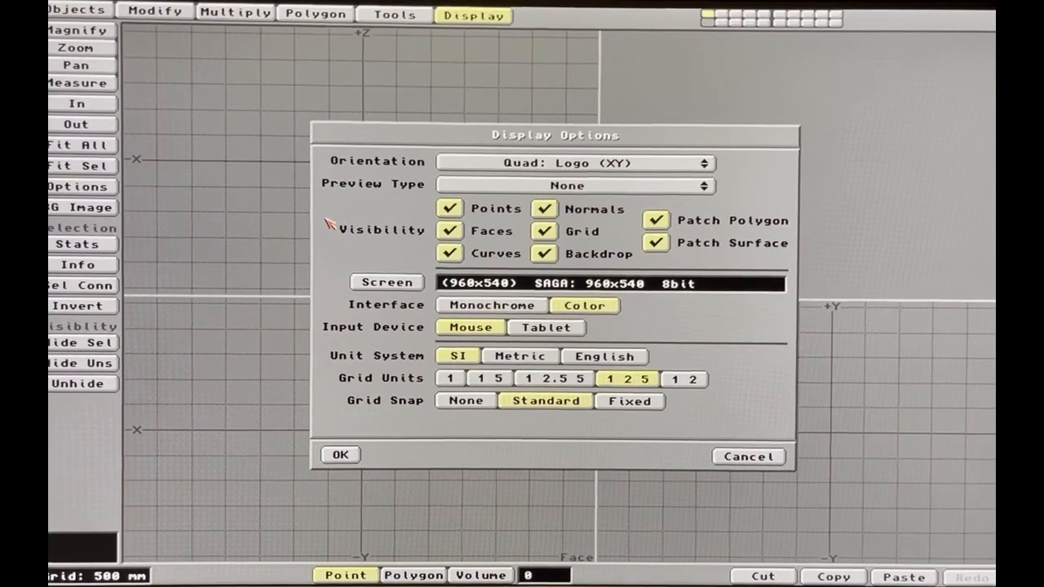
click(385, 282)
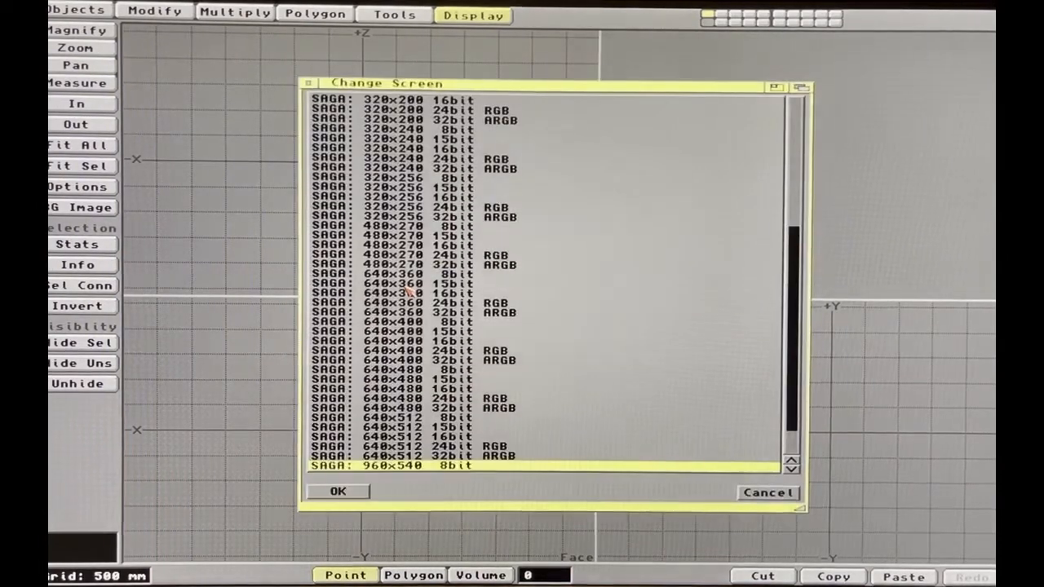
mouse_move(427, 294)
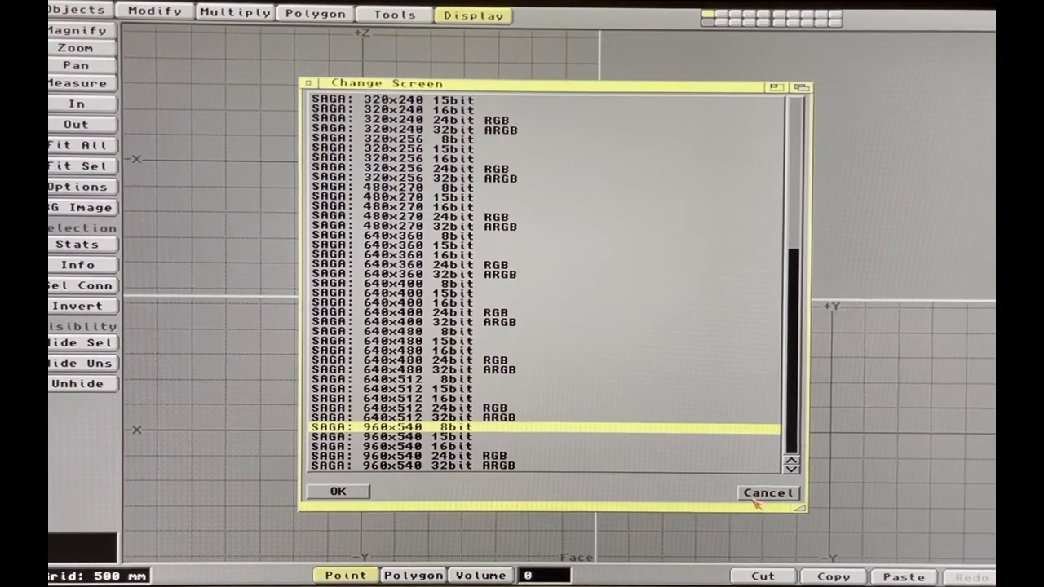
click(338, 491)
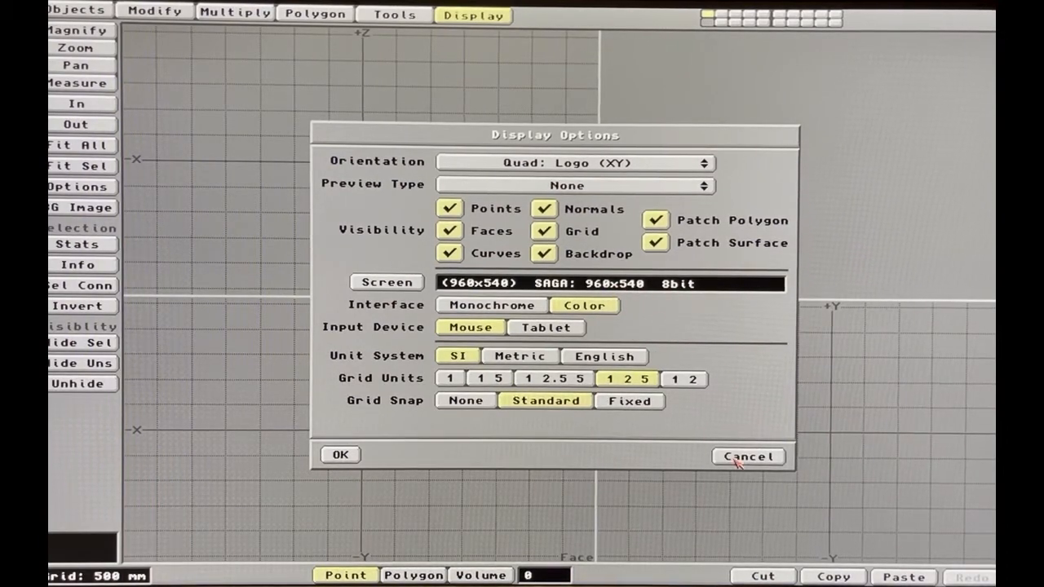
Reopen Modeler's display options and choose the NTSC:High Res Laced screen mode.
click(747, 456)
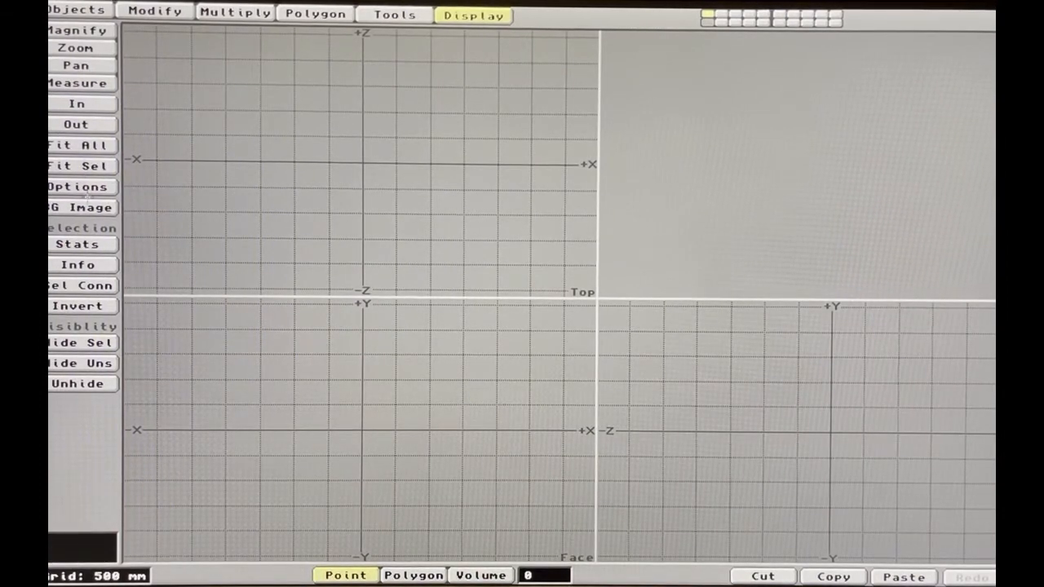
click(75, 186)
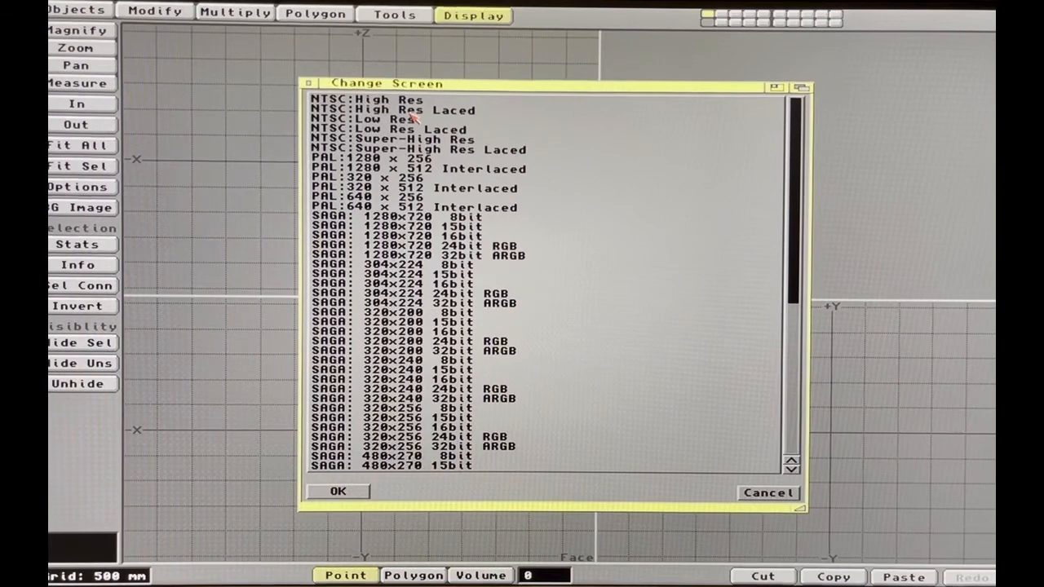
click(391, 111)
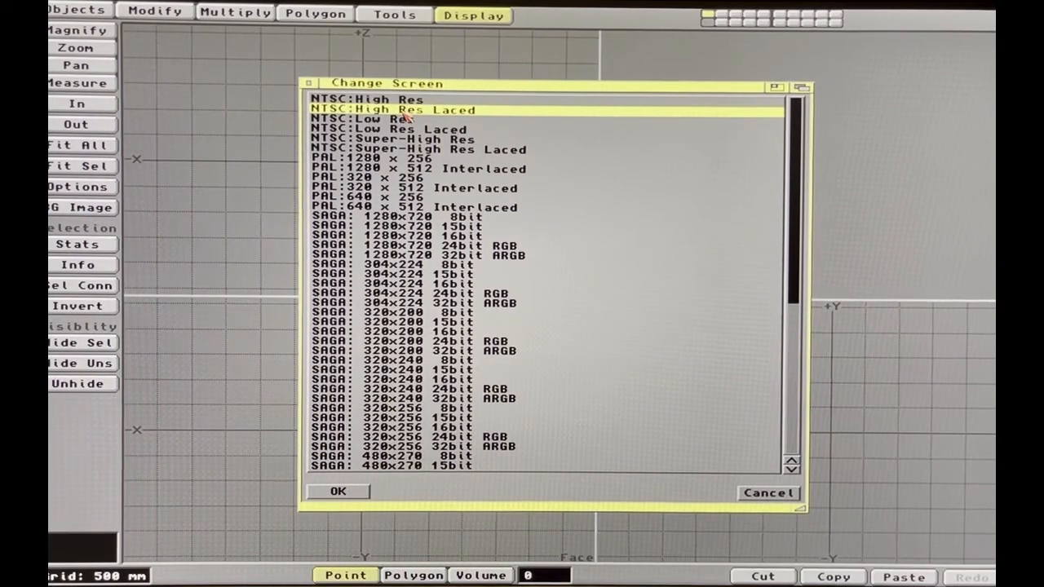
click(338, 490)
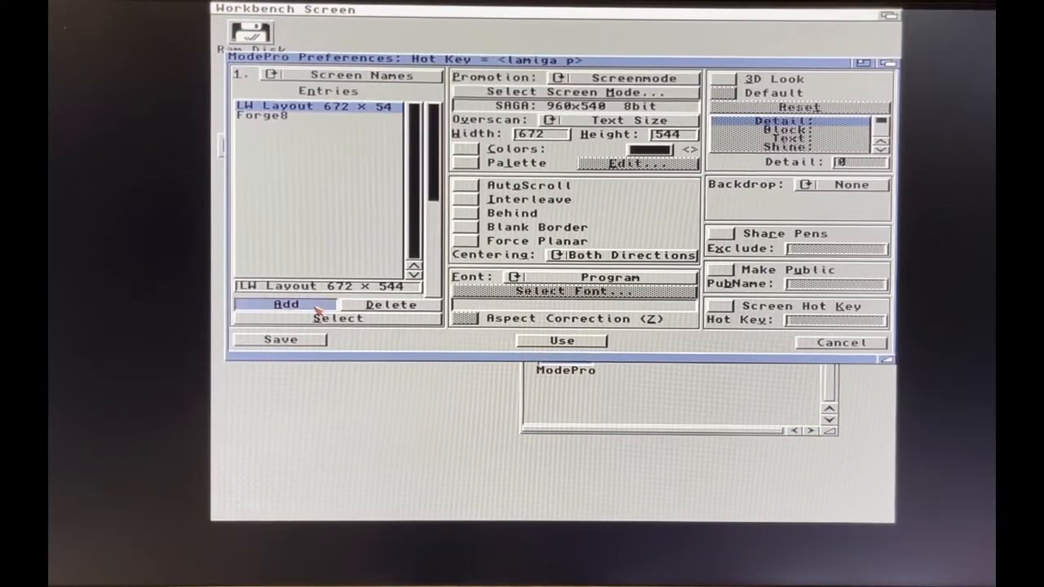
Add a Modeler UI 672 x 432 entry promoted to screenmode SAGA 960x540 8bit.
click(286, 303)
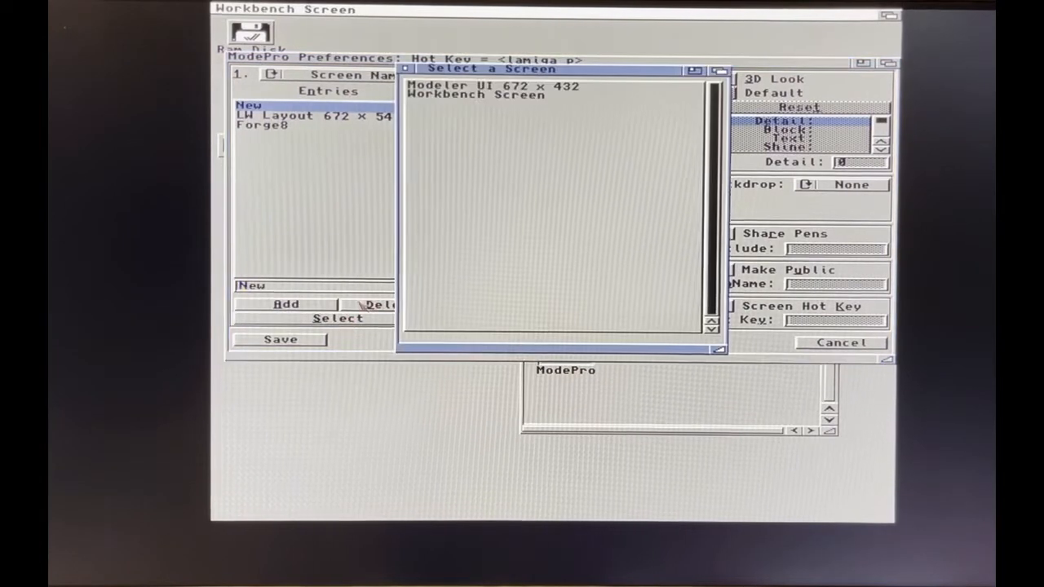
click(492, 85)
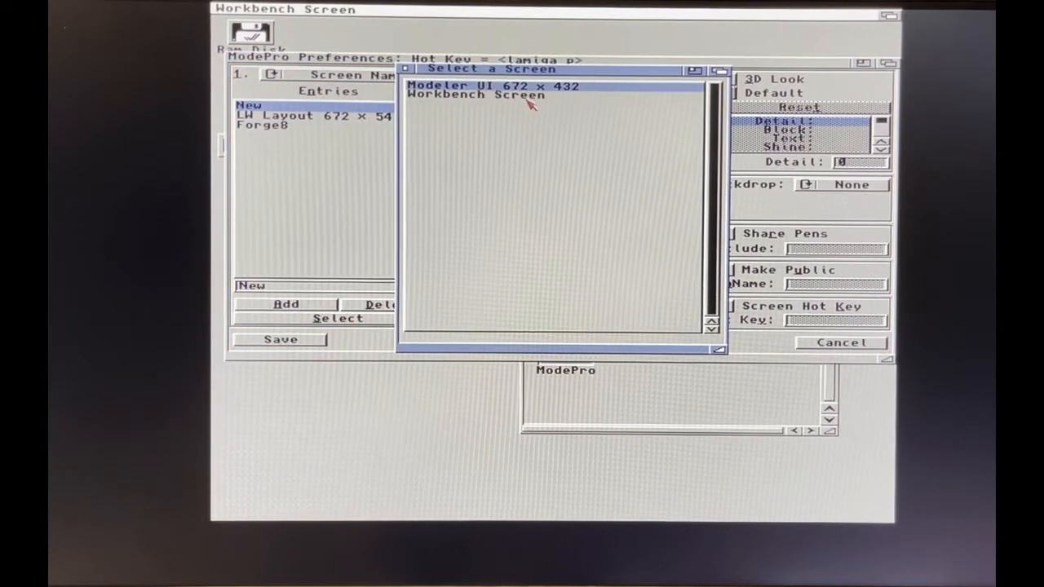
mouse_move(564, 91)
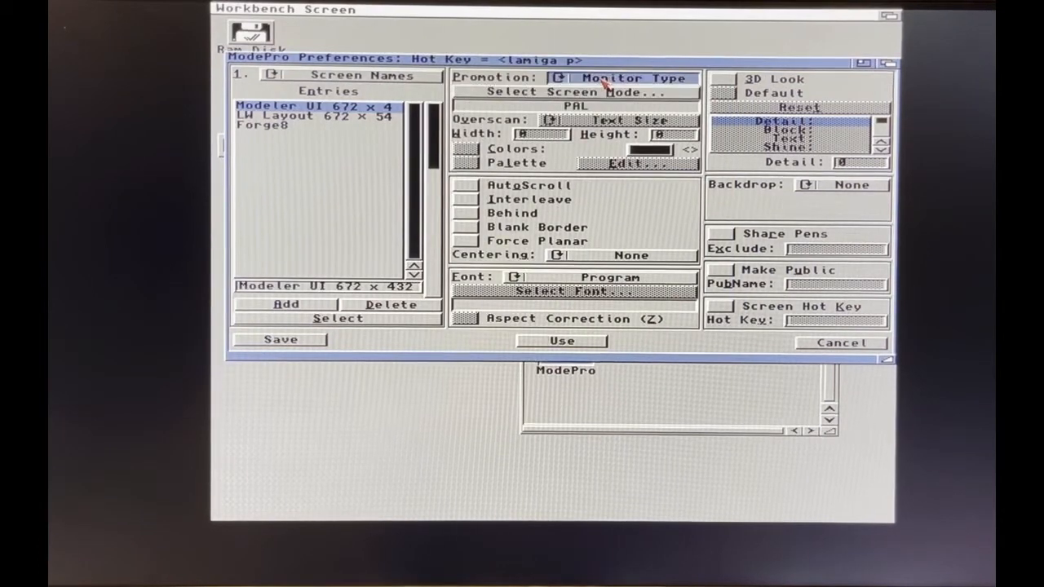
click(572, 91)
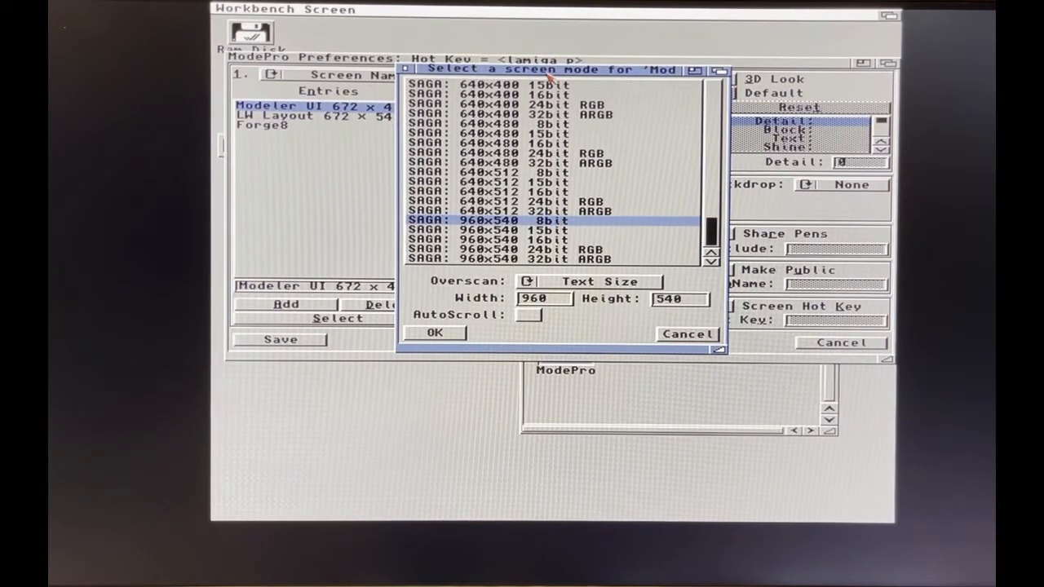
click(433, 333)
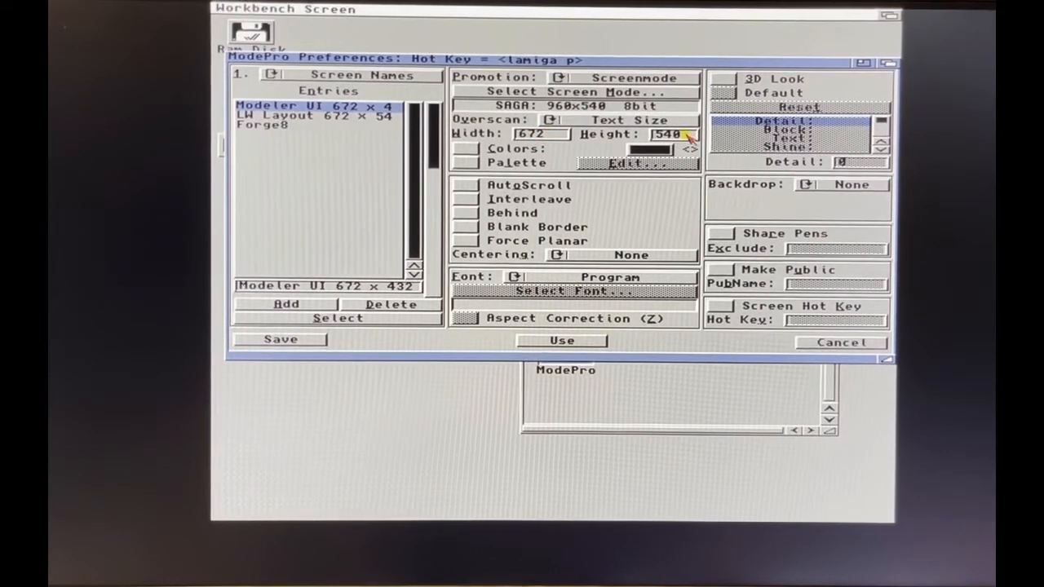
Set the entry's height to 432, centre it in both directions, and apply with Use.
click(666, 133)
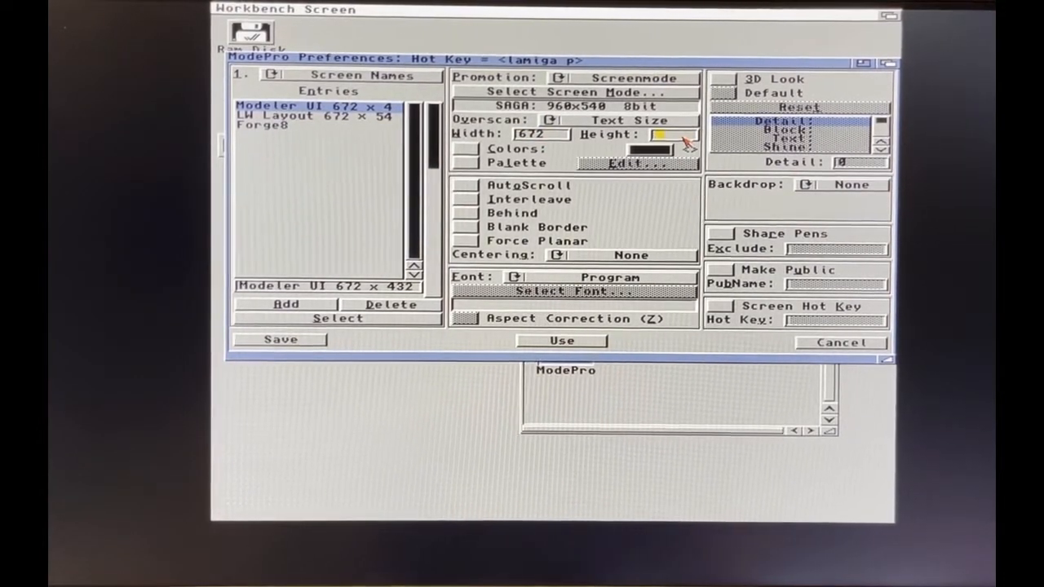
text(432)
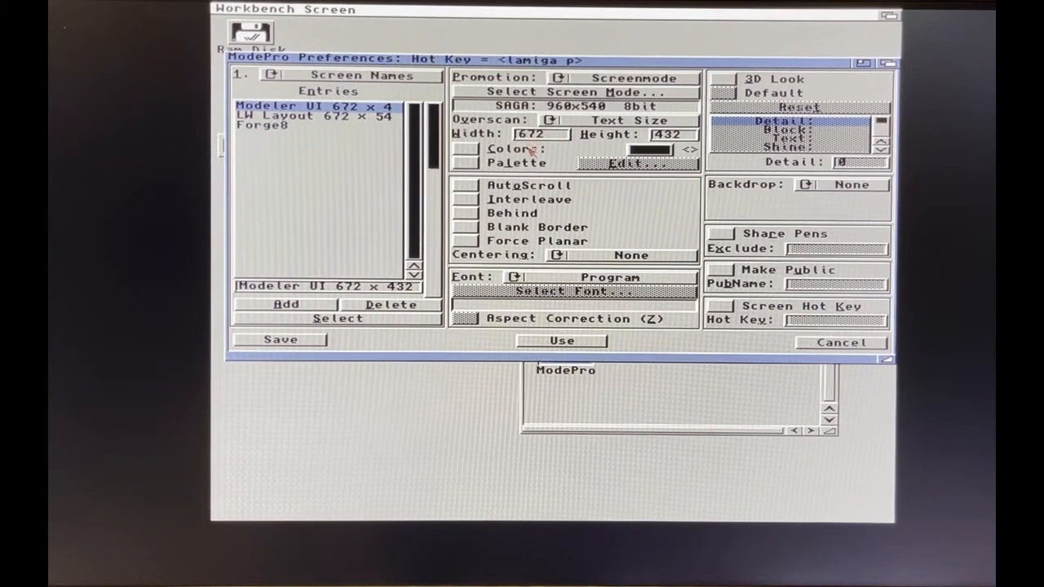
mouse_move(600, 261)
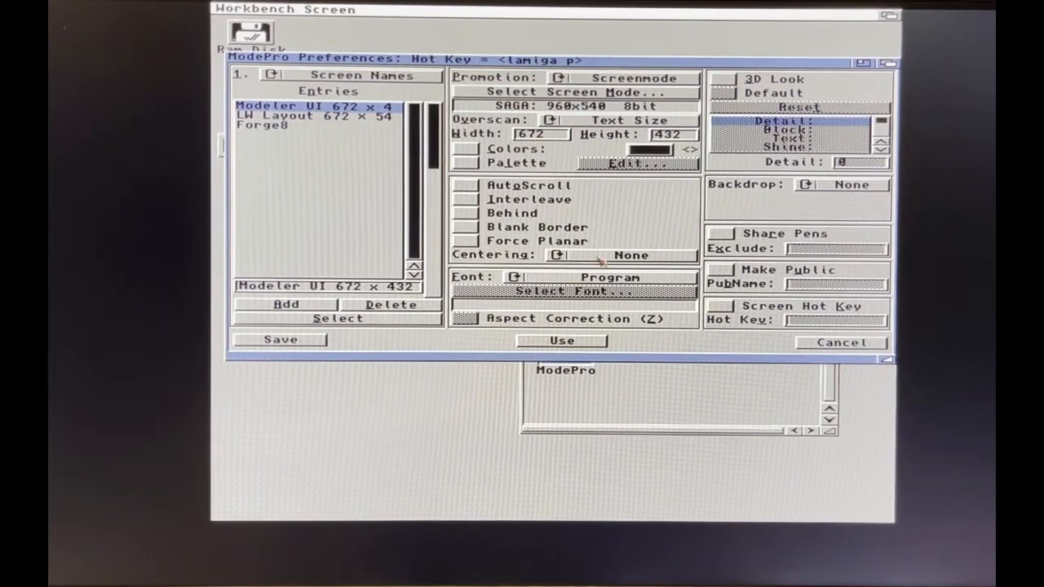
click(558, 254)
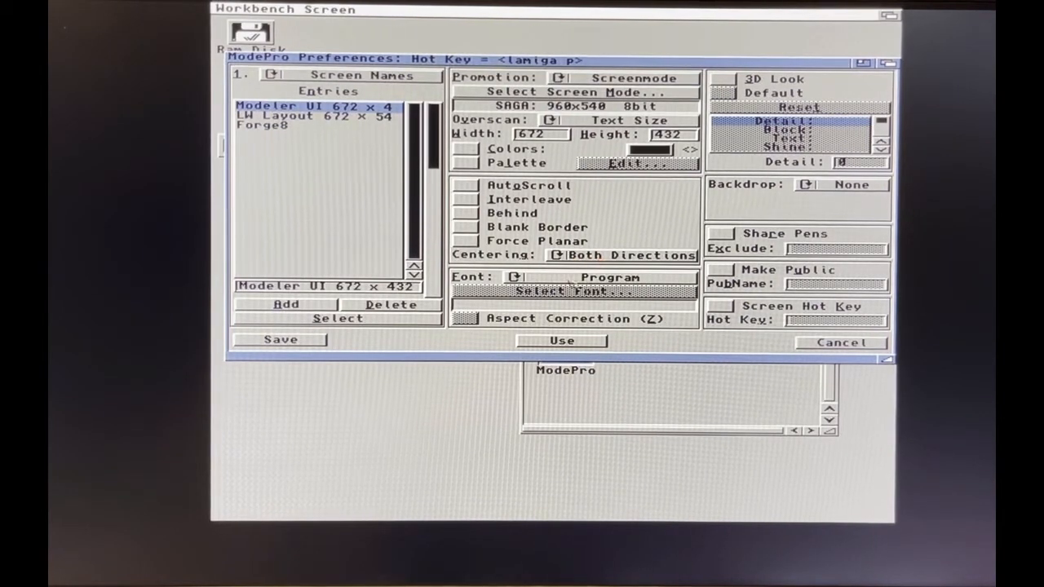
click(561, 341)
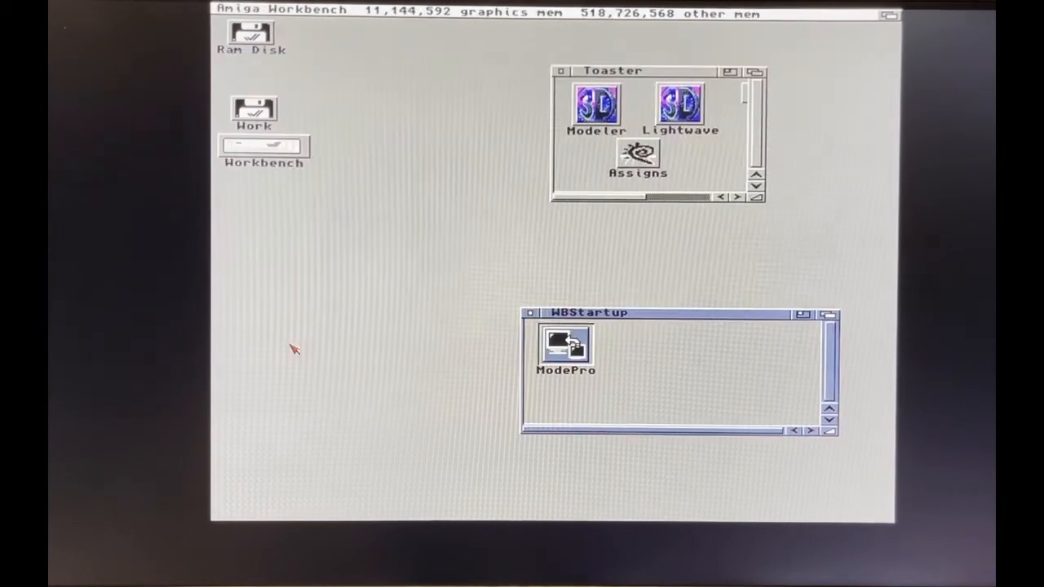
Relaunch LightWave Modeler from the Toaster drawer onto the promoted screen.
double_click(596, 104)
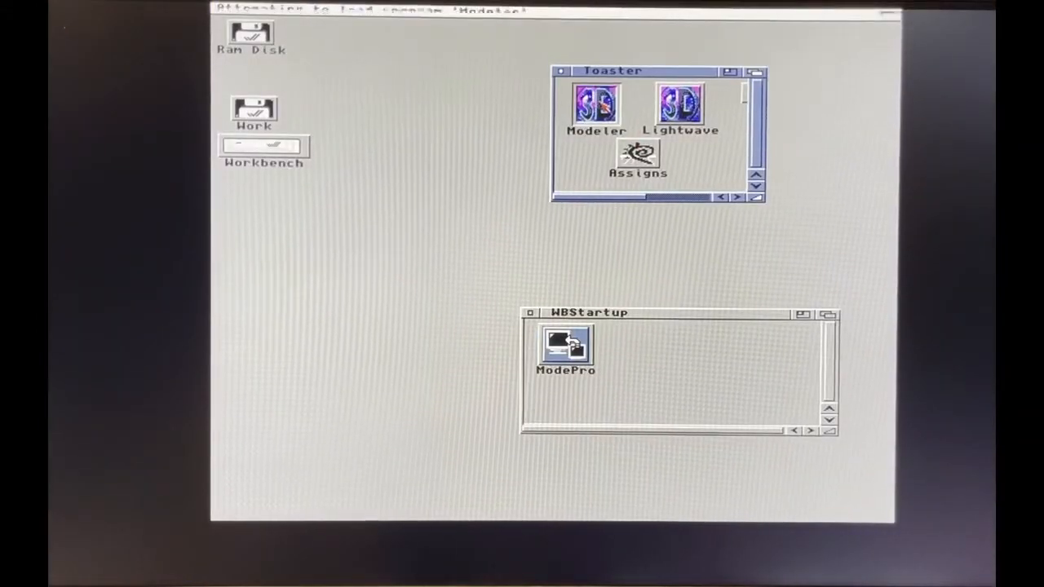
double_click(597, 105)
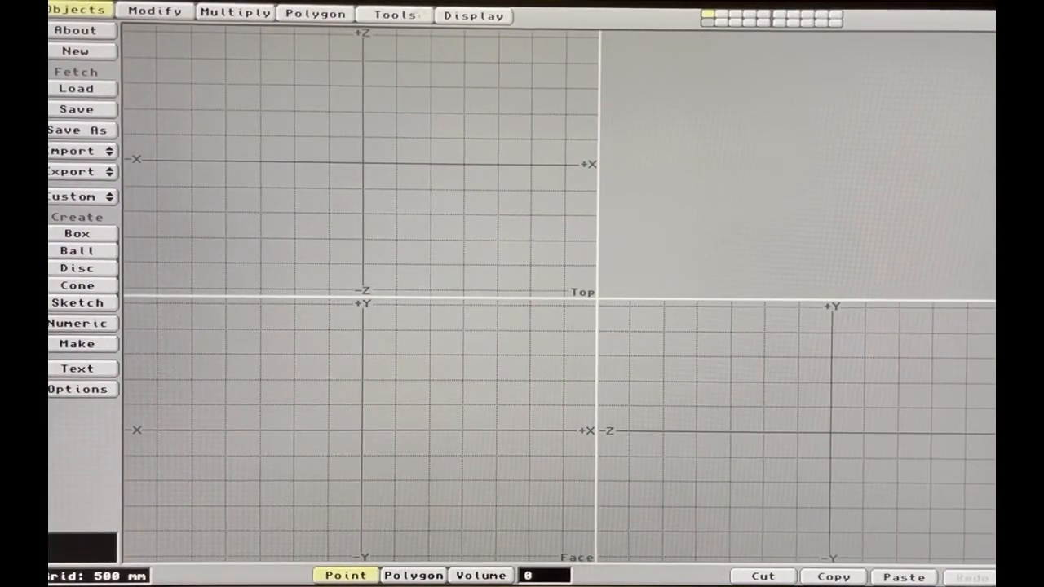
Choose NTSC:High Res Laced in Modeler's display options and accept the settings.
click(473, 14)
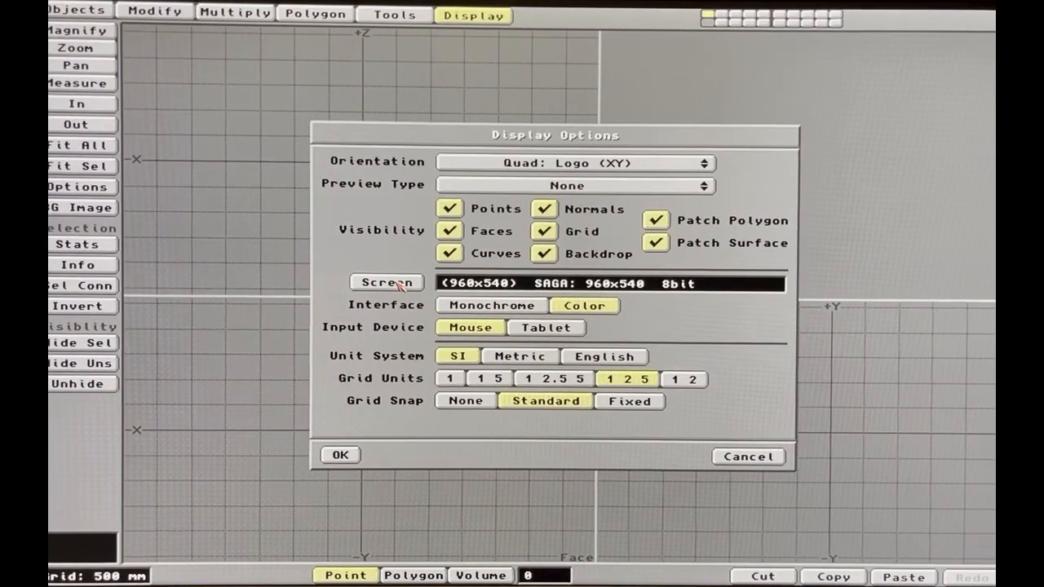
click(385, 282)
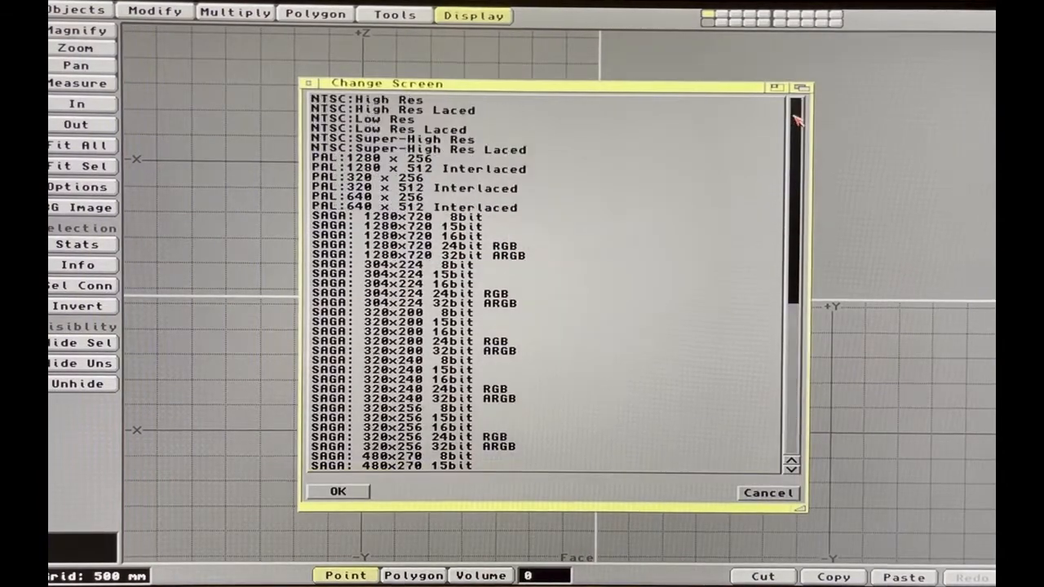
click(391, 110)
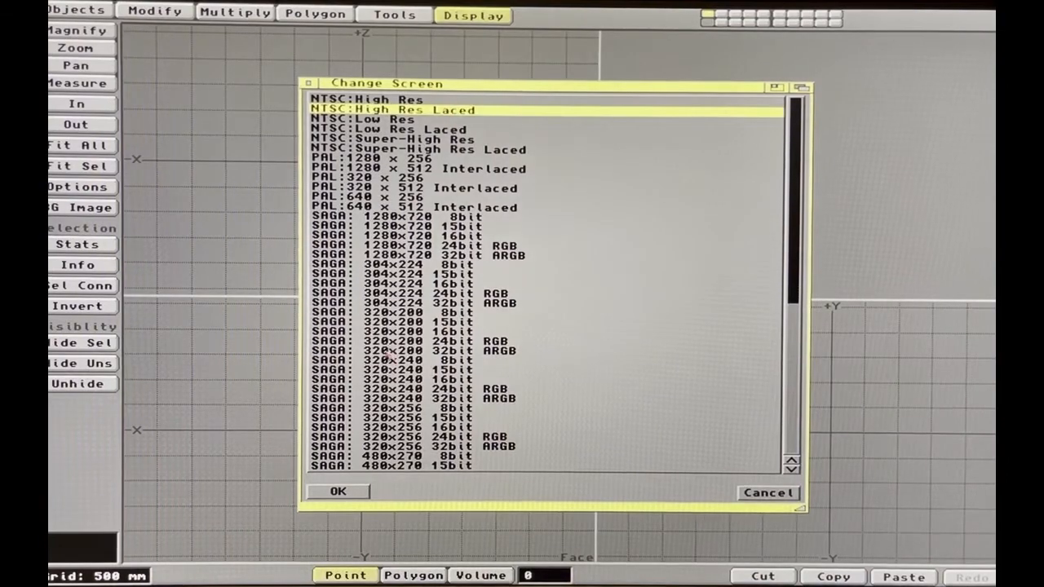
click(338, 491)
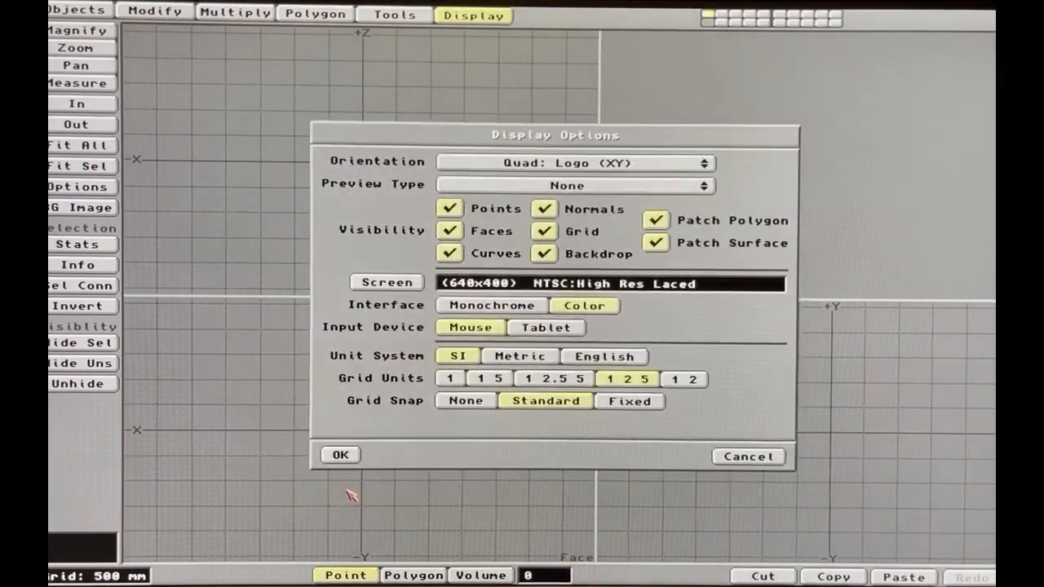
click(339, 455)
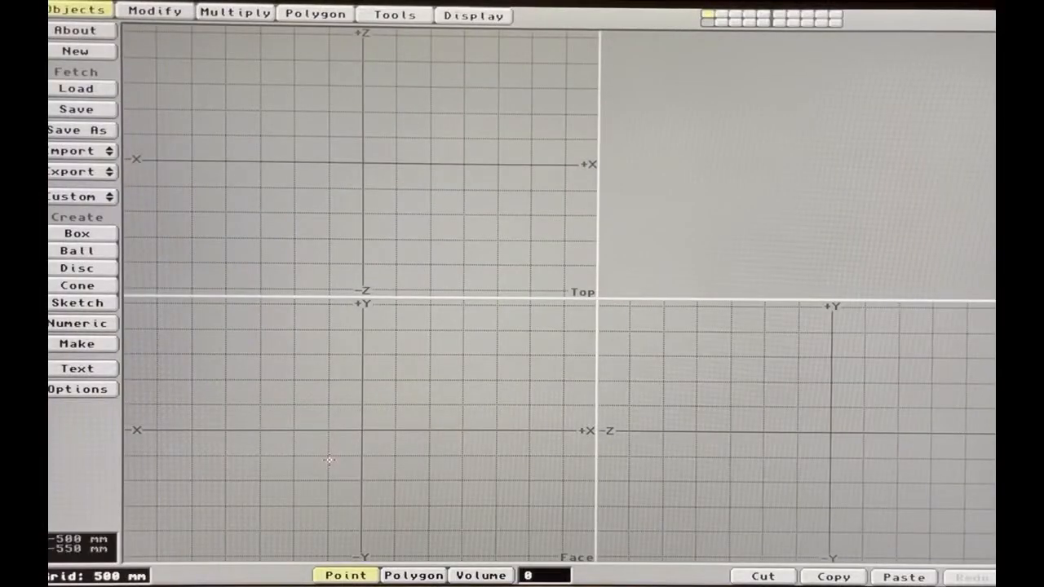
Reopen the display options to verify the screen reports SAGA 960x540 8bit, then close them.
click(473, 15)
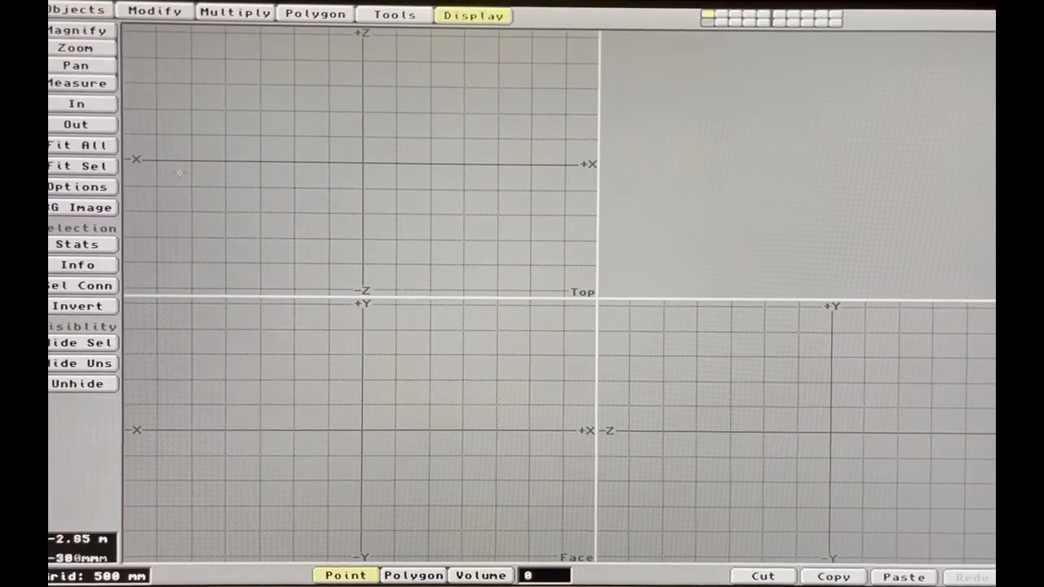
click(473, 15)
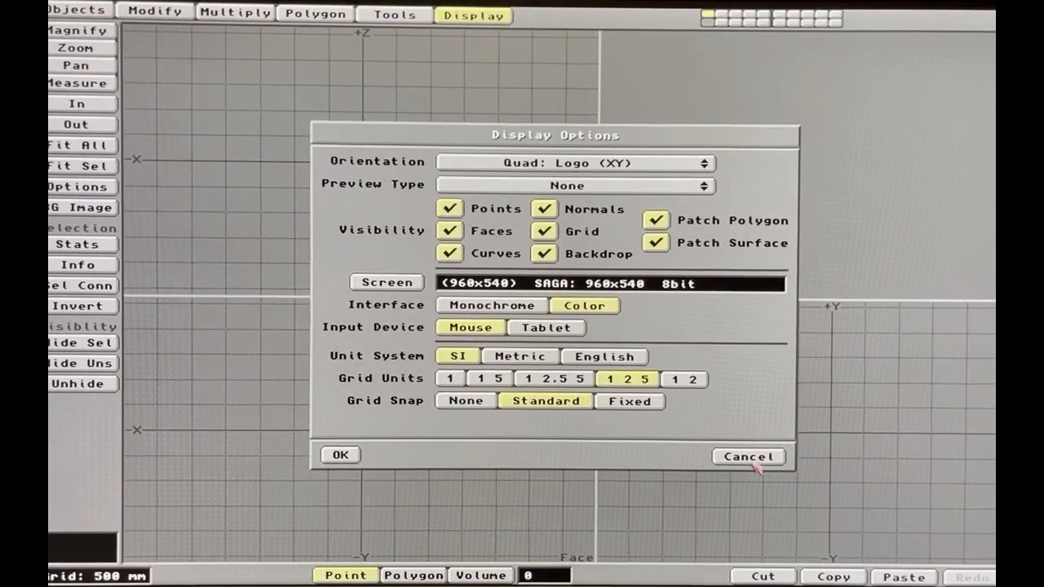
click(747, 456)
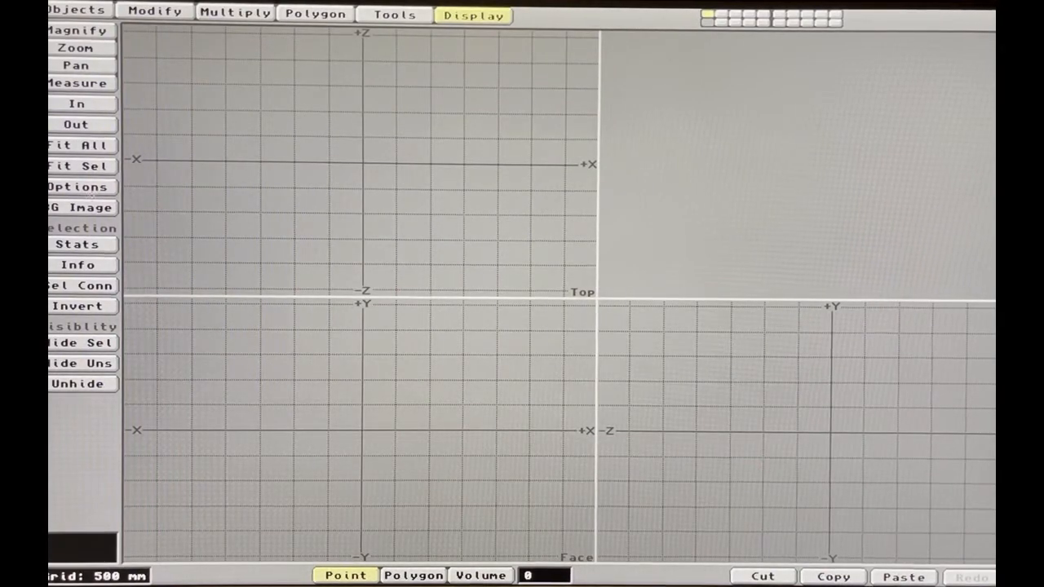
click(473, 15)
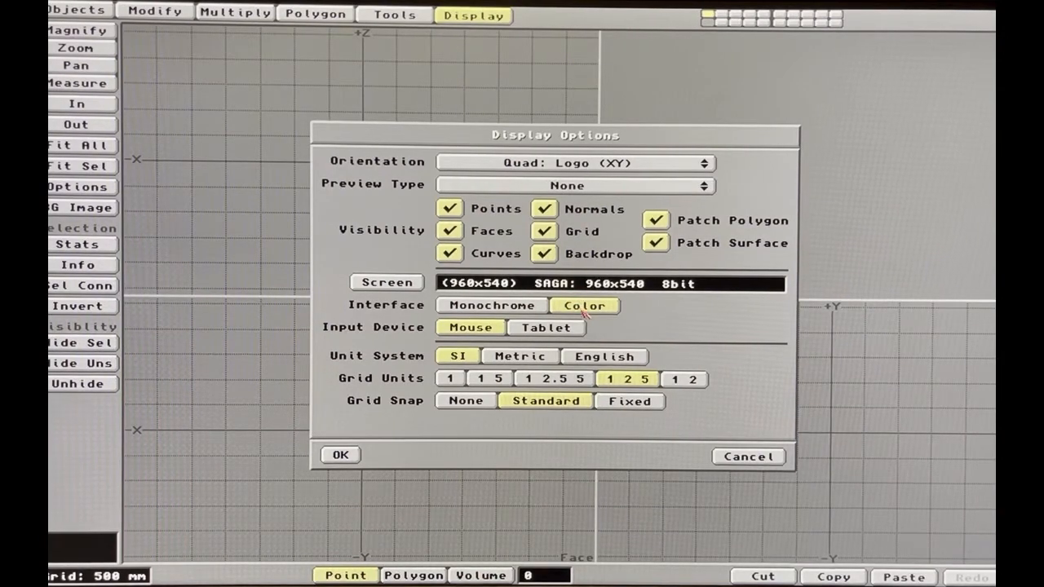
click(340, 454)
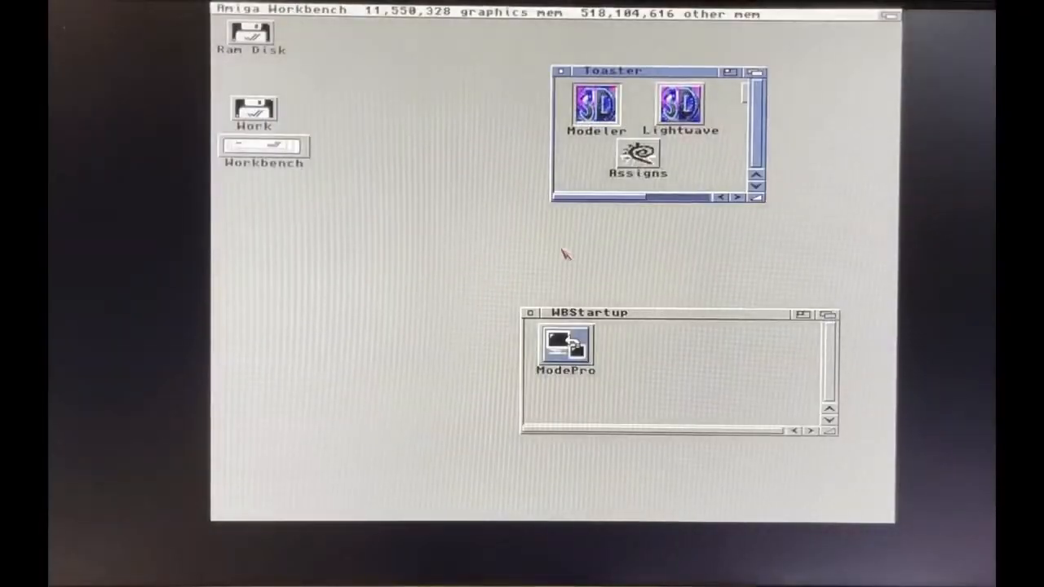
Delete the Modeler UI 672 x 432 entry in ModePro and save, keeping LW Layout and Forge8.
double_click(566, 342)
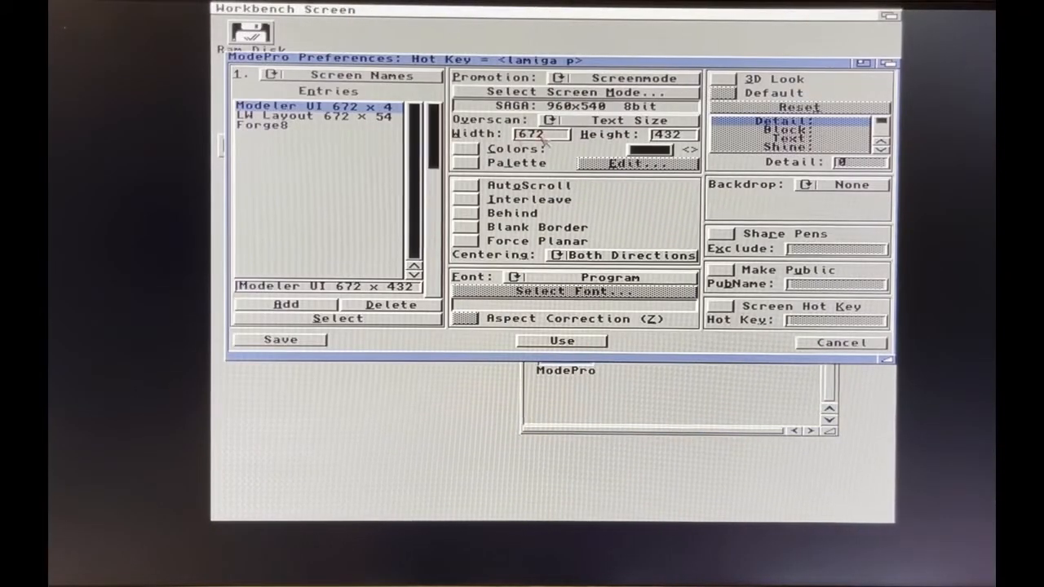
mouse_move(571, 216)
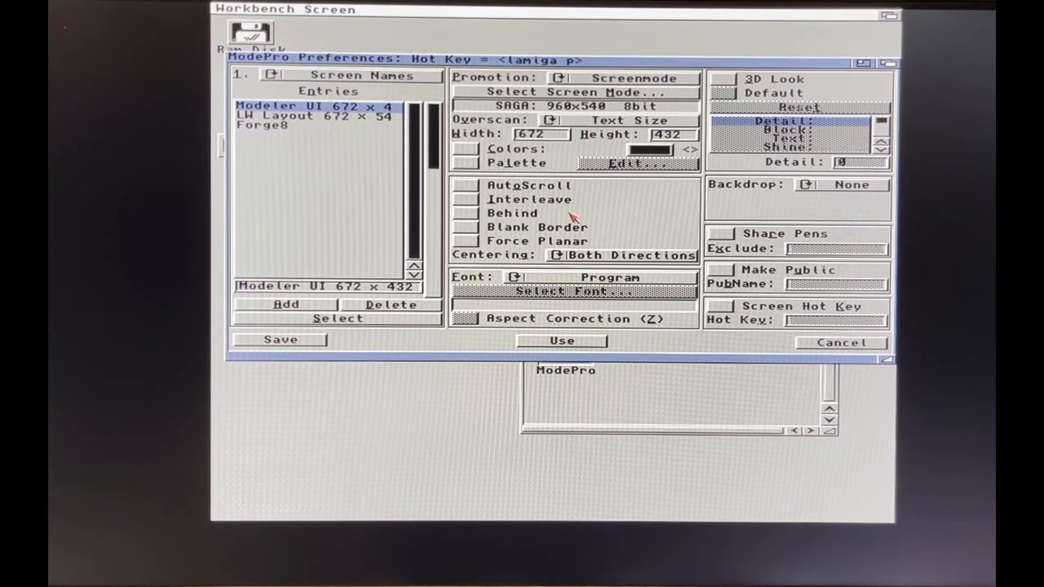
mouse_move(574, 211)
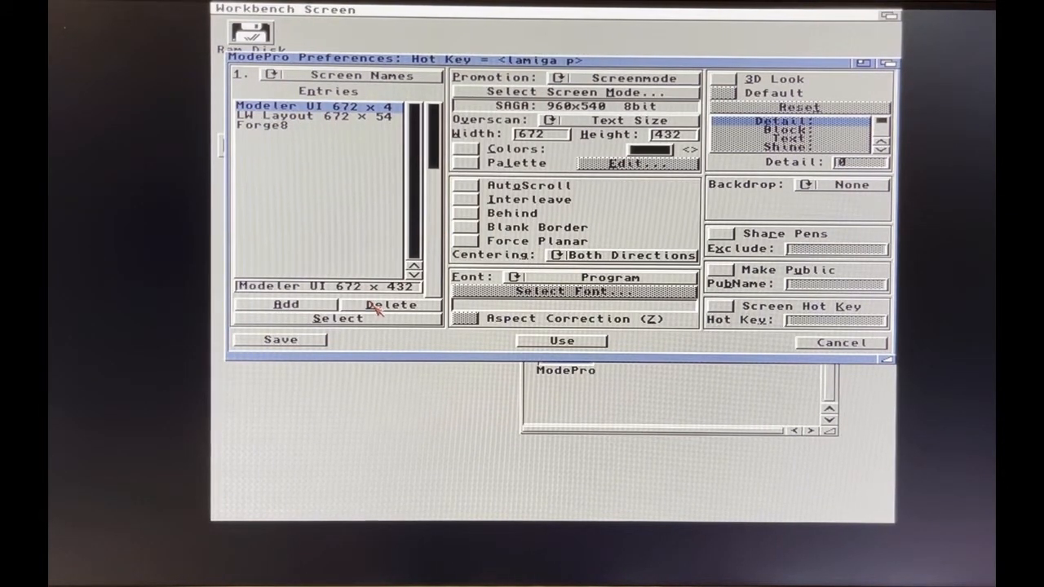
click(391, 305)
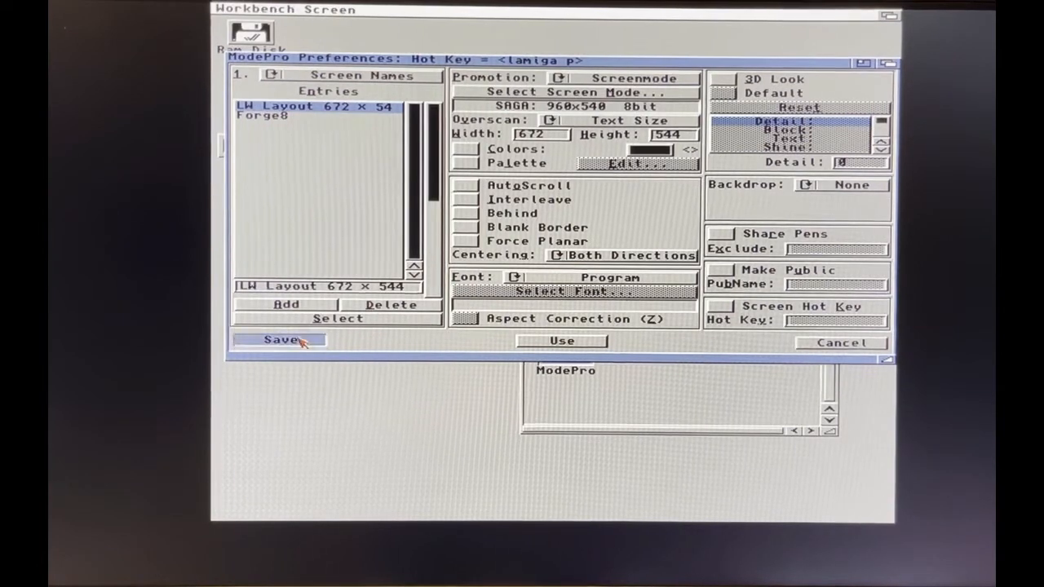
click(281, 341)
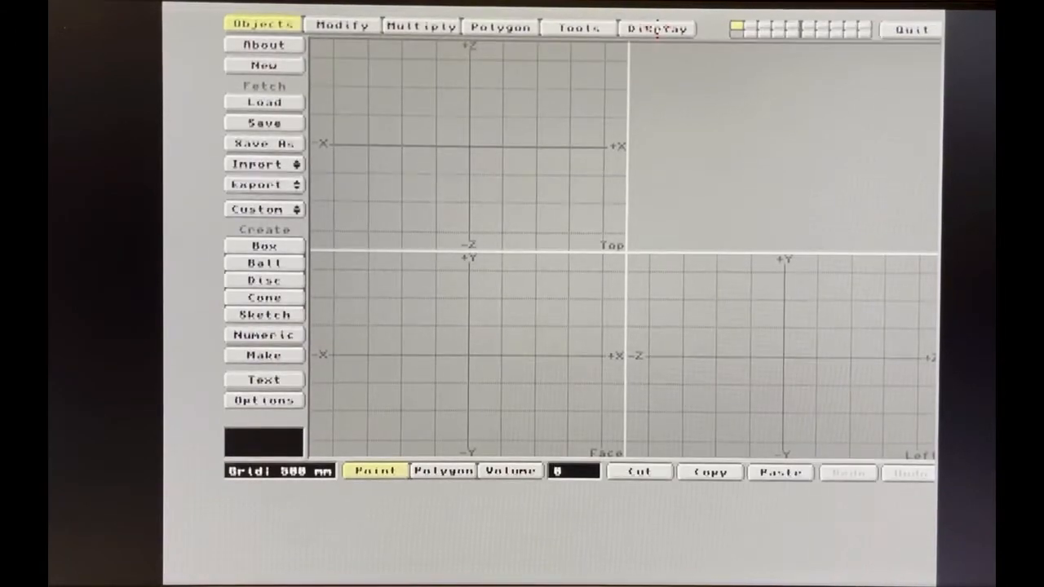
Change Modeler's screen to SAGA: 960x540 8bit from its own screen list and confirm.
click(656, 28)
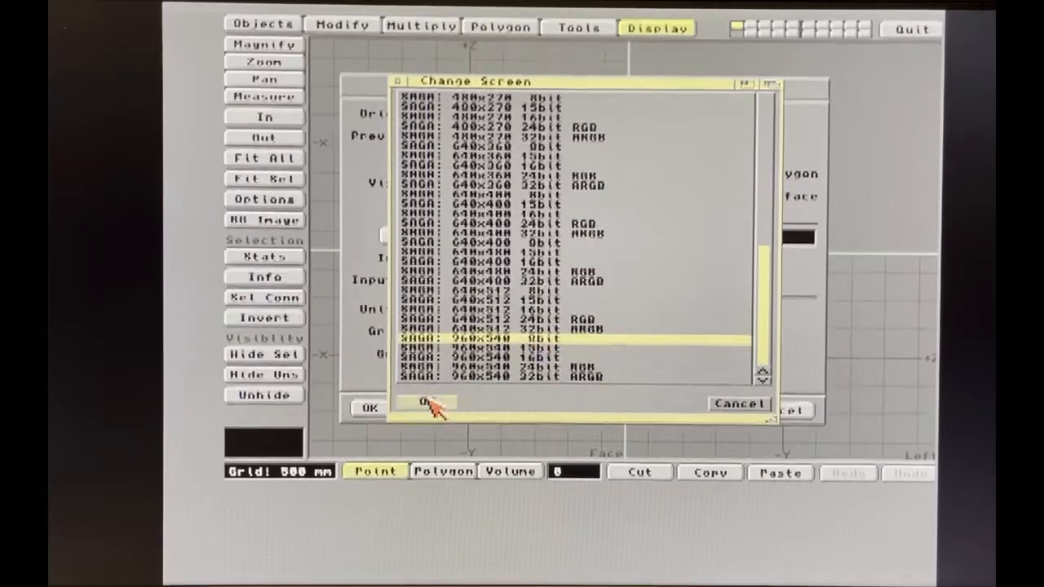
click(426, 408)
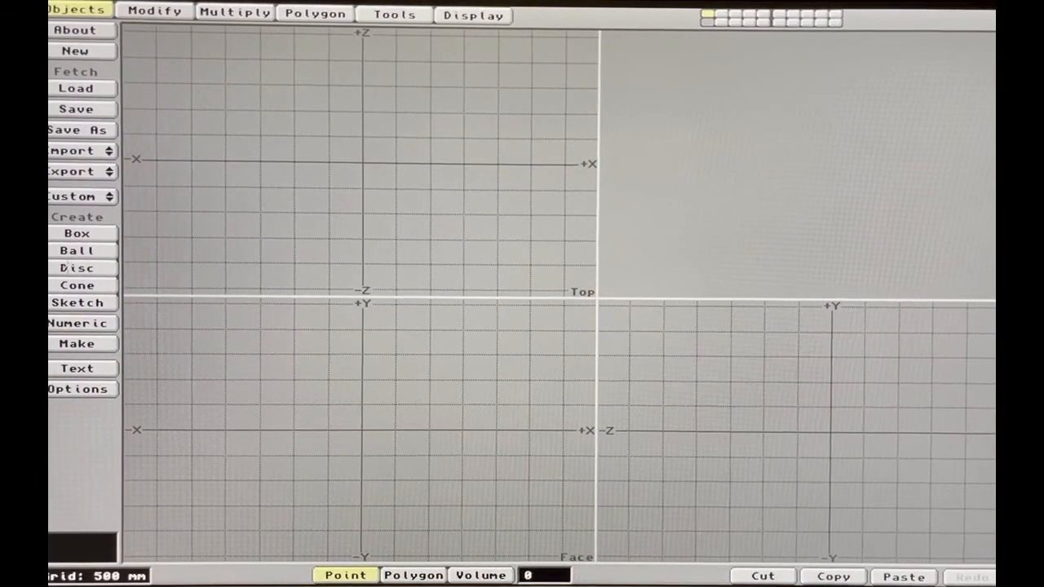
Select the Disc tool and drag out a disc shape in a Modeler viewport.
click(78, 268)
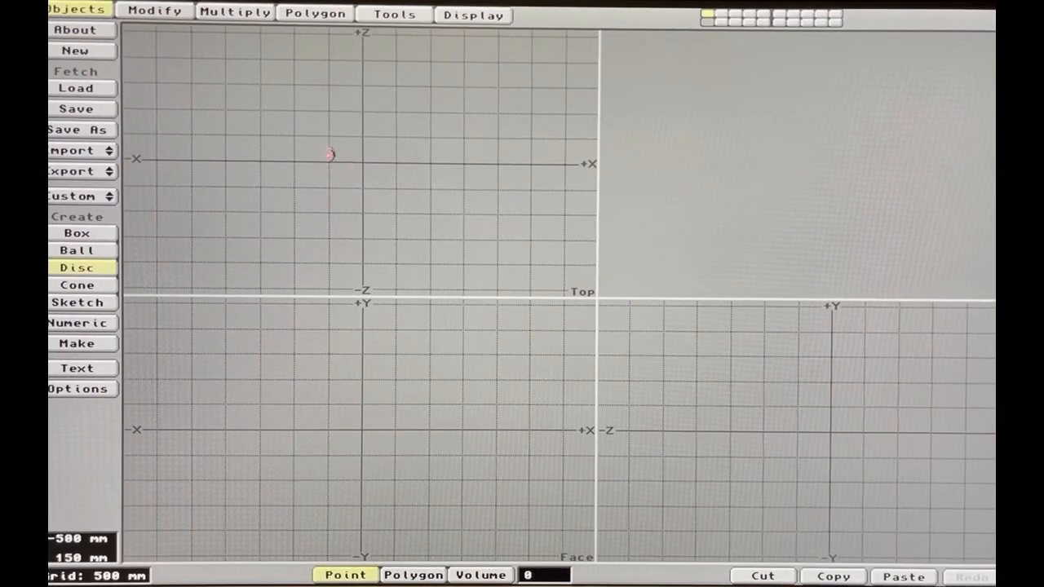
drag(328, 155, 476, 241)
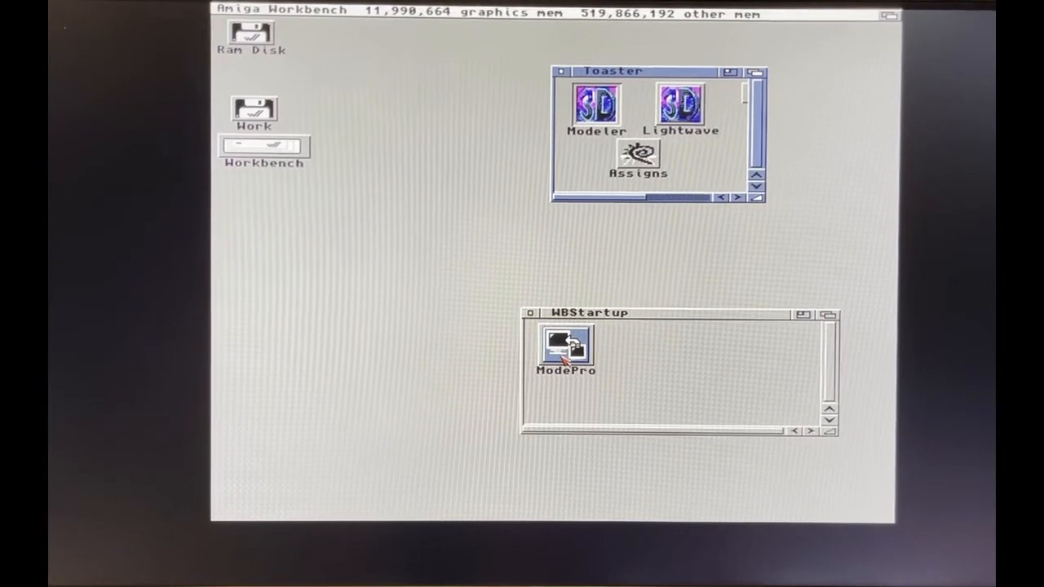
mouse_move(688, 131)
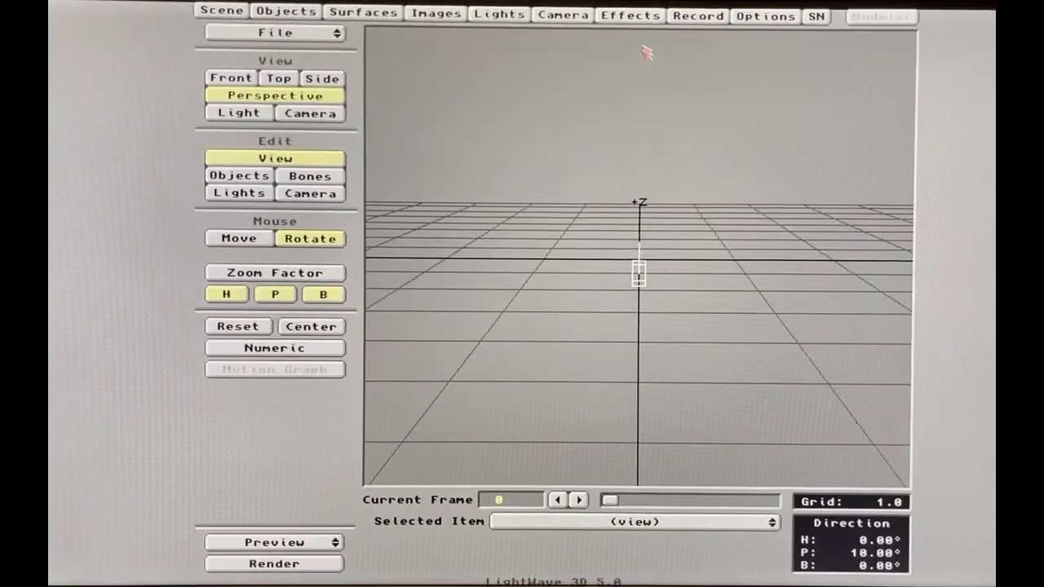
Enable Gradient Backdrop in the Effects panel, then bring up the Record panel showing 8-bit HAM render display.
click(629, 16)
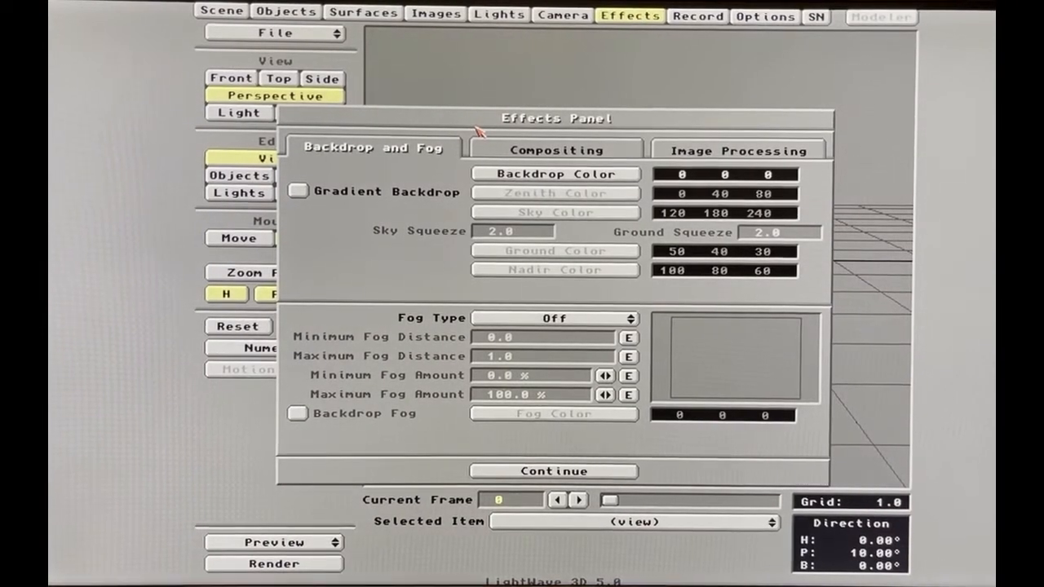
click(274, 564)
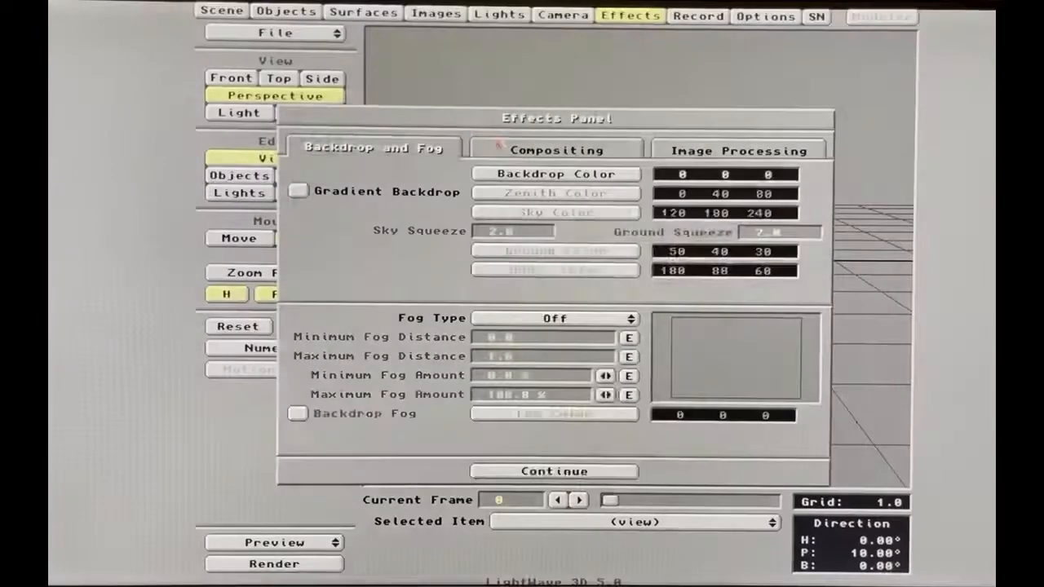
click(297, 189)
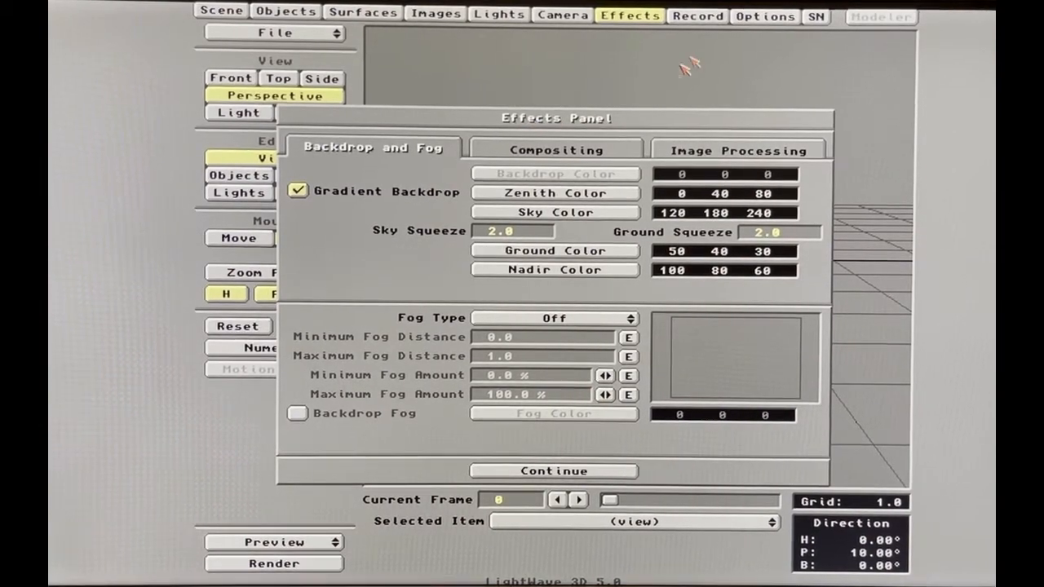
click(698, 17)
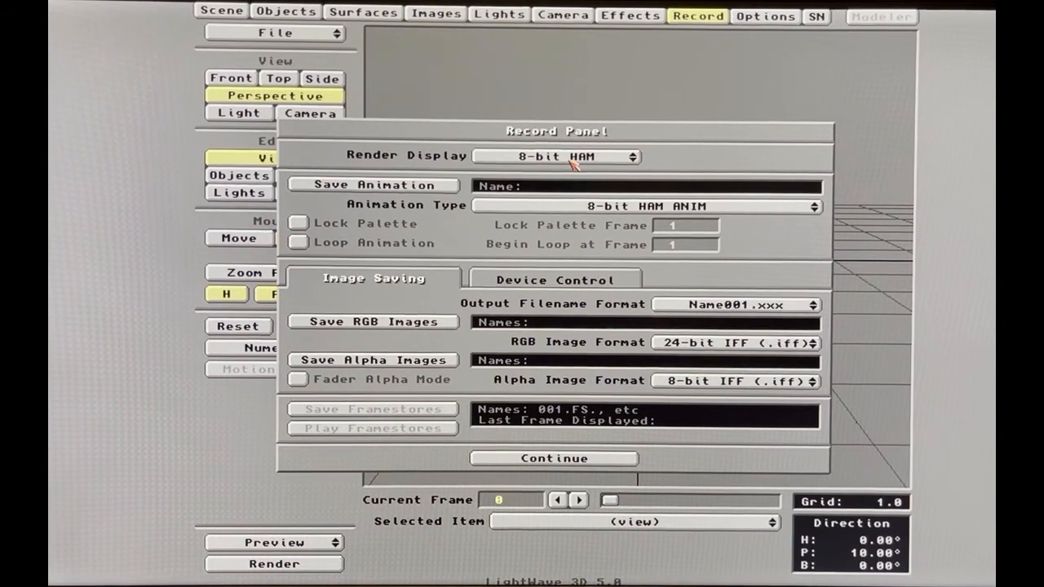
click(558, 157)
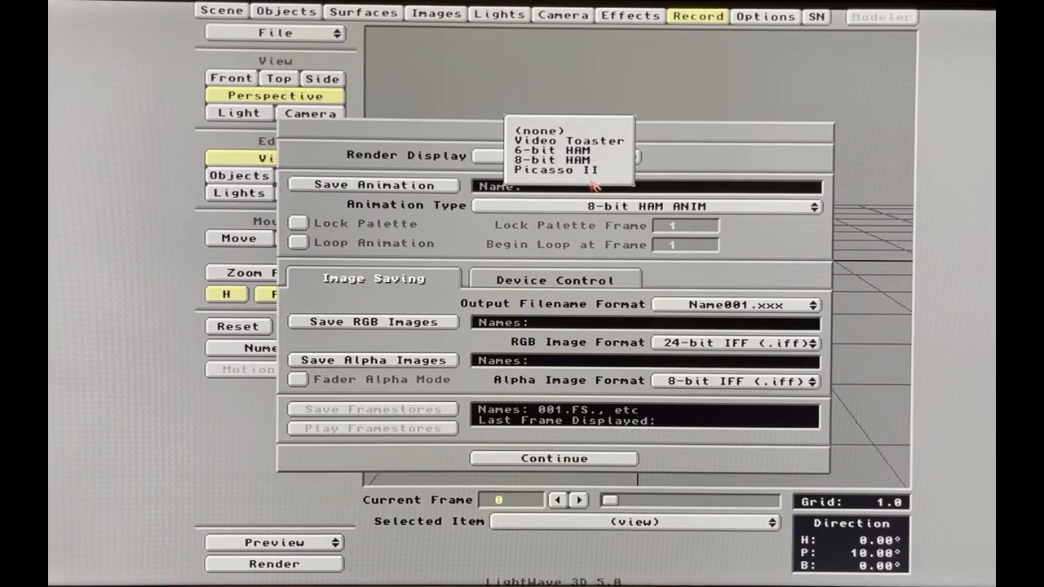
mouse_move(443, 137)
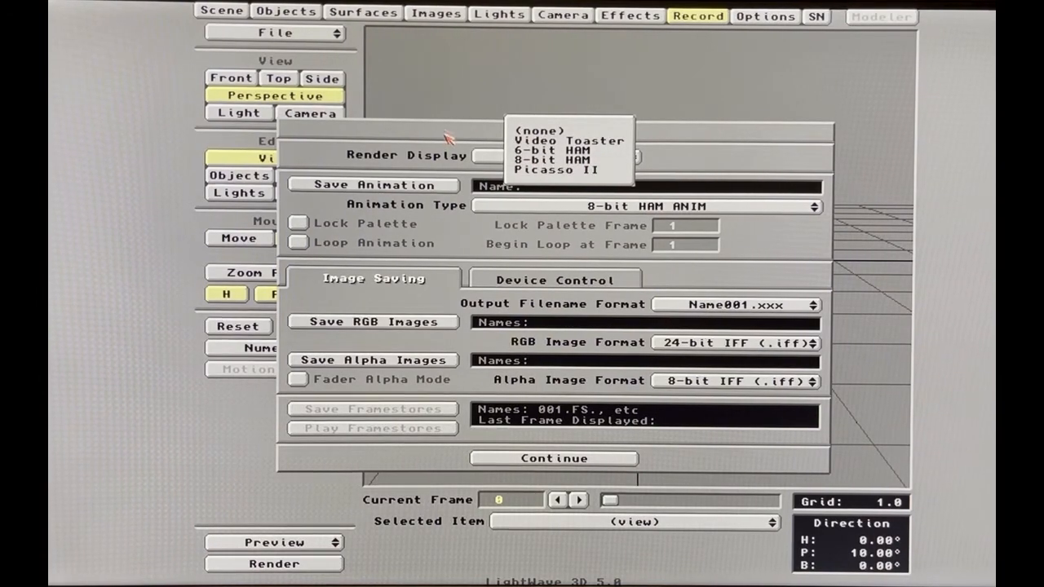
click(554, 156)
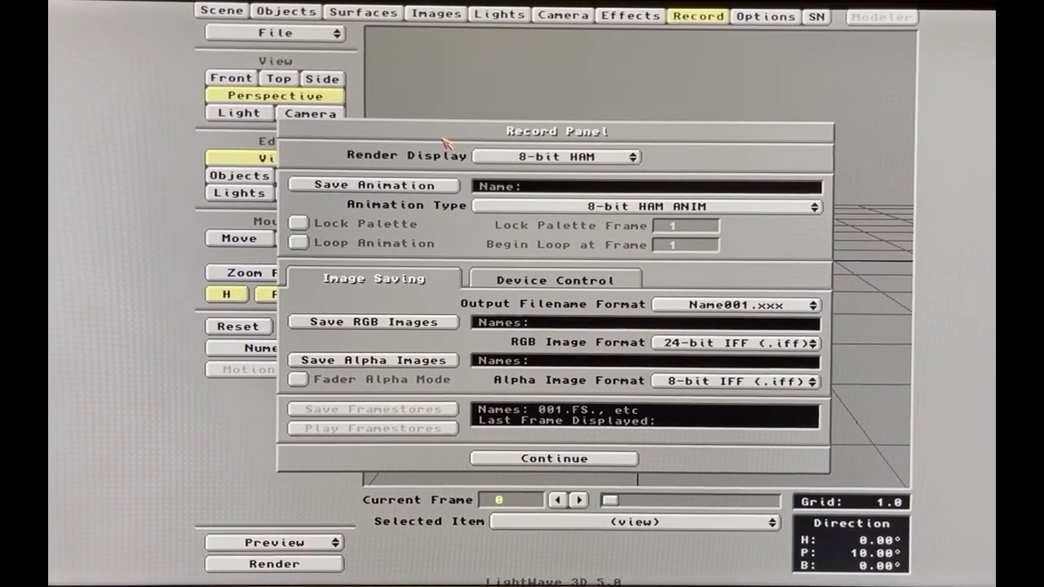
click(554, 156)
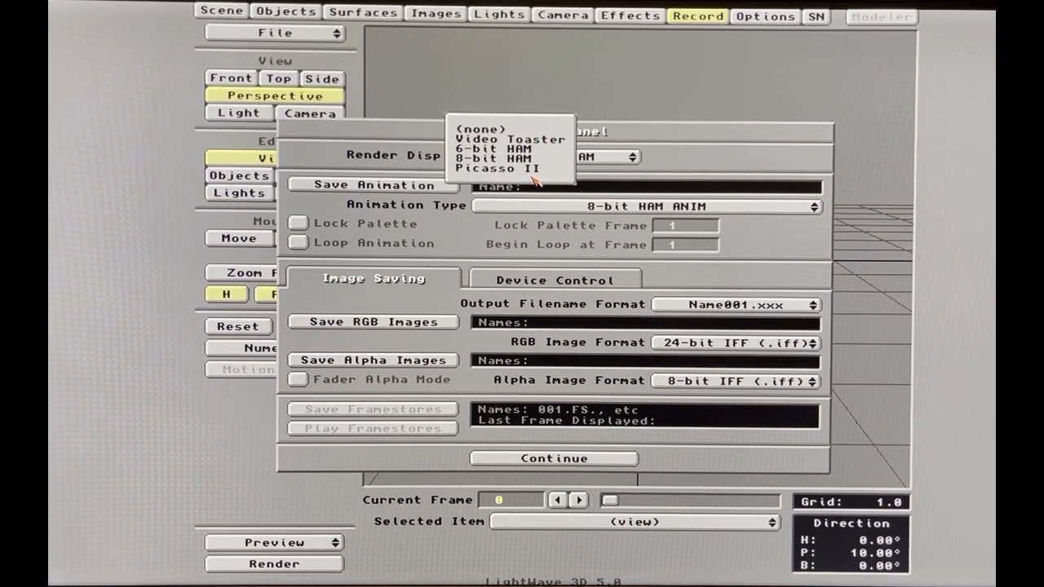
mouse_move(379, 161)
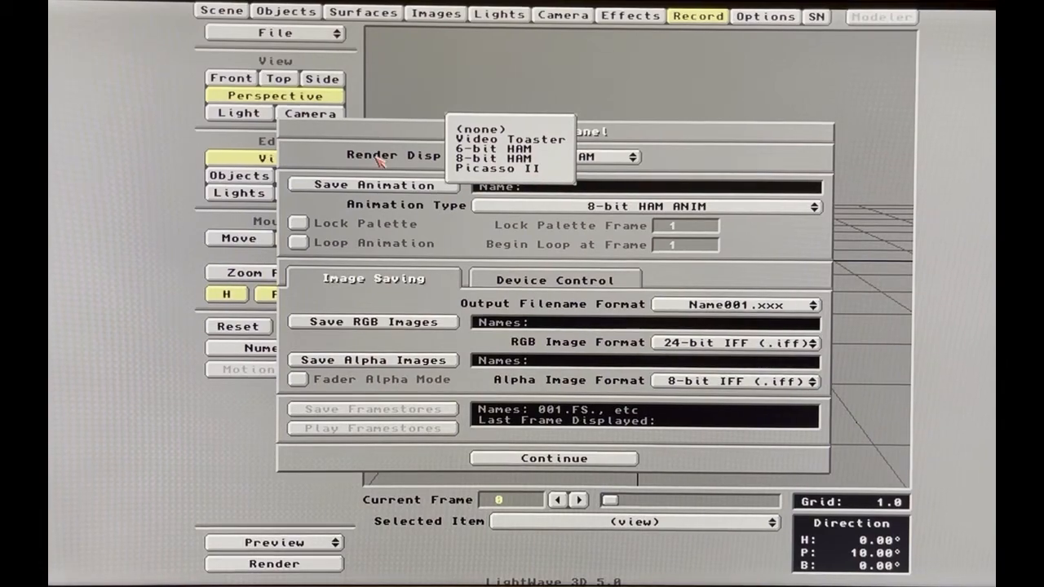
click(495, 155)
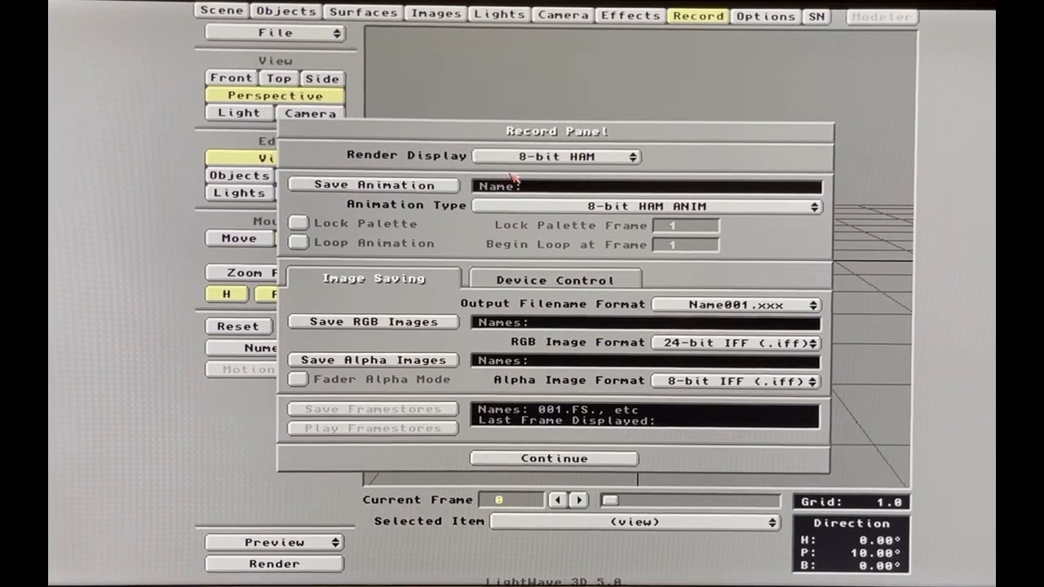
click(557, 156)
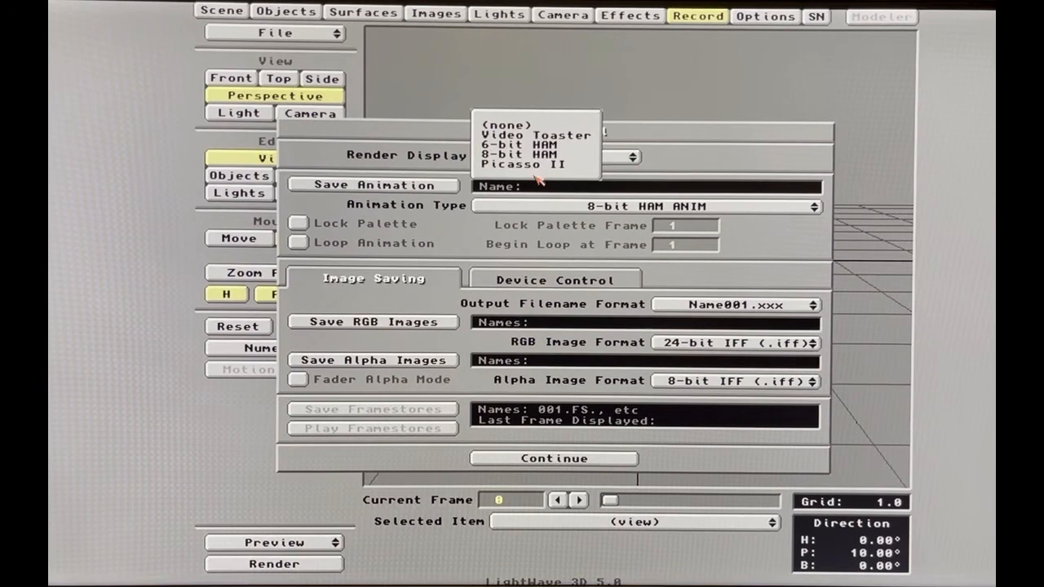
click(535, 154)
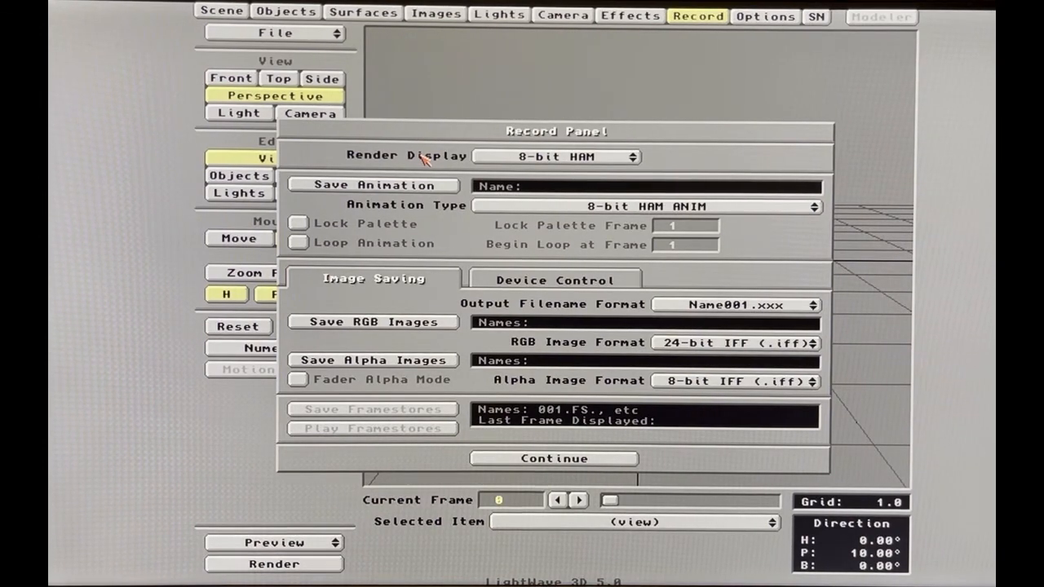
click(554, 156)
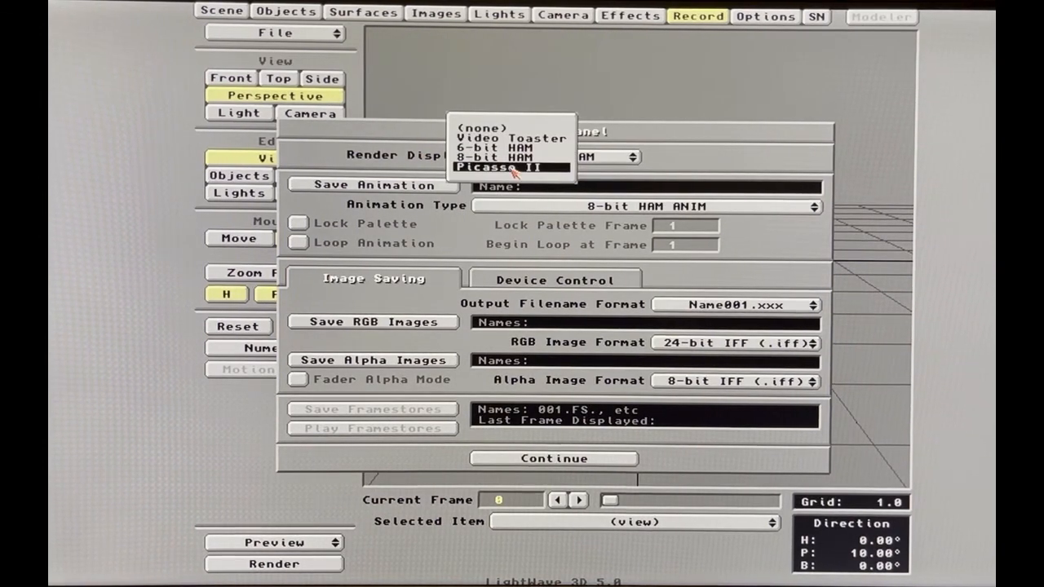
click(499, 157)
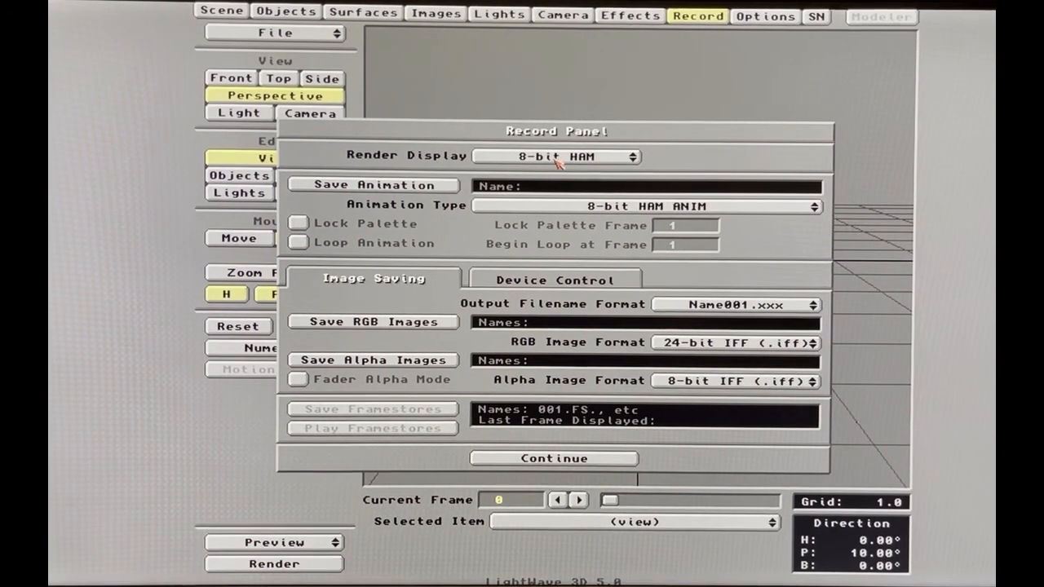
click(558, 157)
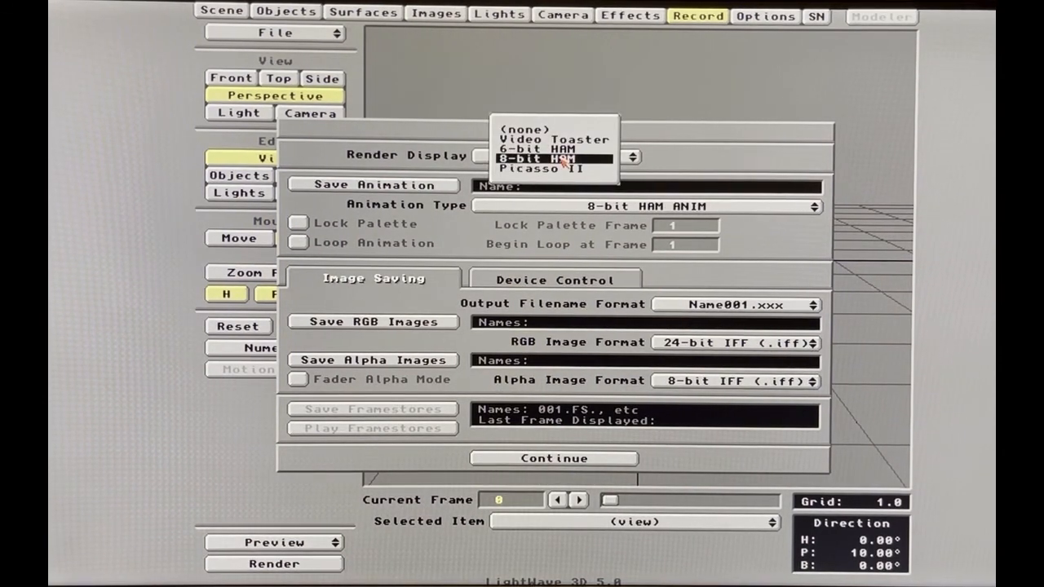
mouse_move(558, 168)
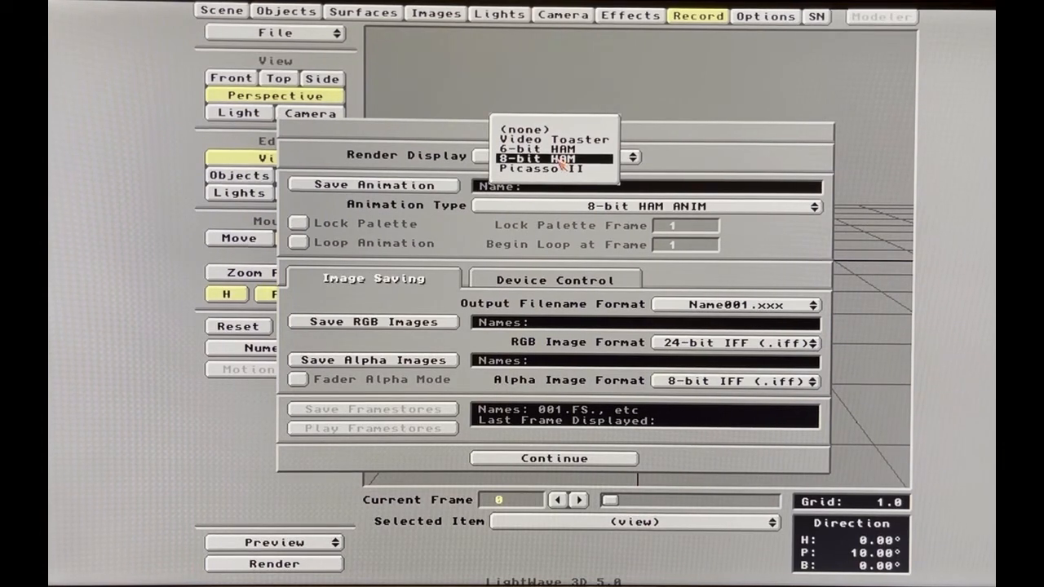
click(553, 155)
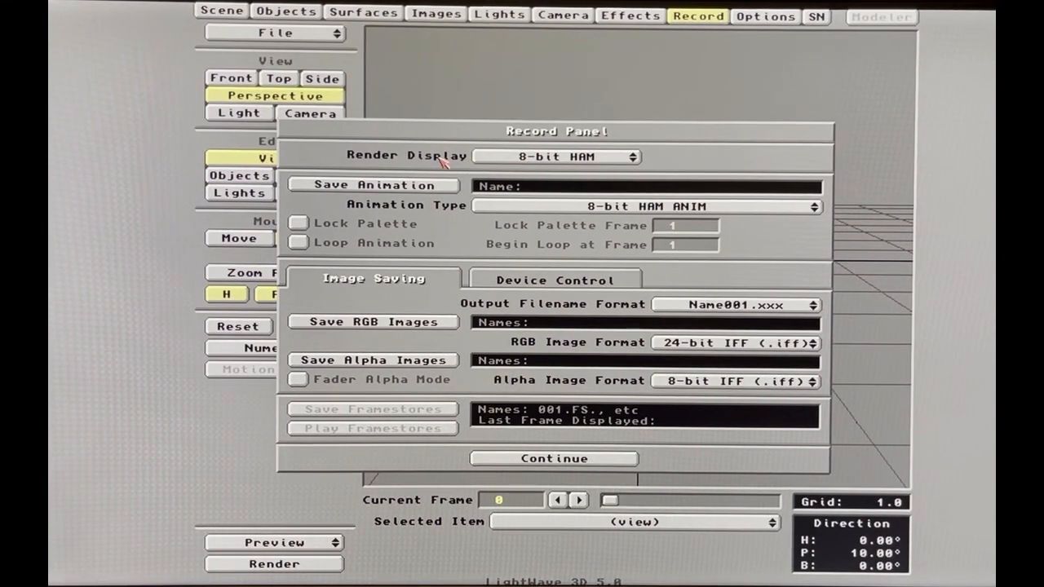
click(220, 12)
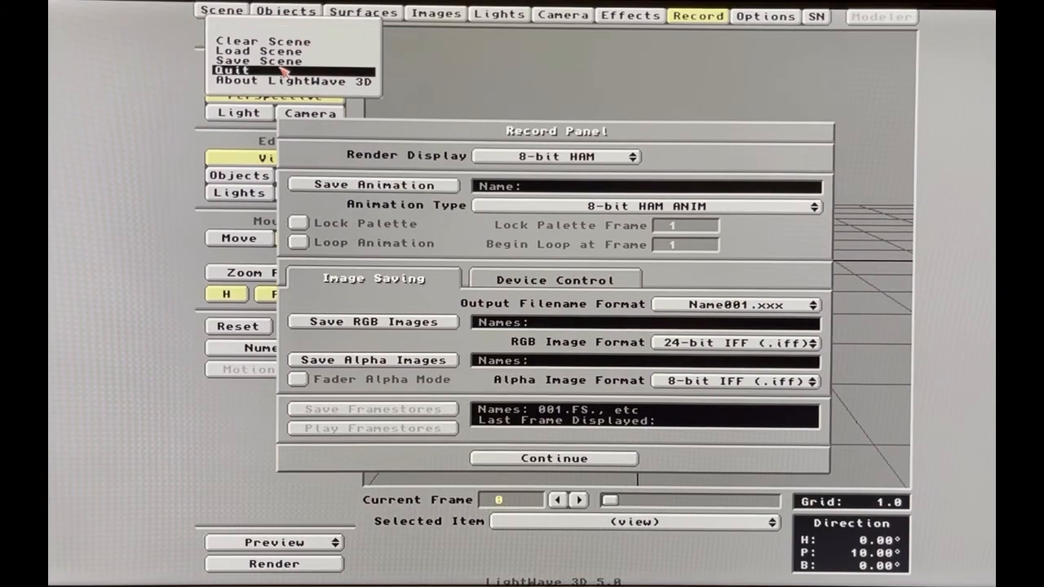
Quit LightWave Layout via Scene > Quit, returning to the Amiga Workbench desktop.
click(553, 457)
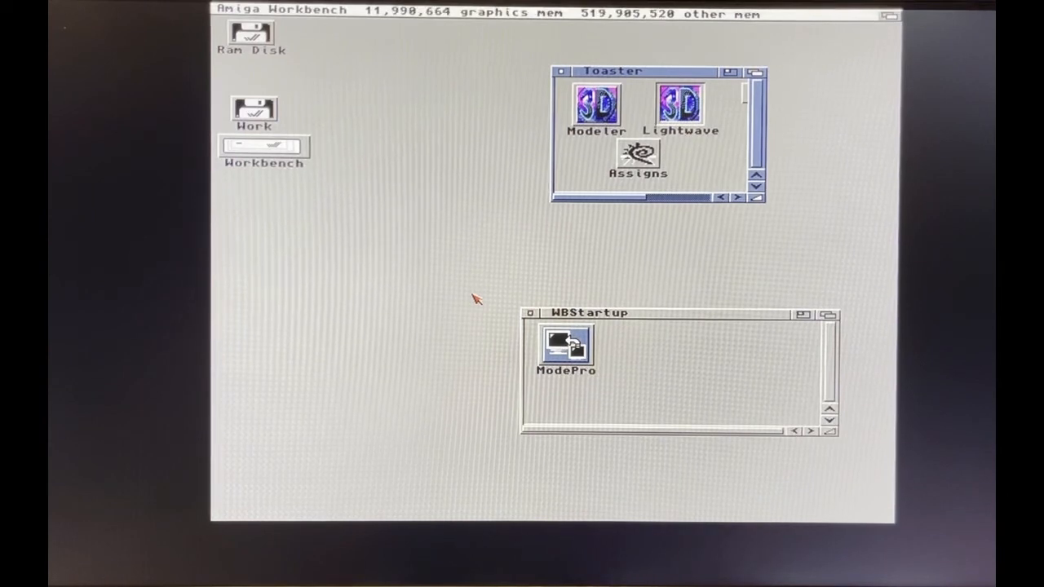
mouse_move(525, 104)
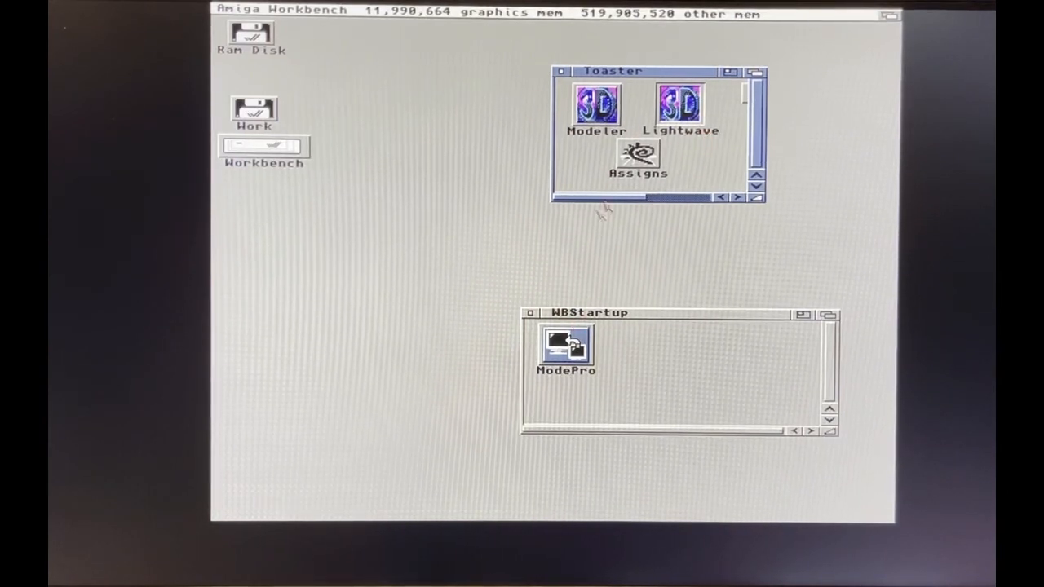
mouse_move(610, 248)
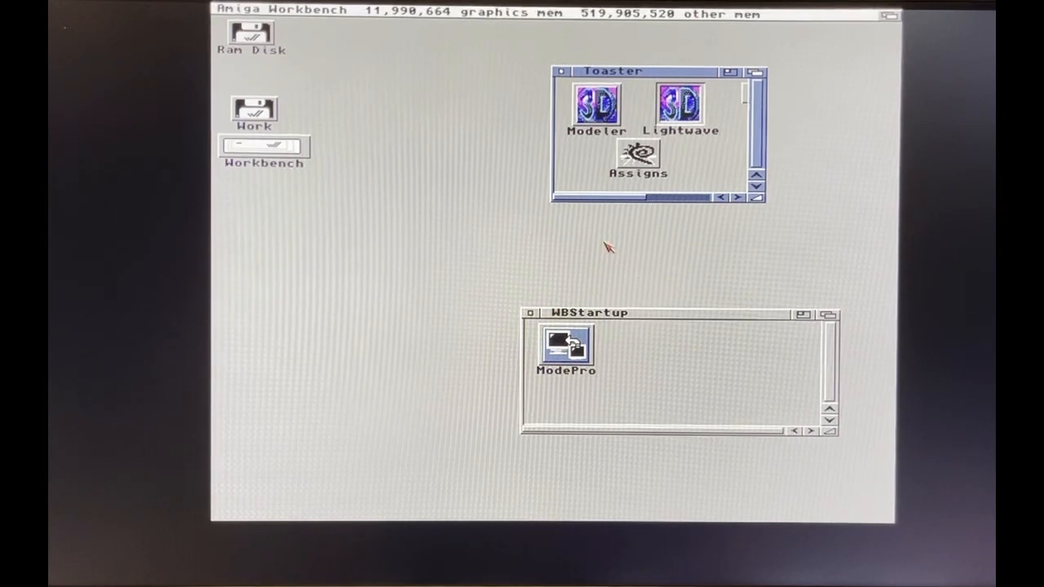
mouse_move(611, 243)
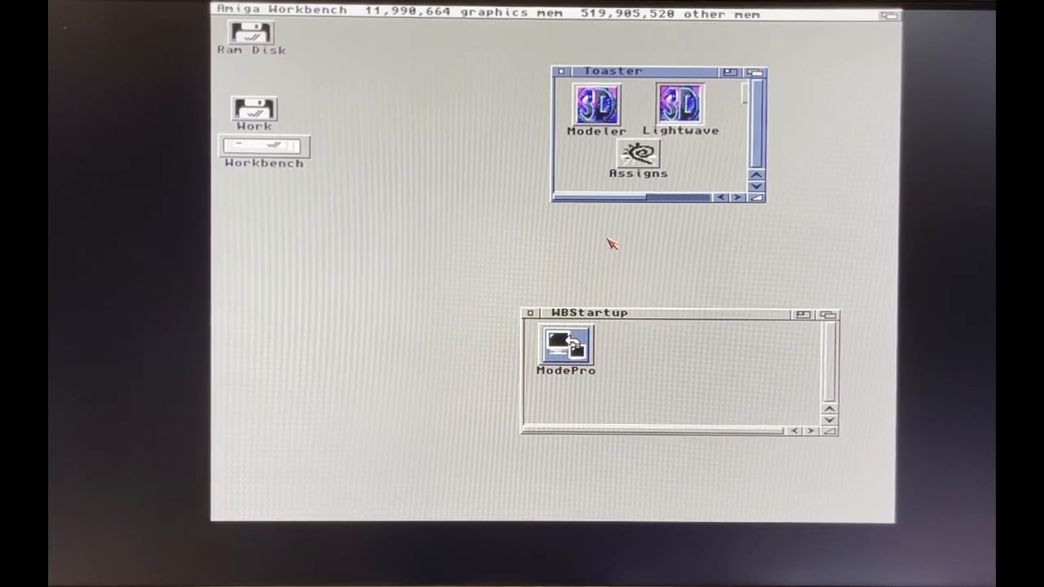
mouse_move(423, 30)
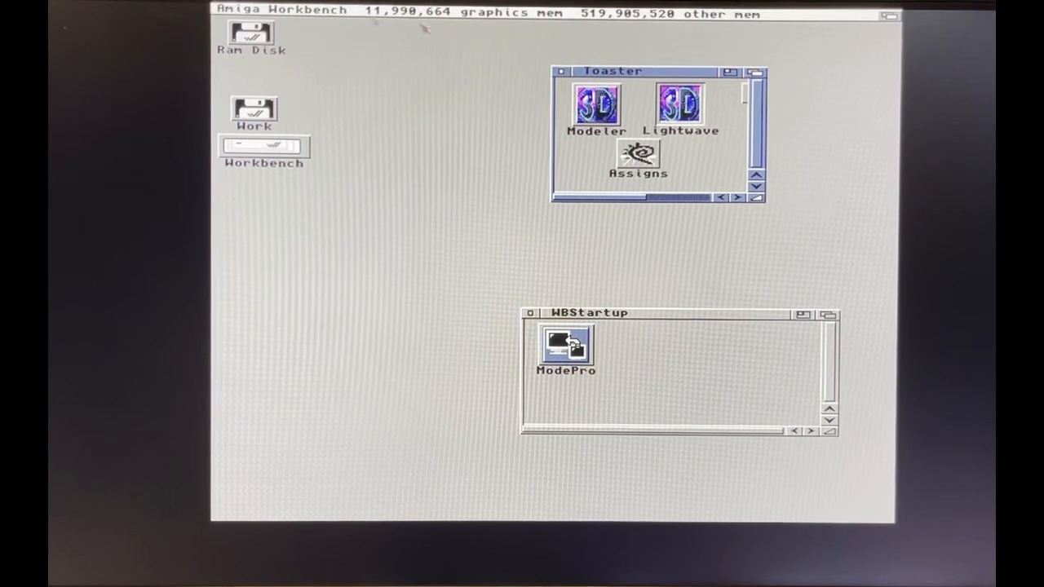